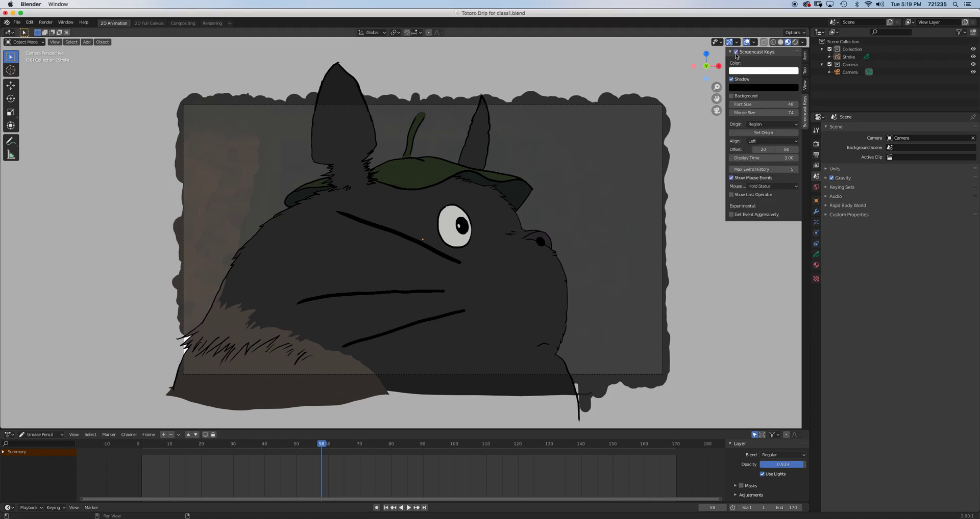
pyautogui.moveTo(548, 281)
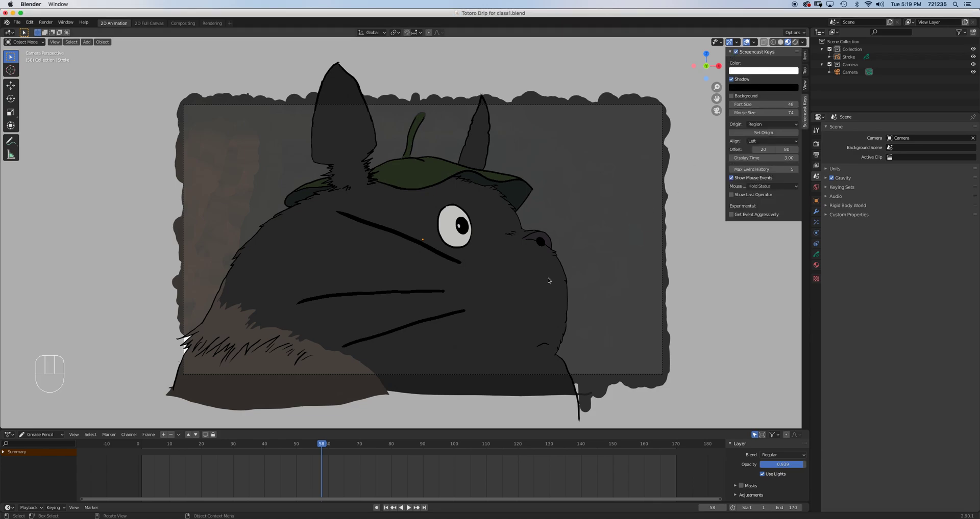
pyautogui.moveTo(647, 276)
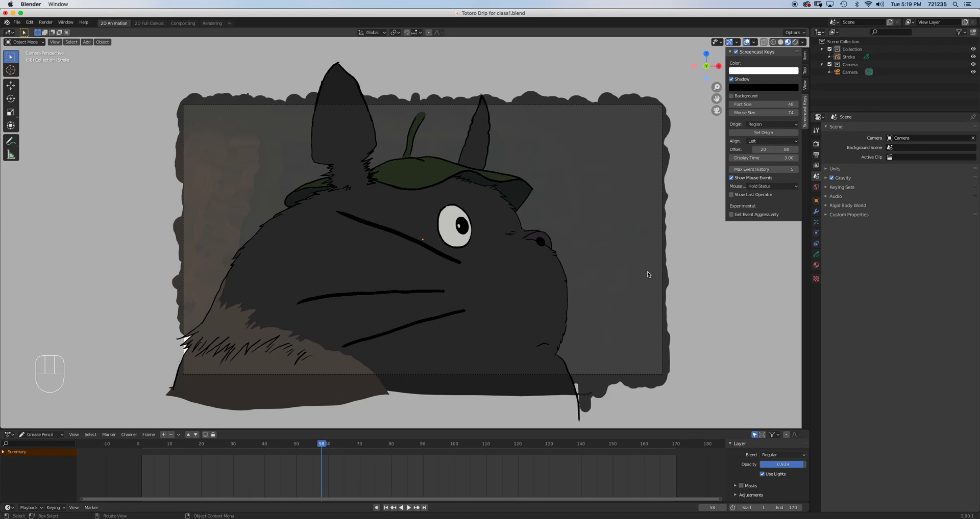
pyautogui.moveTo(483, 303)
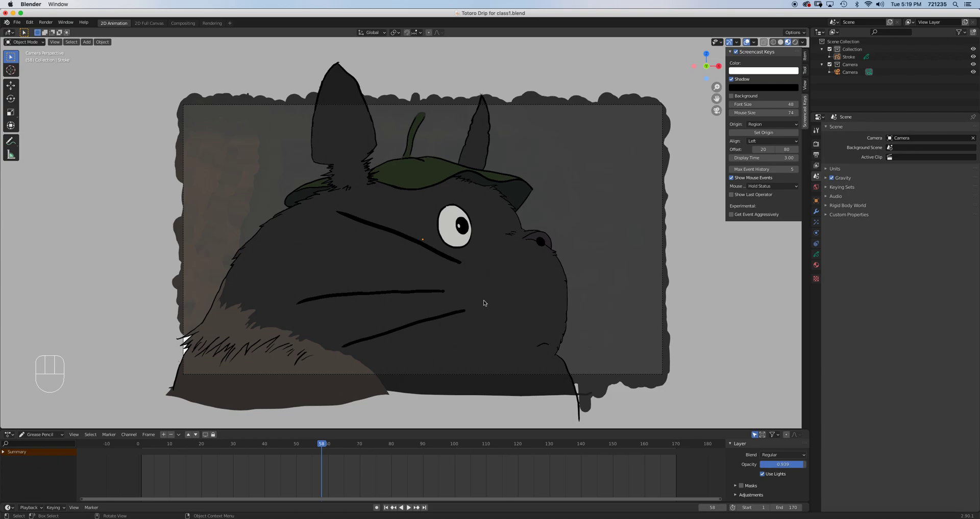
pyautogui.moveTo(714, 284)
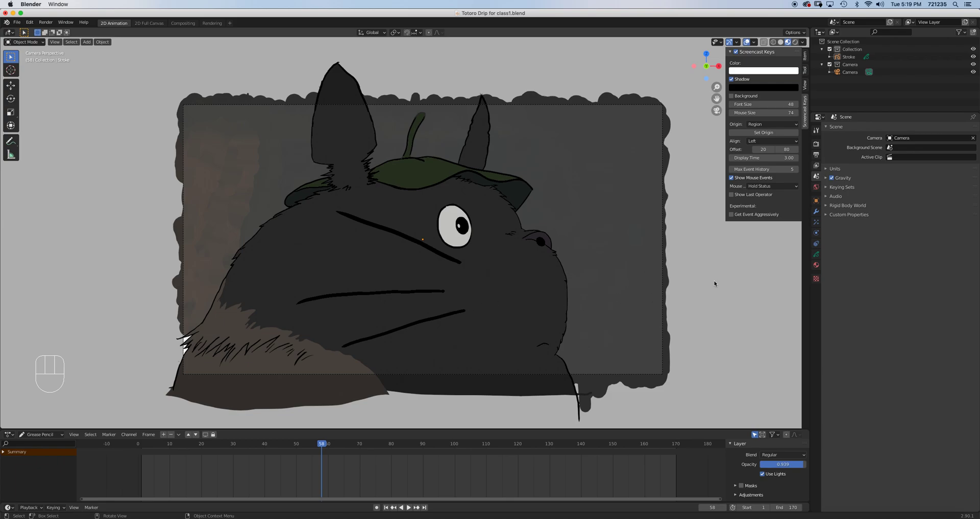
pyautogui.moveTo(668, 291)
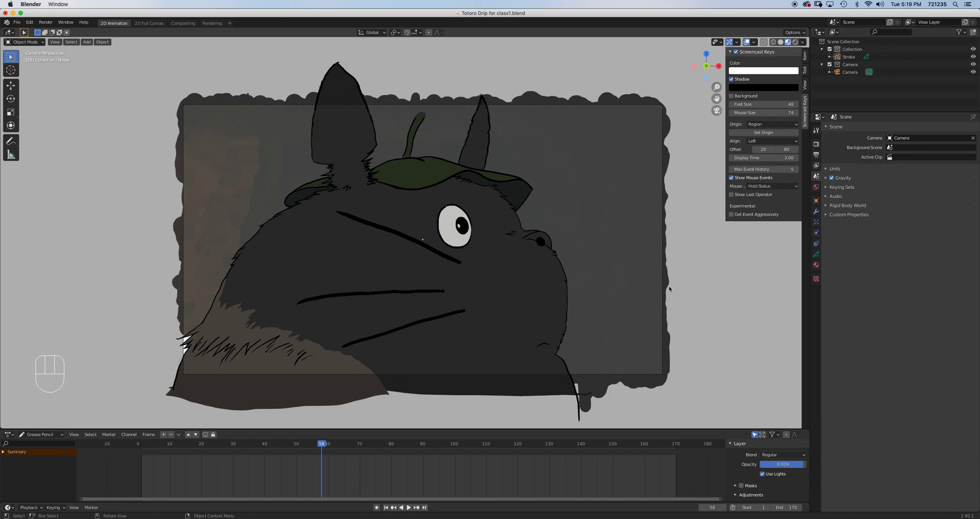
pyautogui.moveTo(315, 443)
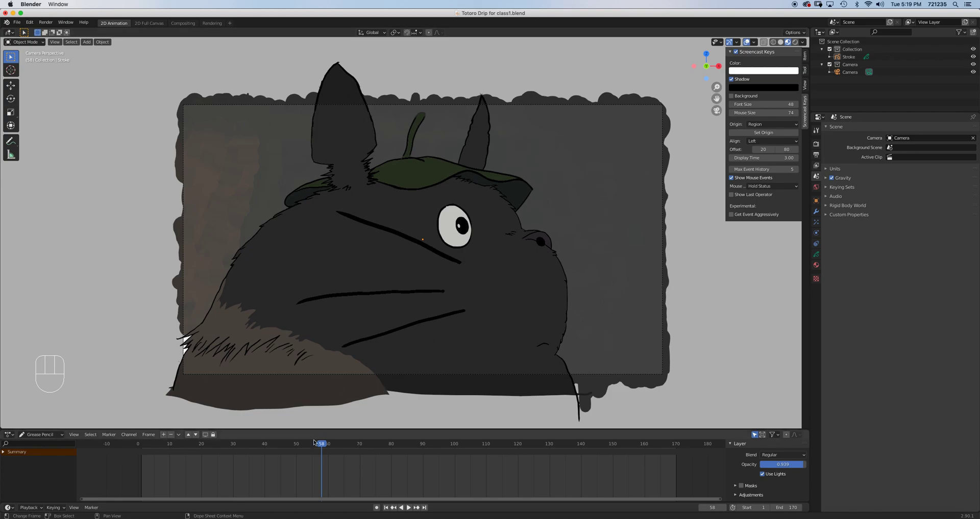
# Jump the Totoro timeline back to frame 1 and stop playback there.
pyautogui.click(400, 507)
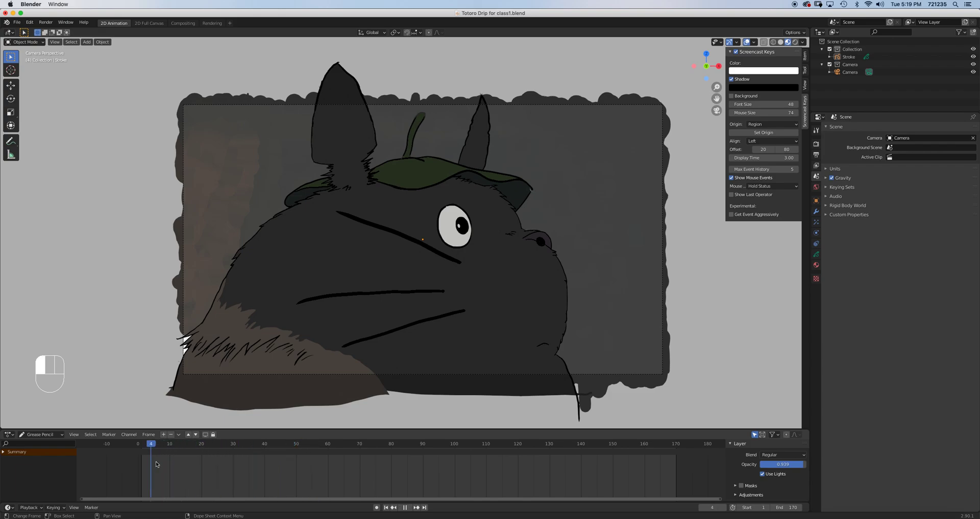
pyautogui.click(625, 444)
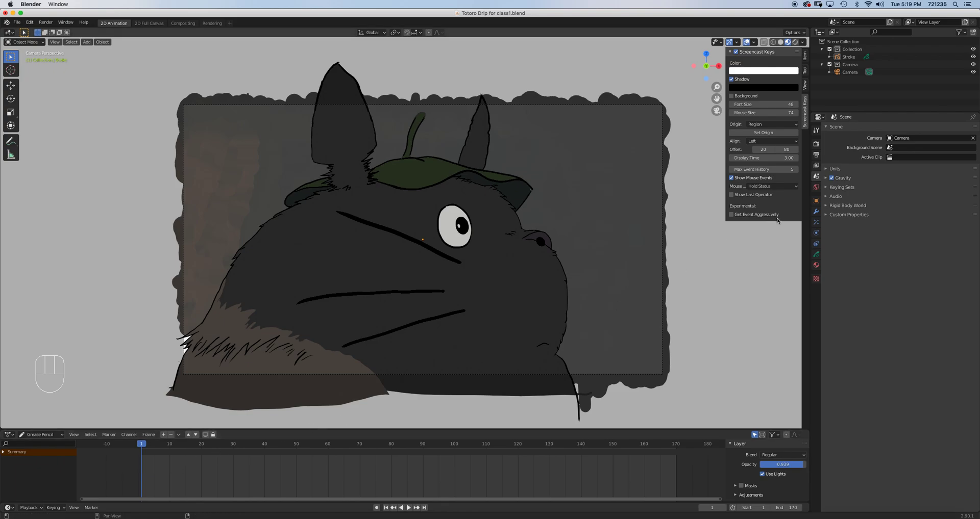
# Add a Build modifier to the Totoro grease pencil stroke object.
pyautogui.click(838, 129)
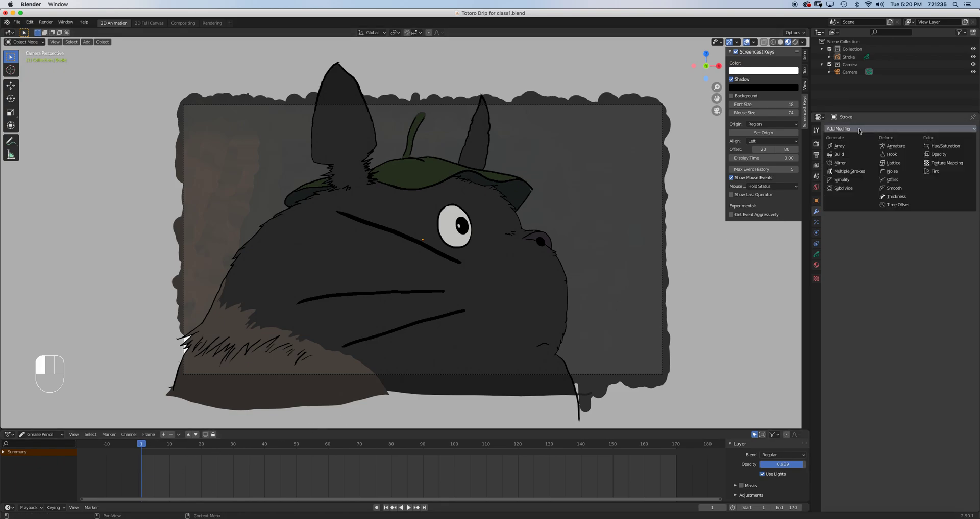
pyautogui.moveTo(840, 154)
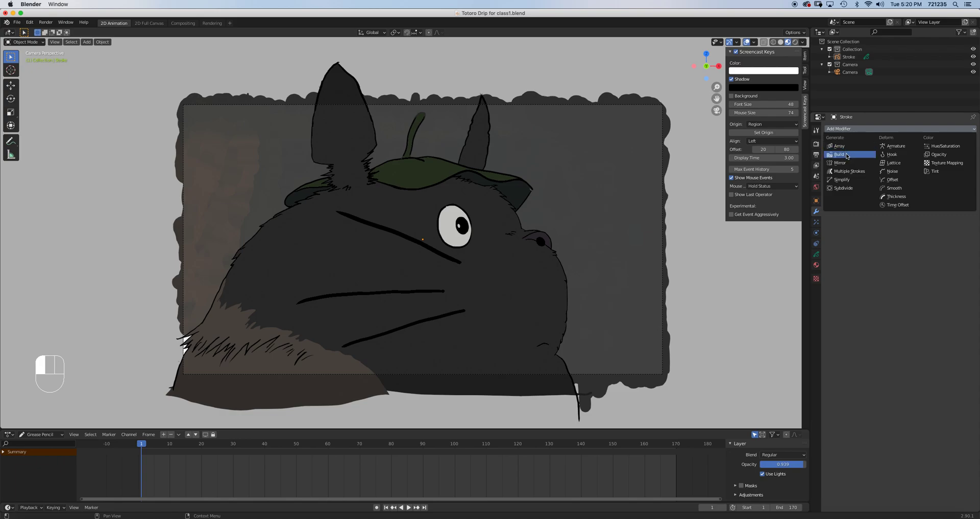
pyautogui.click(840, 154)
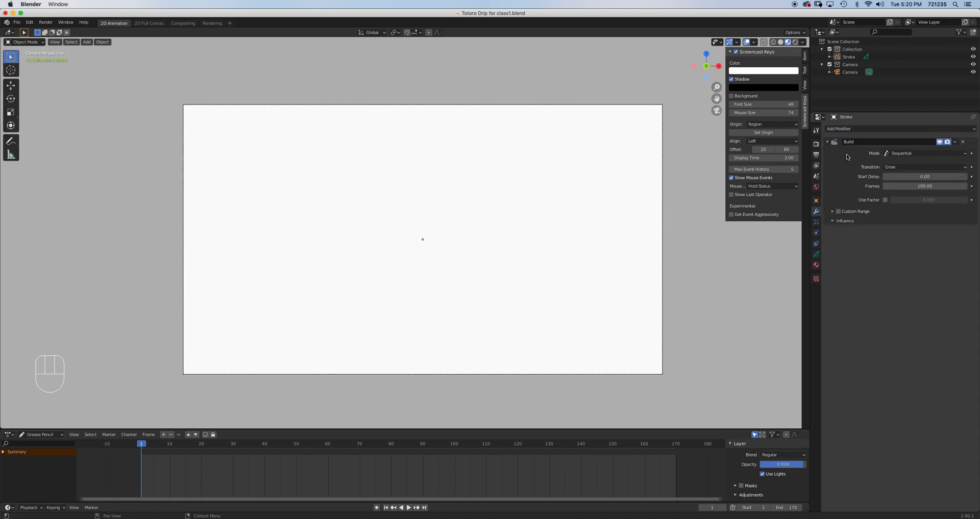
pyautogui.moveTo(824, 165)
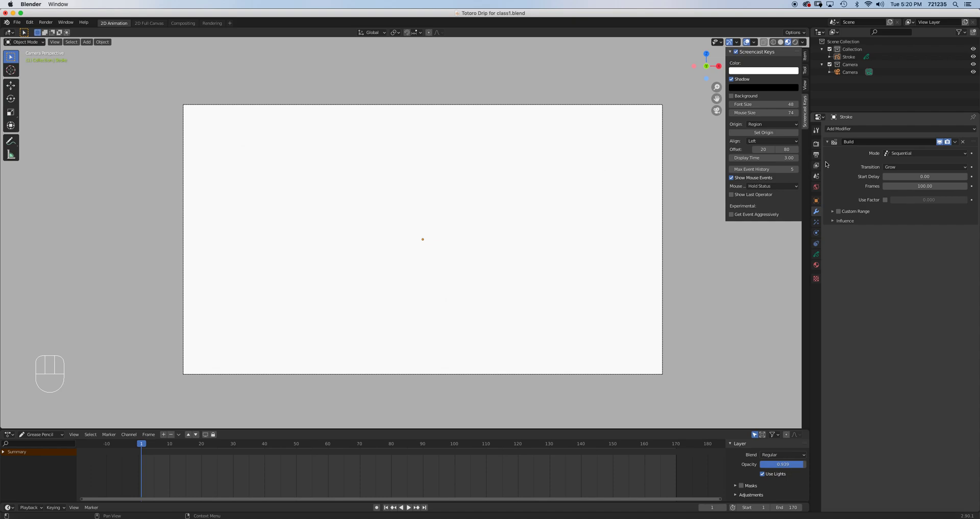
pyautogui.moveTo(673, 251)
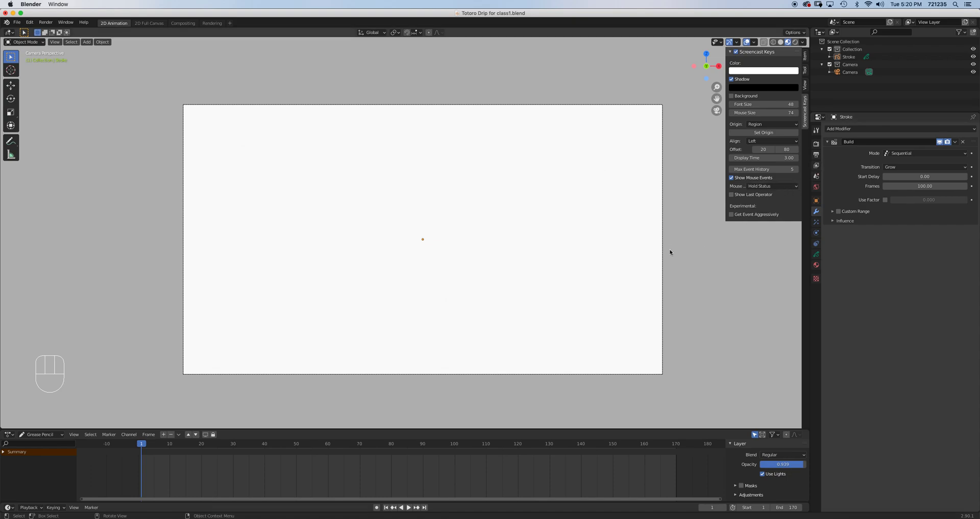
pyautogui.moveTo(667, 254)
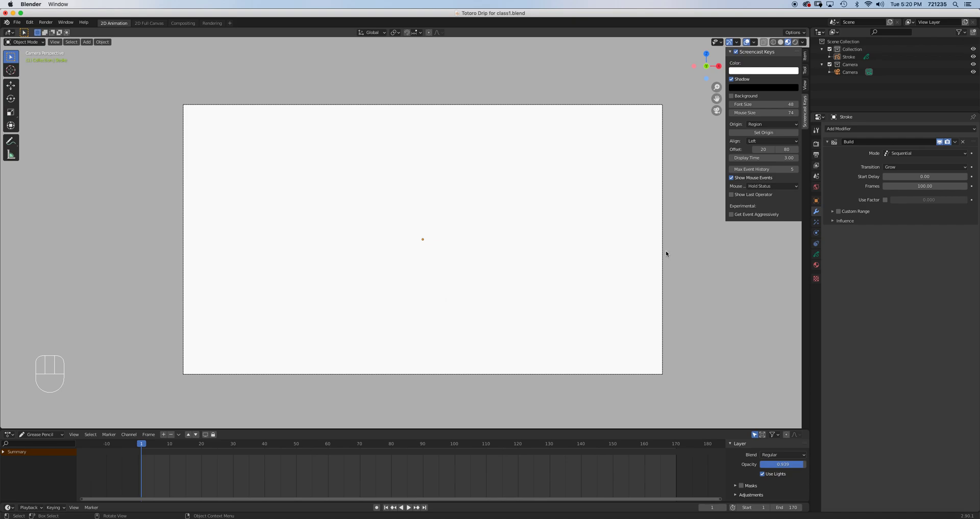
pyautogui.moveTo(480, 351)
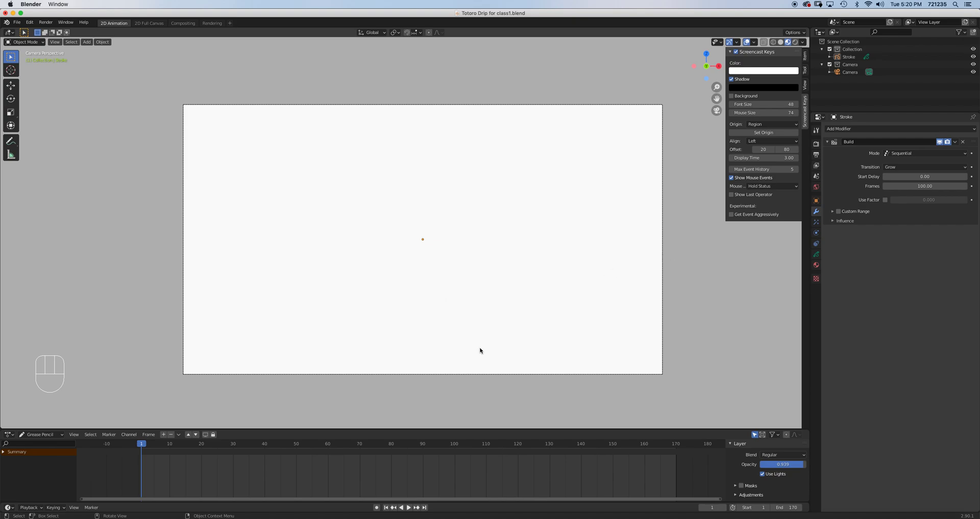
pyautogui.moveTo(853, 169)
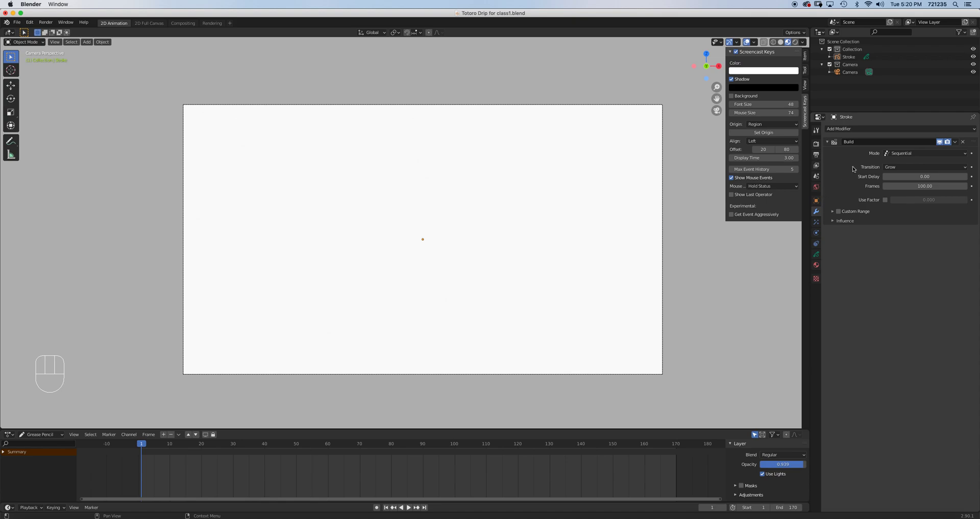
pyautogui.moveTo(532, 249)
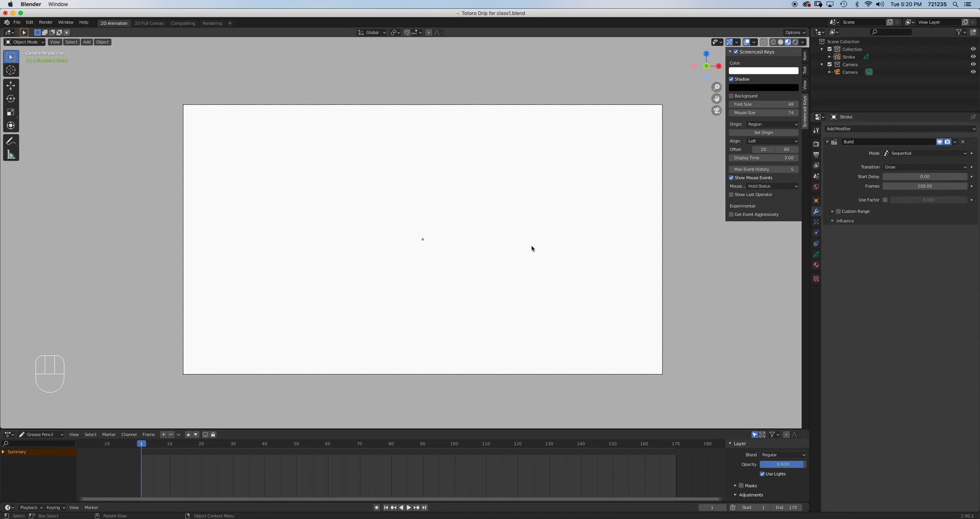
pyautogui.moveTo(470, 256)
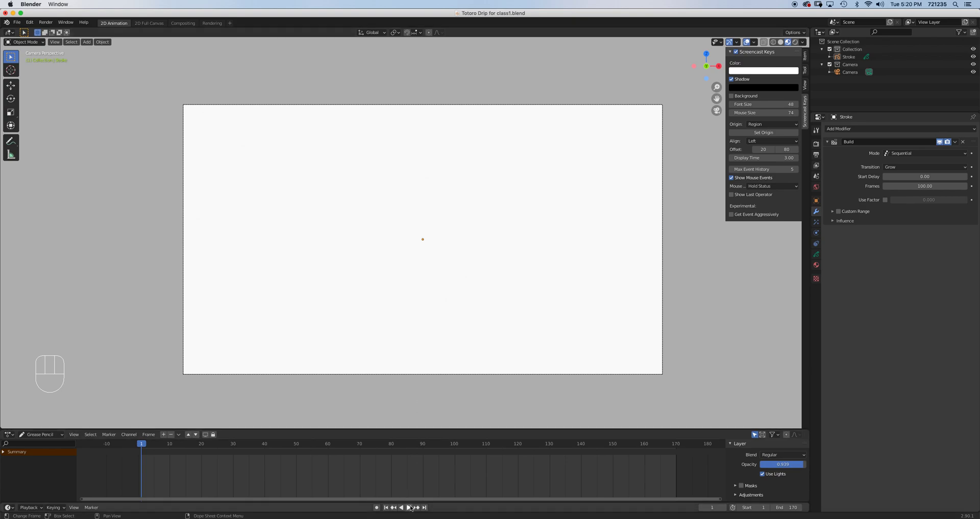
pyautogui.click(404, 508)
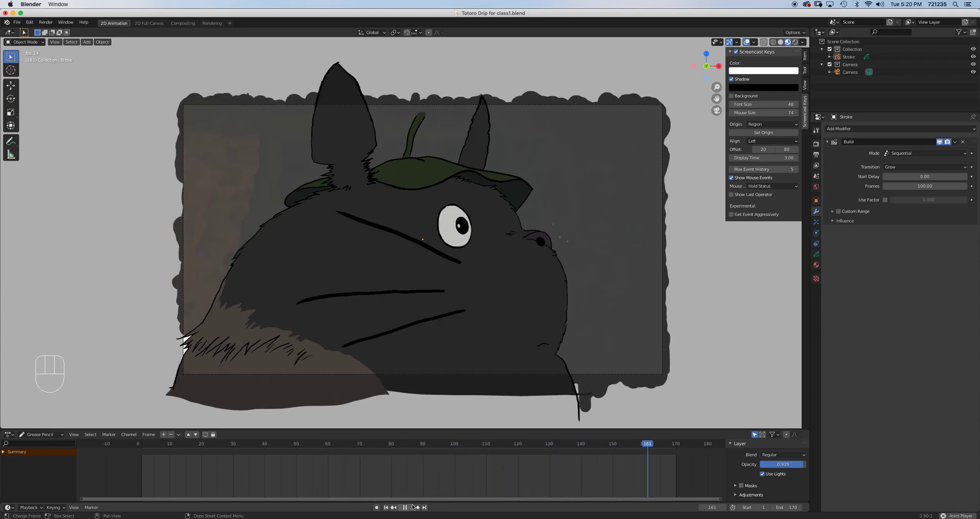
pyautogui.click(259, 444)
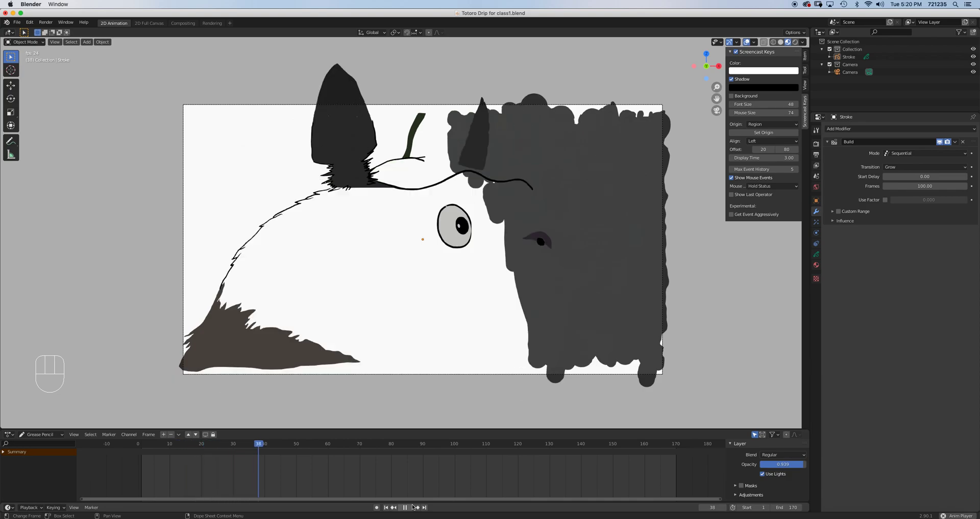
pyautogui.click(405, 507)
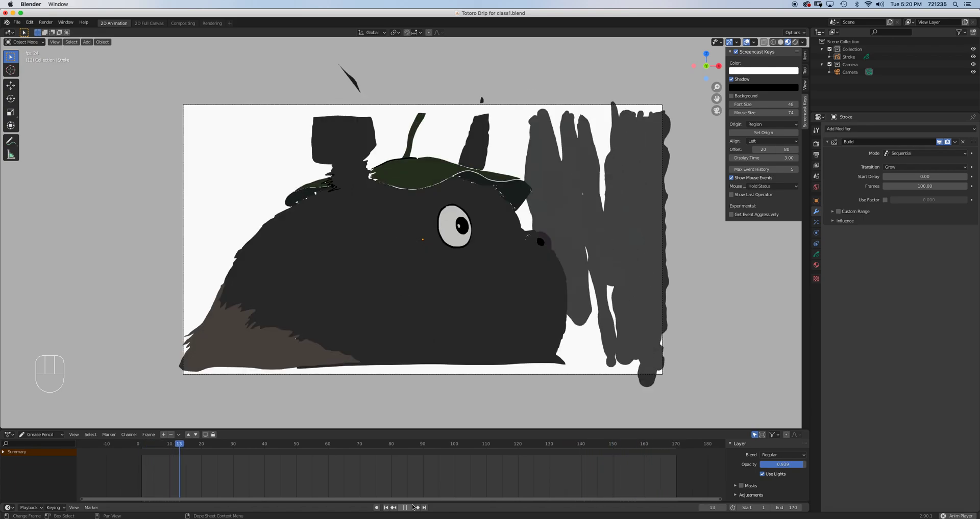
pyautogui.click(328, 444)
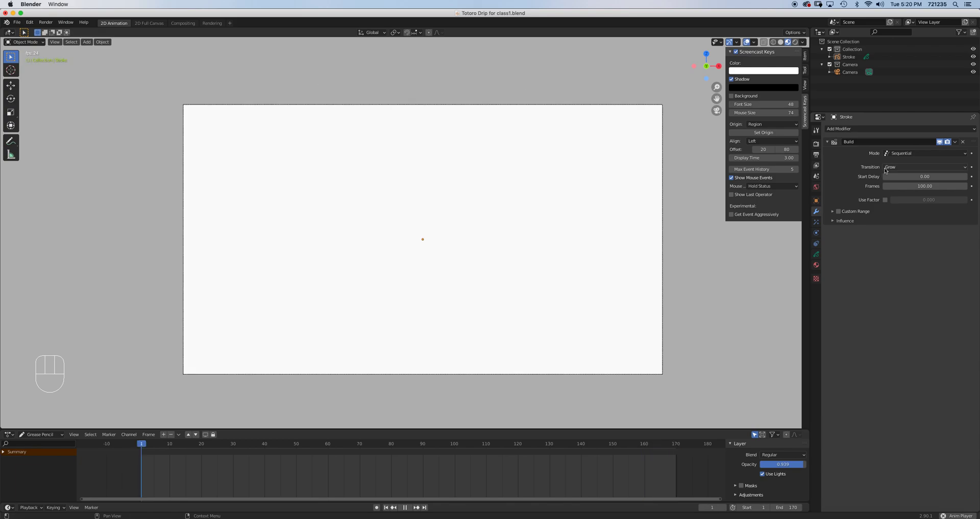
# Set the Build modifier's Transition to Shrink and replay the animation from frame 1.
pyautogui.click(925, 167)
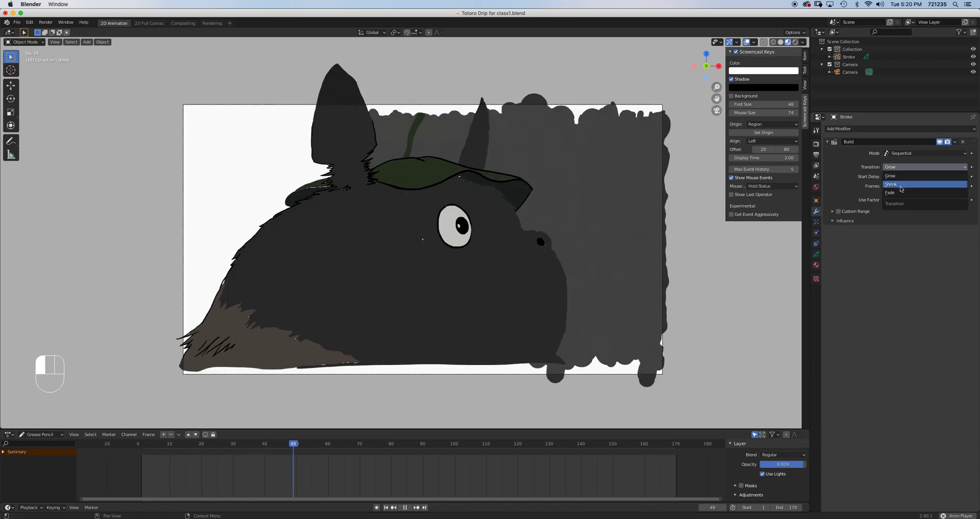
pyautogui.click(892, 184)
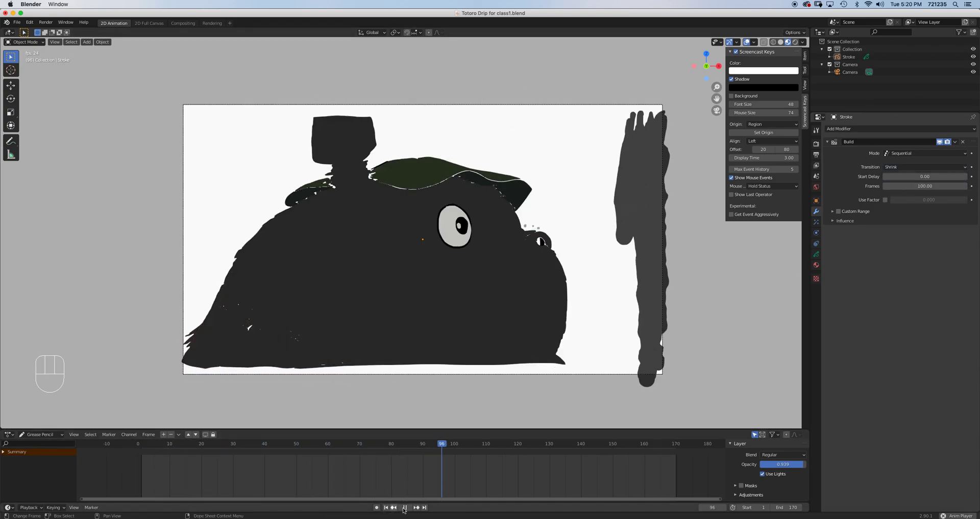
pyautogui.click(405, 507)
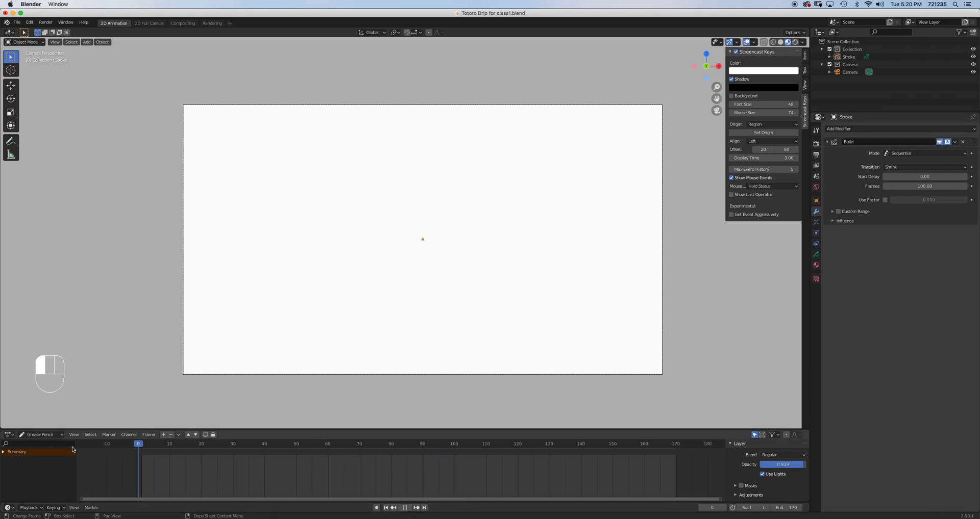
pyautogui.click(406, 508)
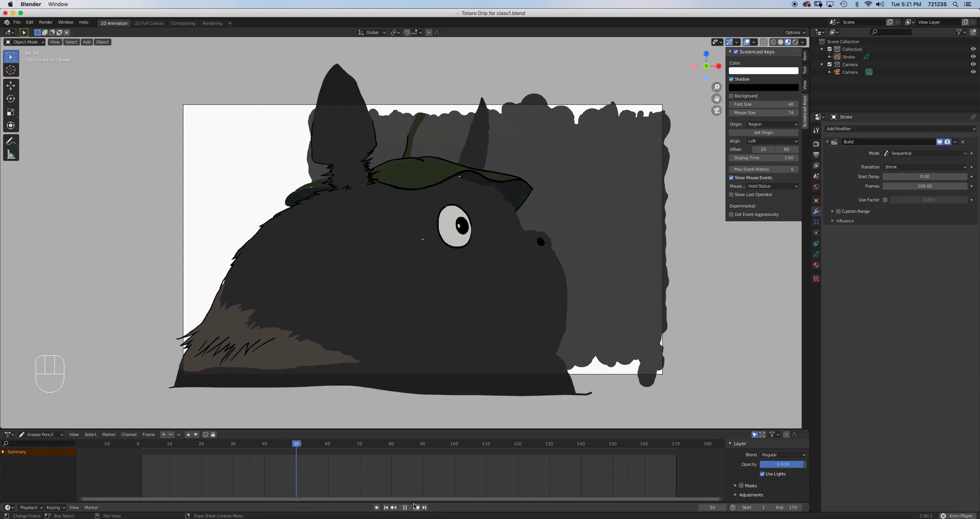
pyautogui.click(447, 444)
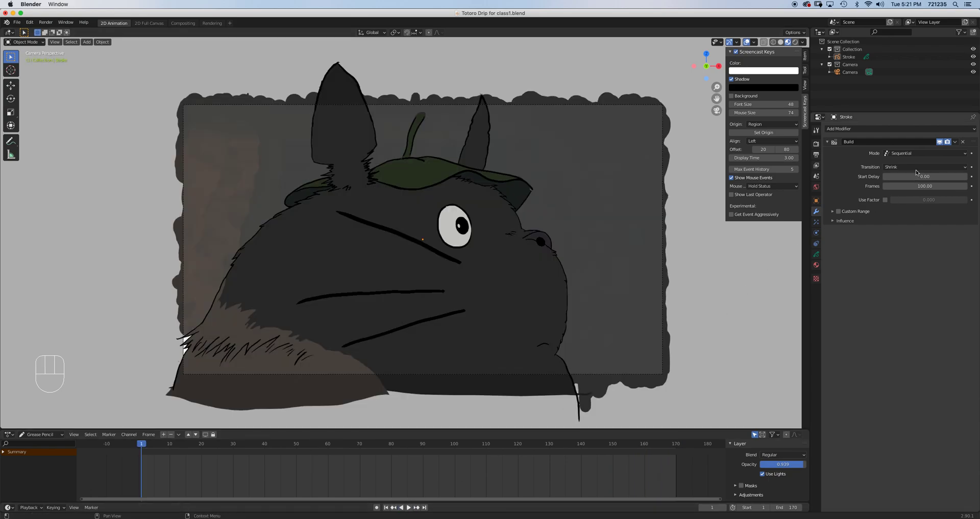
pyautogui.click(924, 168)
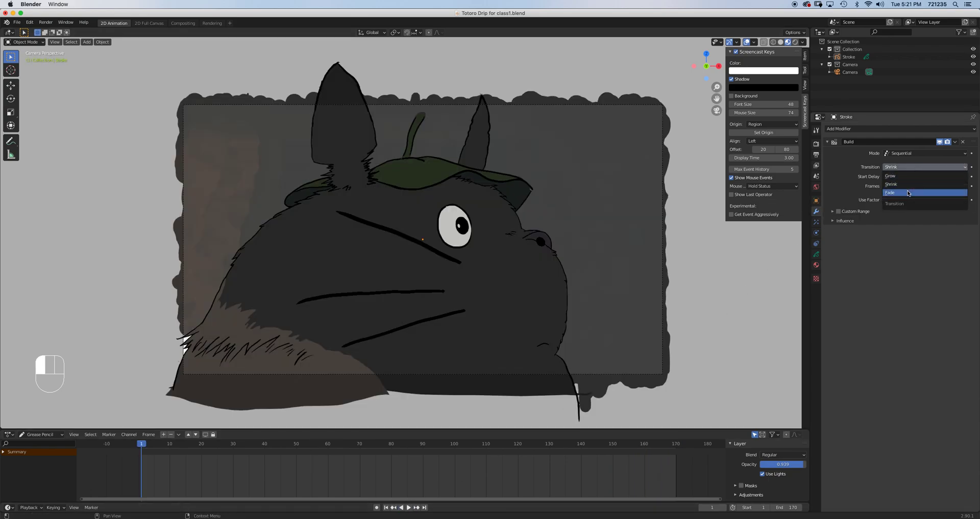
pyautogui.click(906, 193)
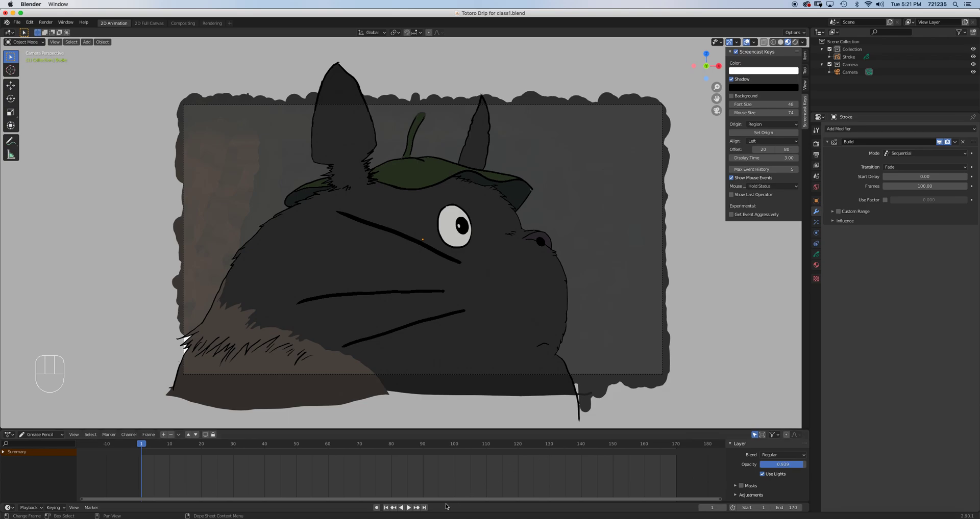
pyautogui.click(408, 507)
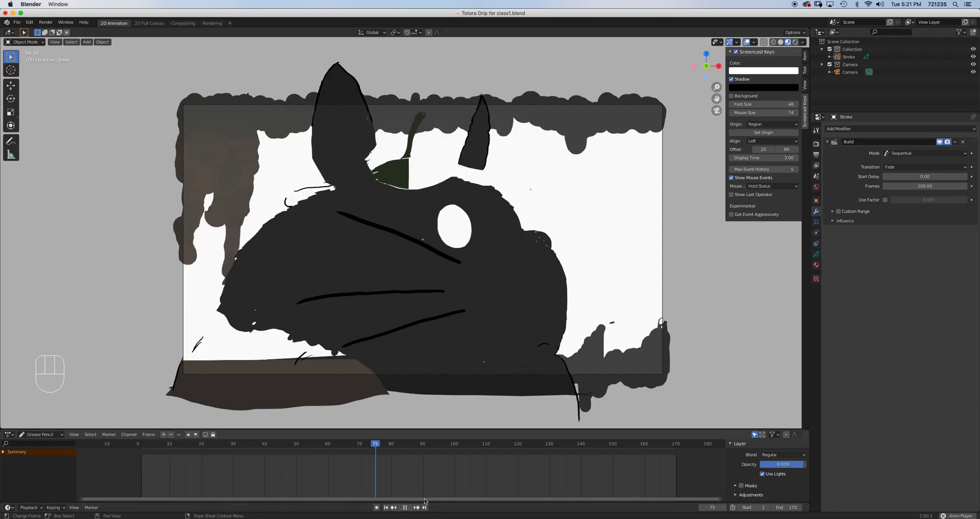
pyautogui.click(527, 444)
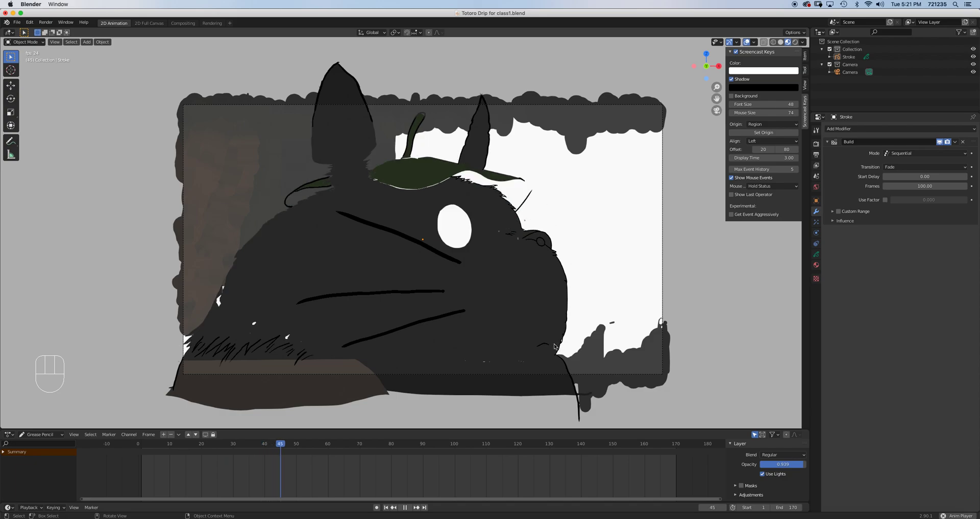
pyautogui.click(435, 444)
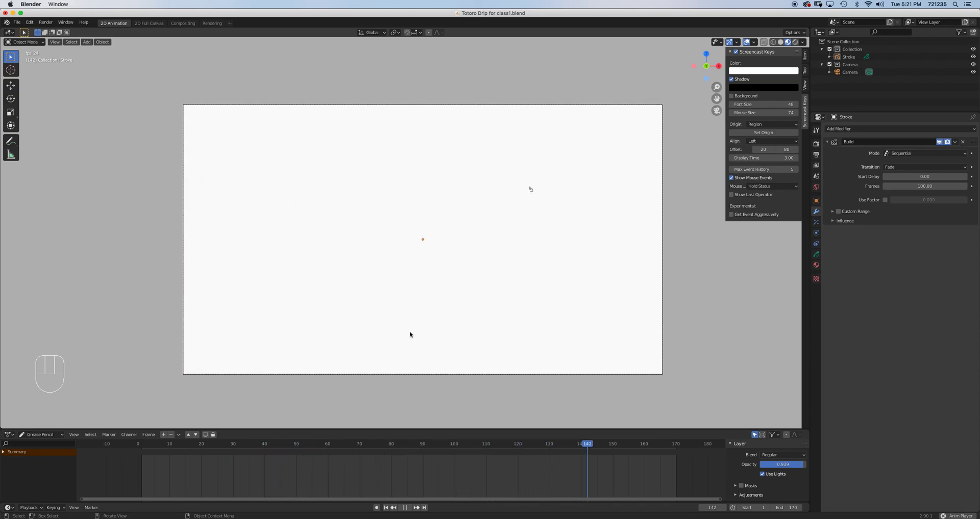
pyautogui.click(404, 508)
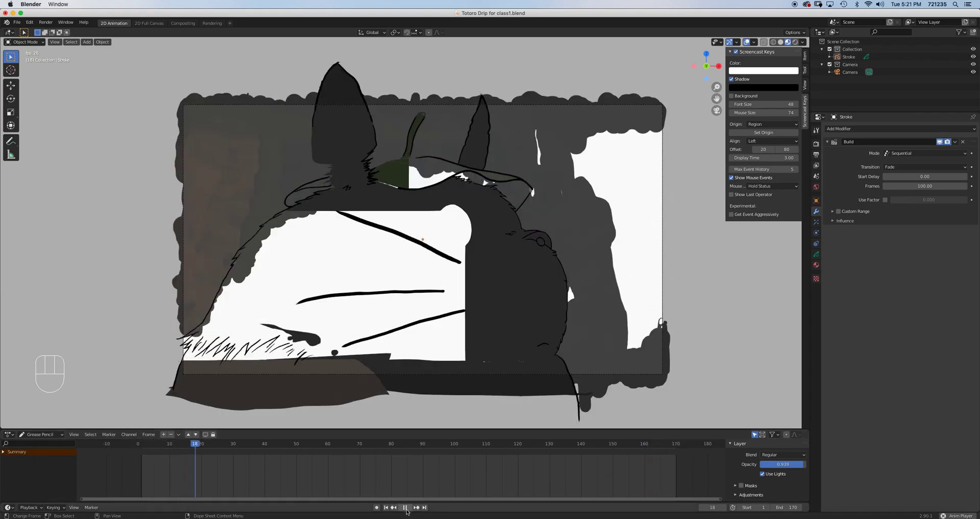
# Set the Build modifier's Mode to Concurrent with Grow and rewind to the start.
pyautogui.click(405, 507)
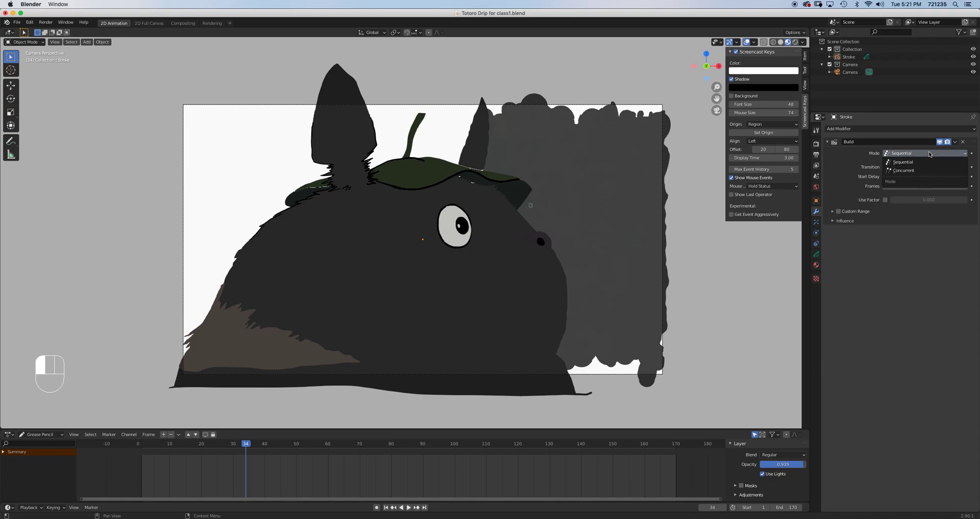
pyautogui.click(903, 170)
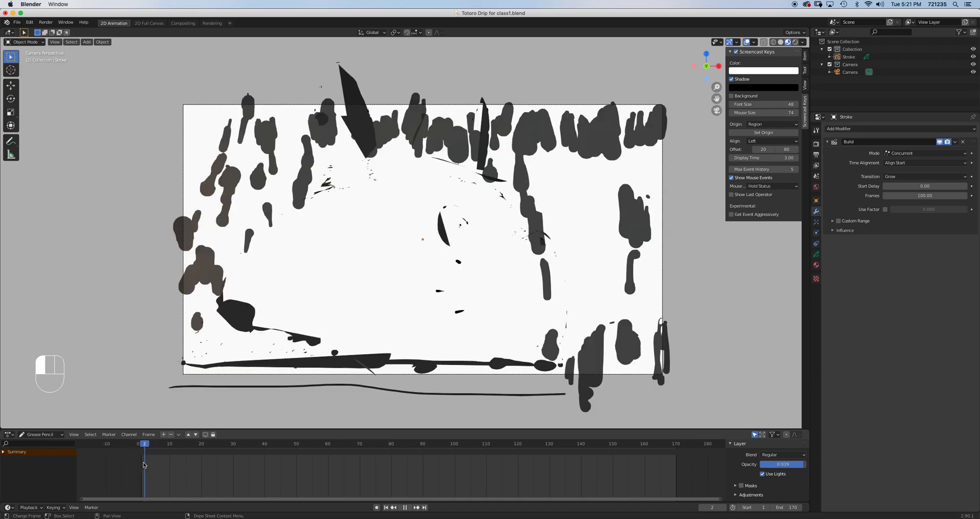
pyautogui.click(141, 444)
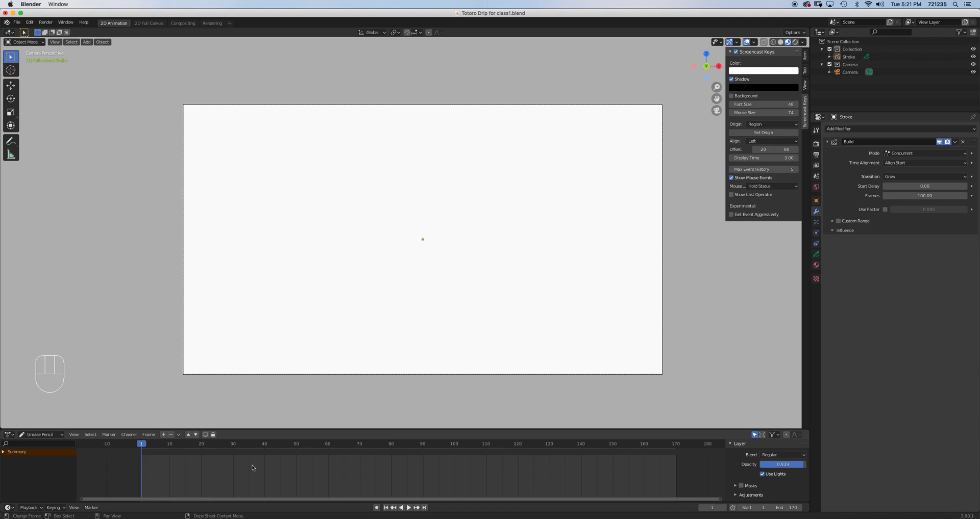
pyautogui.moveTo(400, 460)
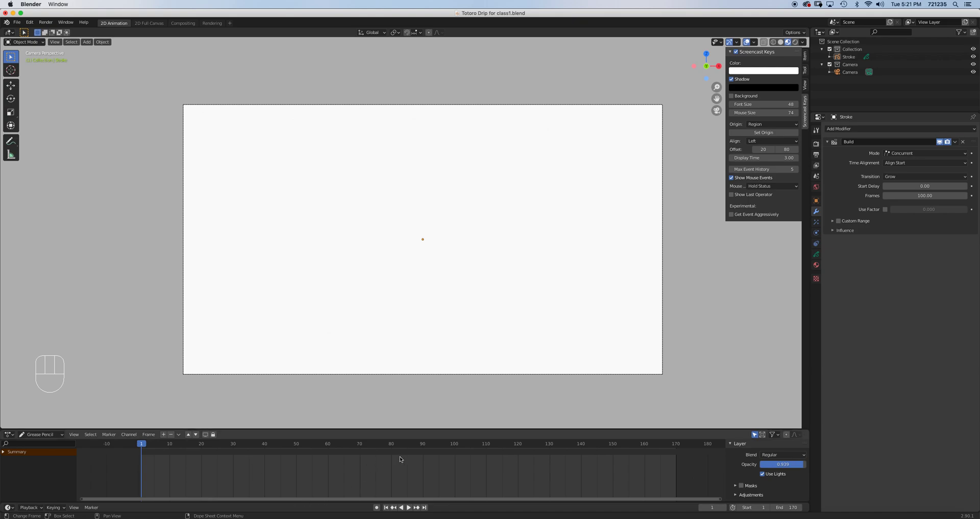
# Play back the concurrent build several times and stop at frame 1.
pyautogui.click(404, 508)
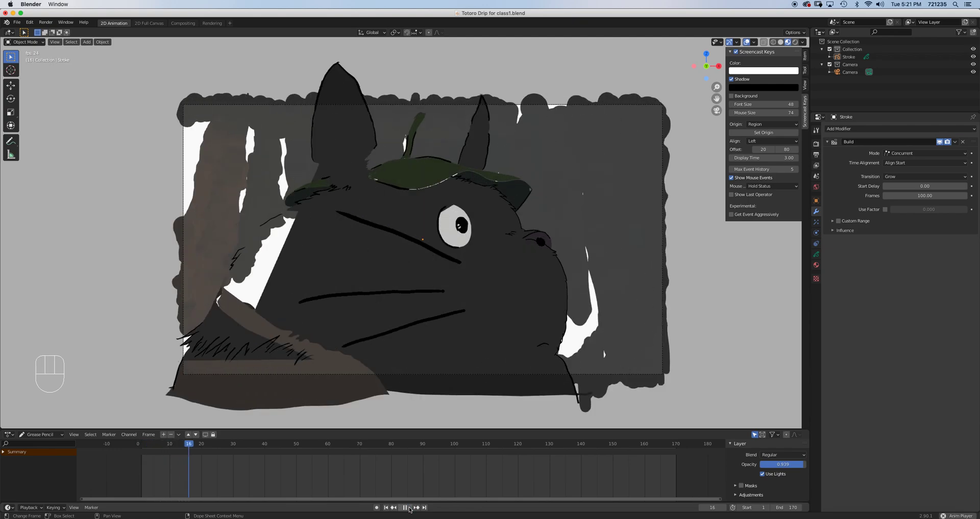
pyautogui.click(405, 507)
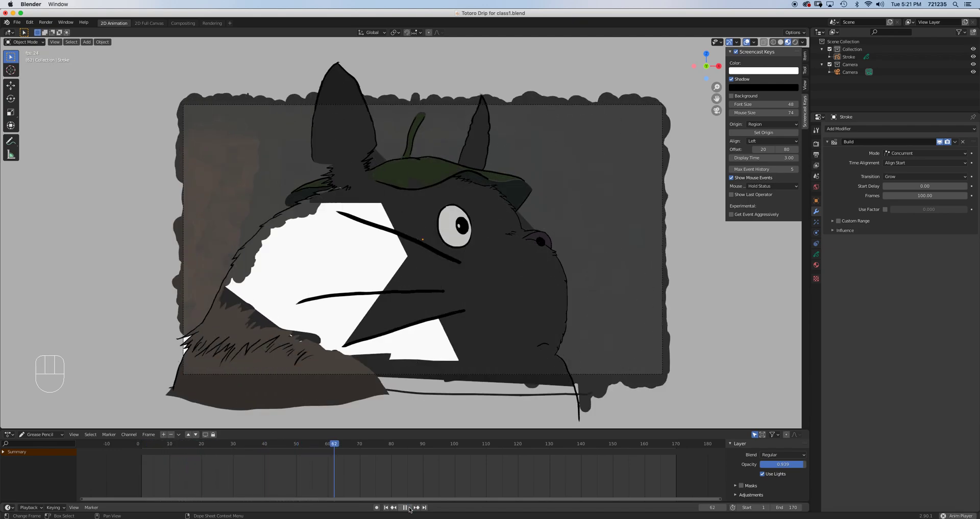
pyautogui.click(404, 507)
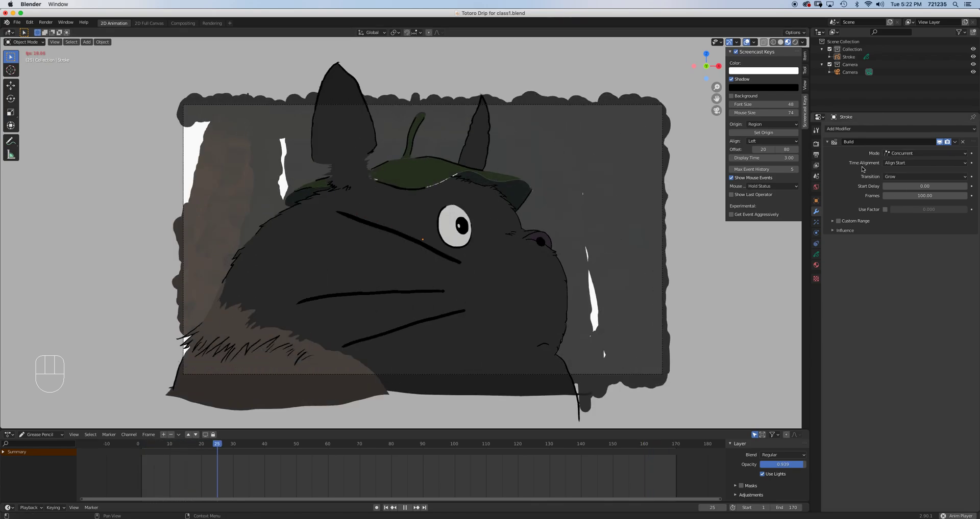
pyautogui.click(356, 444)
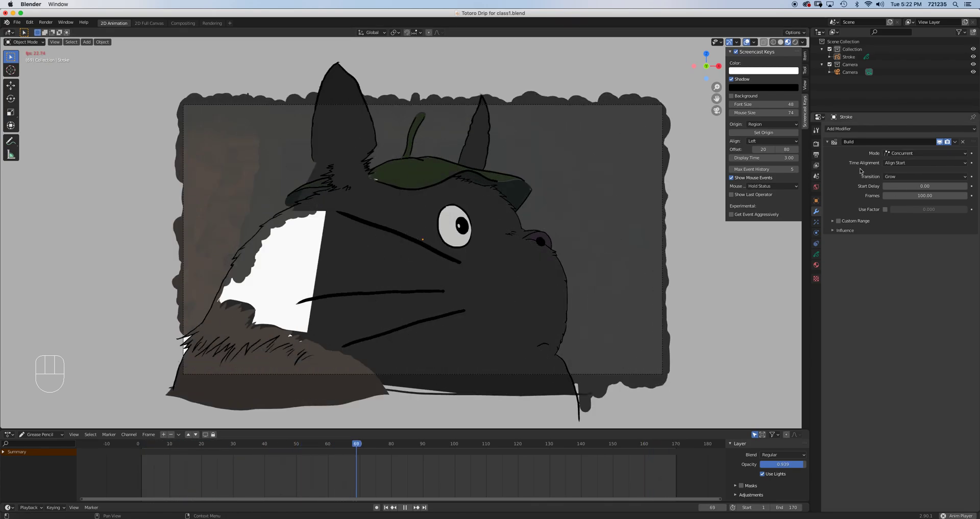
pyautogui.click(404, 507)
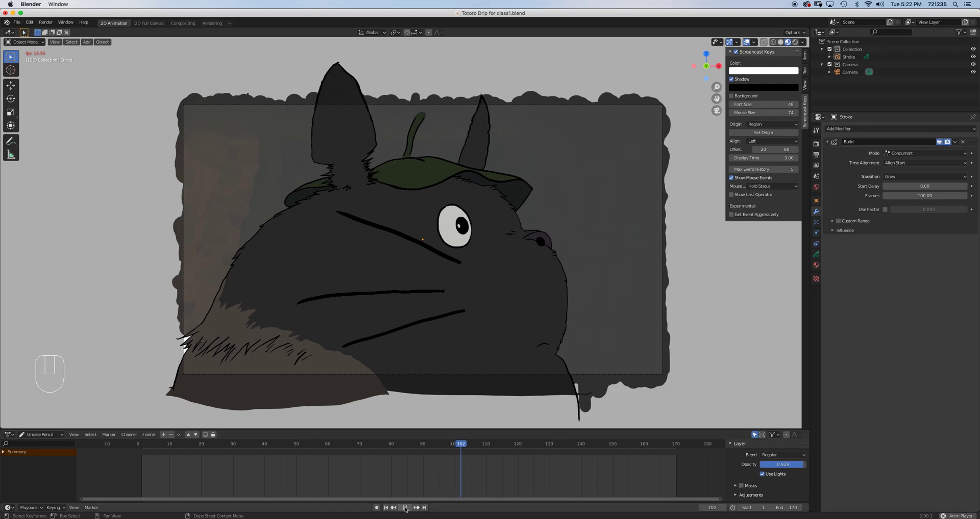
pyautogui.click(405, 507)
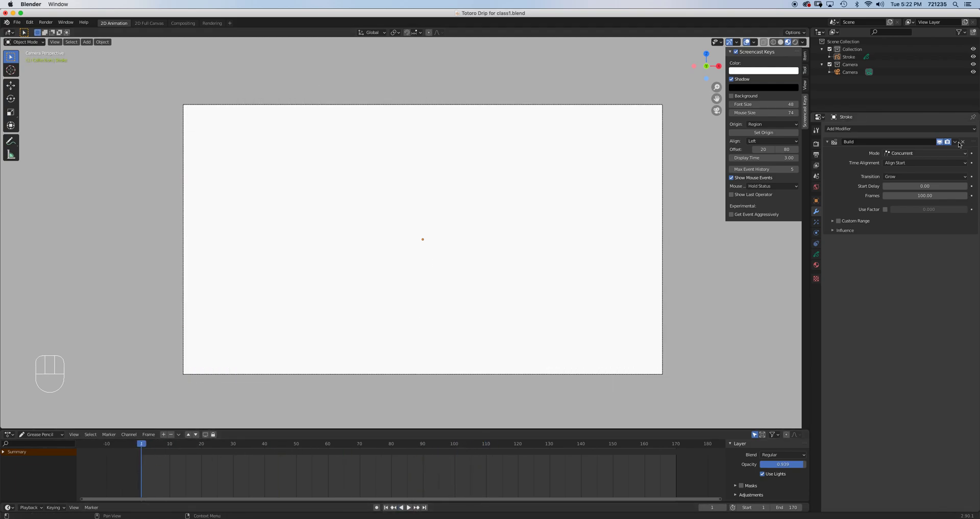
# Delete the Build modifier from the Totoro stroke so the full drawing shows.
pyautogui.click(961, 142)
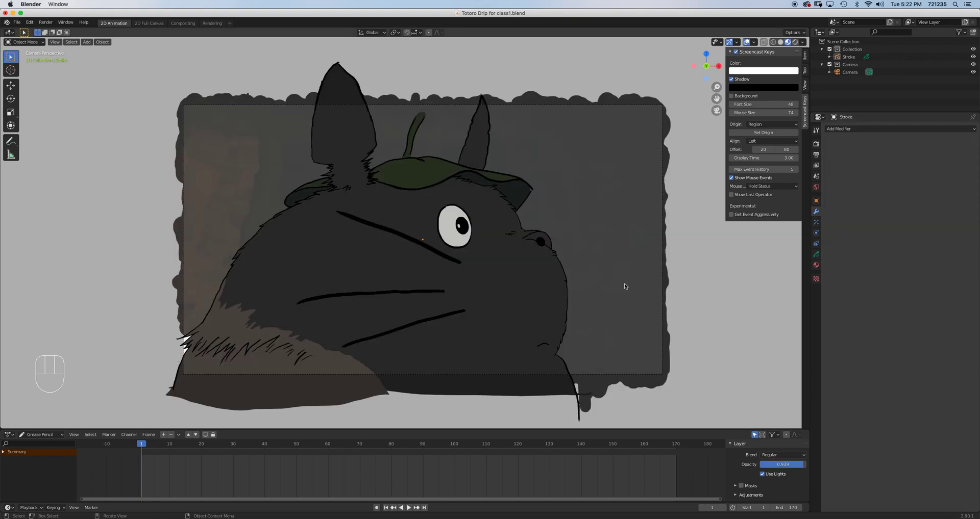
pyautogui.moveTo(535, 418)
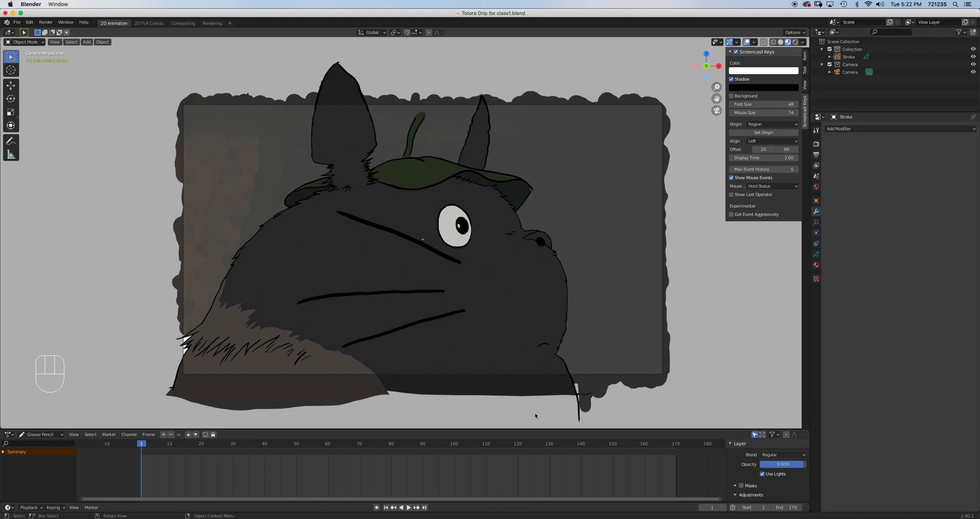
pyautogui.moveTo(172, 357)
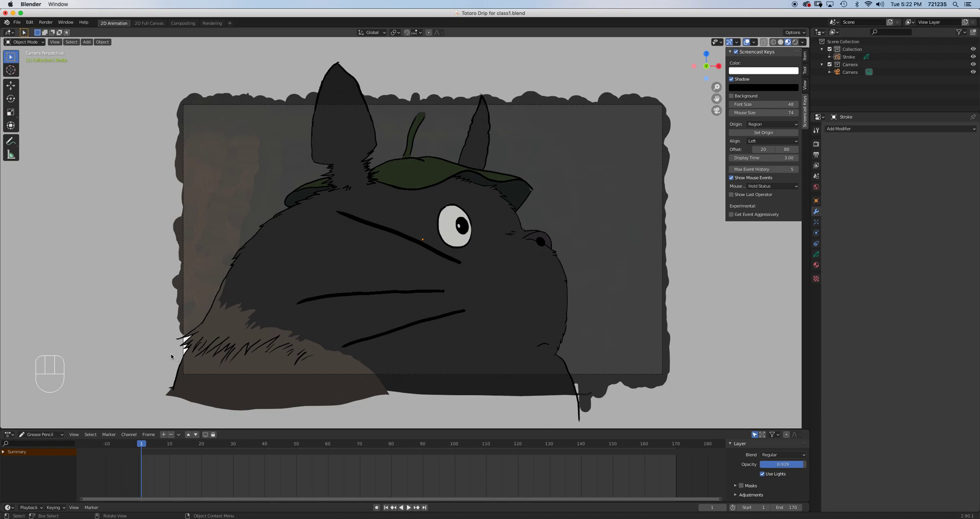
pyautogui.moveTo(417, 287)
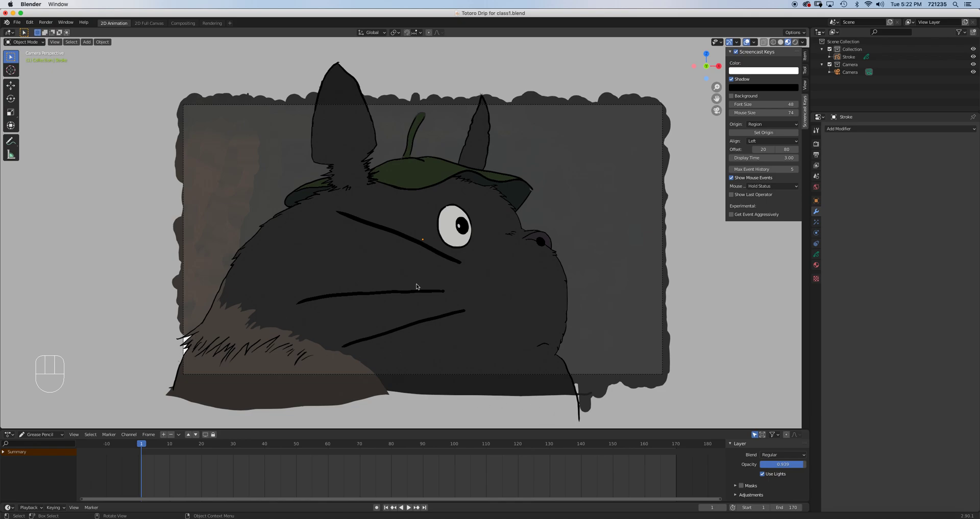
pyautogui.press('space')
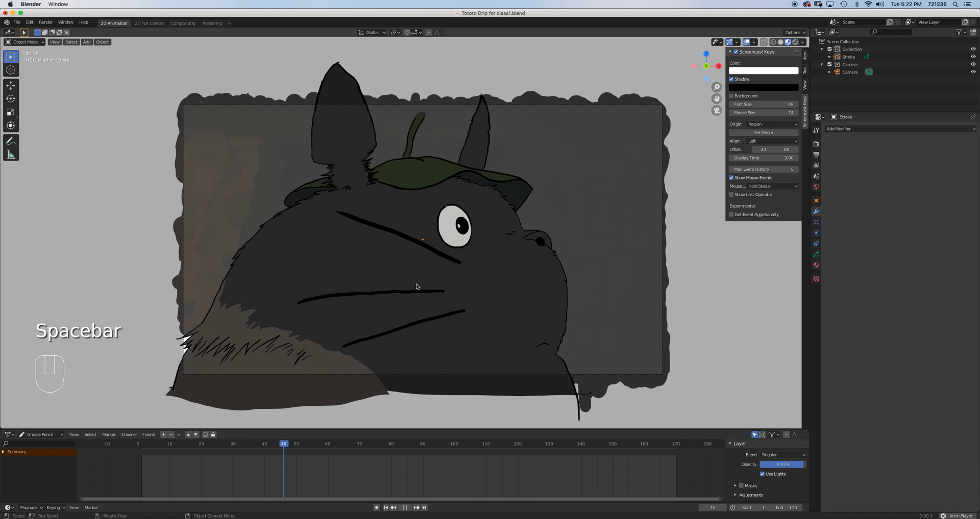
pyautogui.press('space')
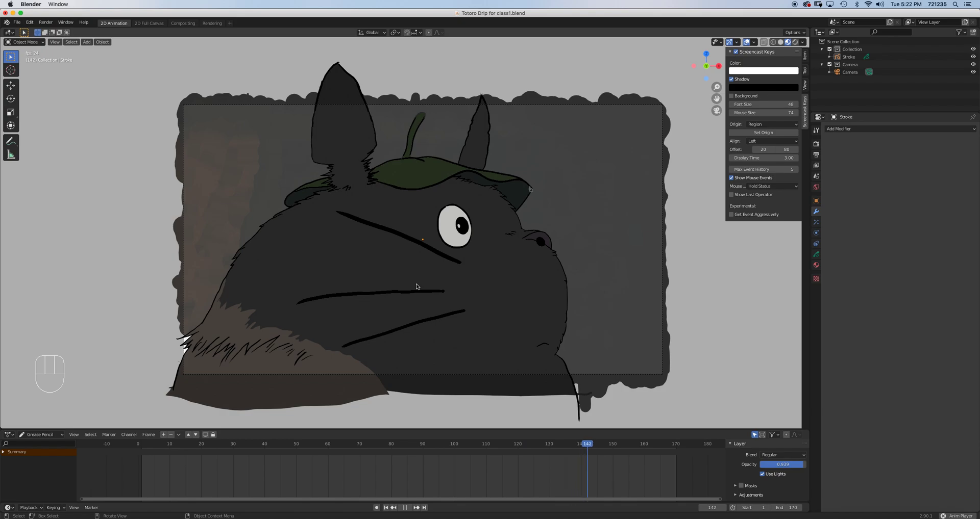
pyautogui.click(198, 444)
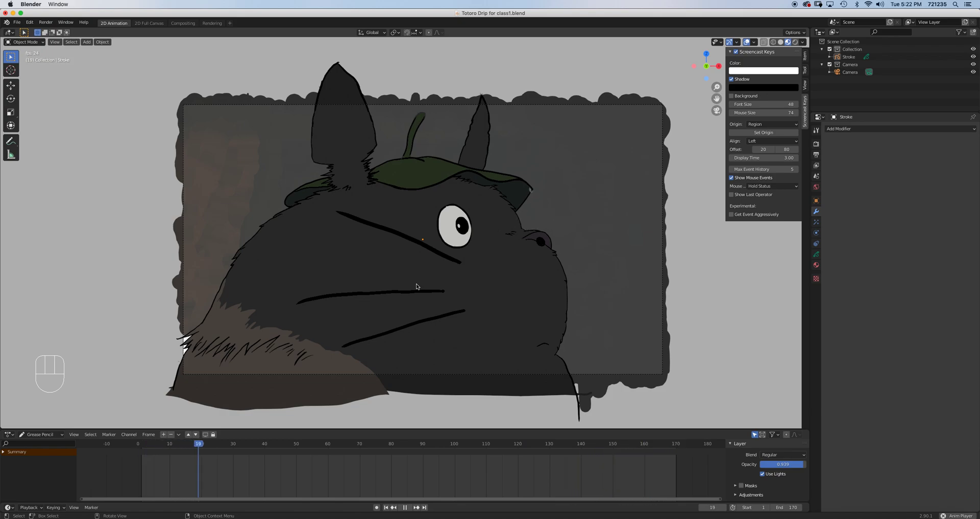
pyautogui.click(350, 444)
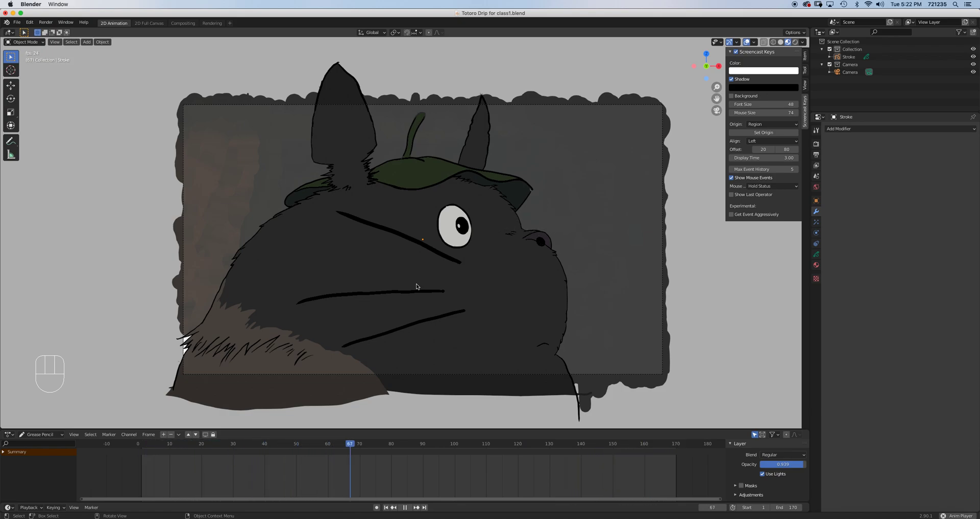
pyautogui.click(502, 444)
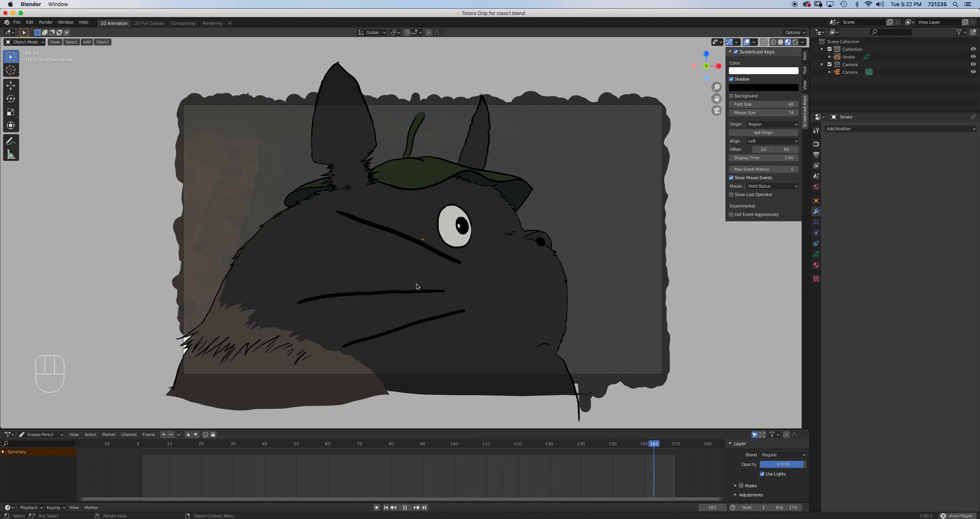
pyautogui.click(267, 444)
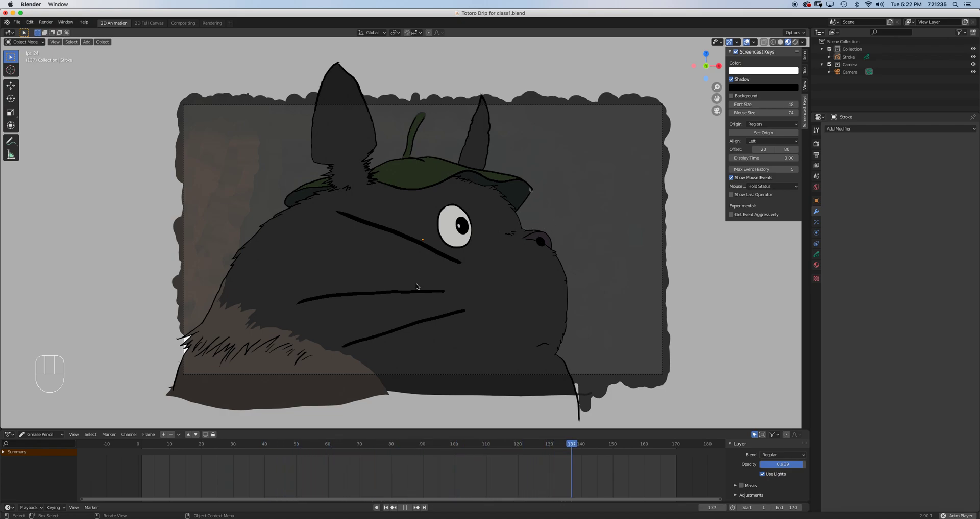
pyautogui.click(188, 444)
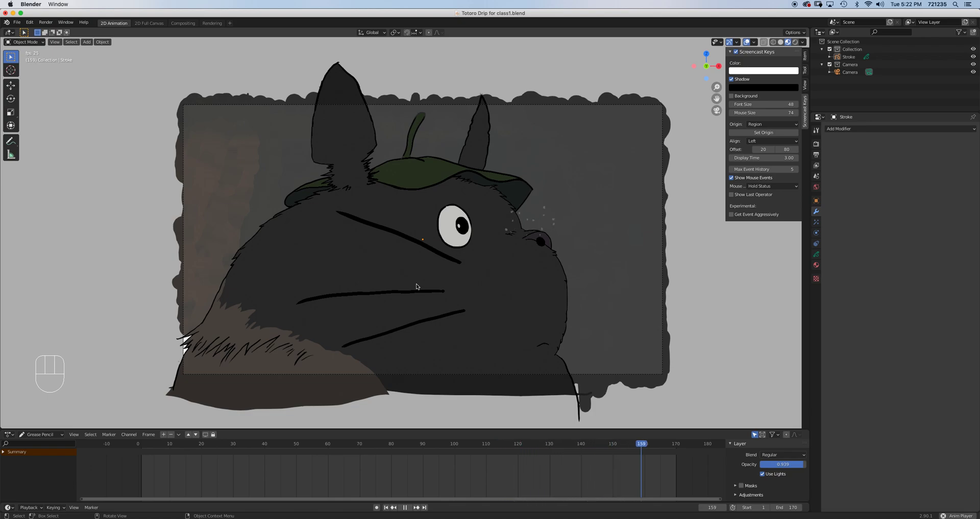
pyautogui.click(255, 444)
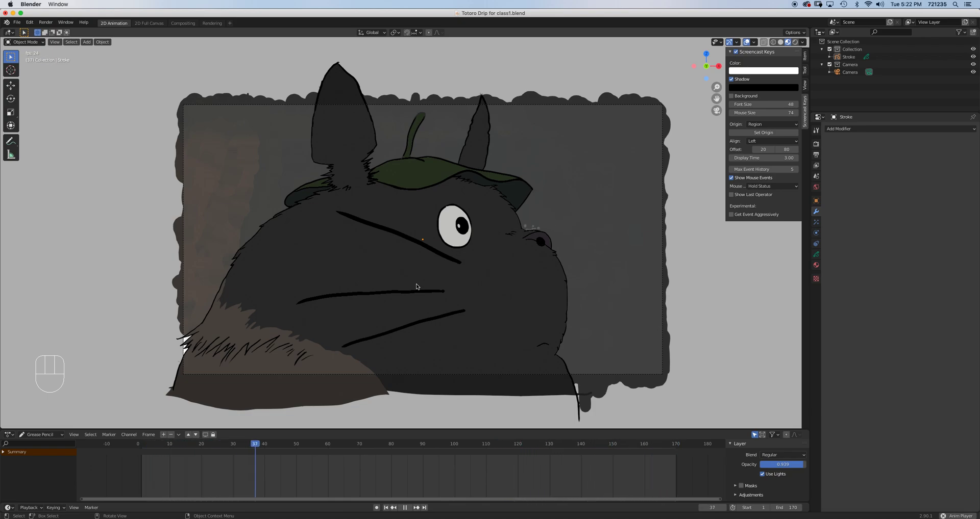
pyautogui.click(408, 444)
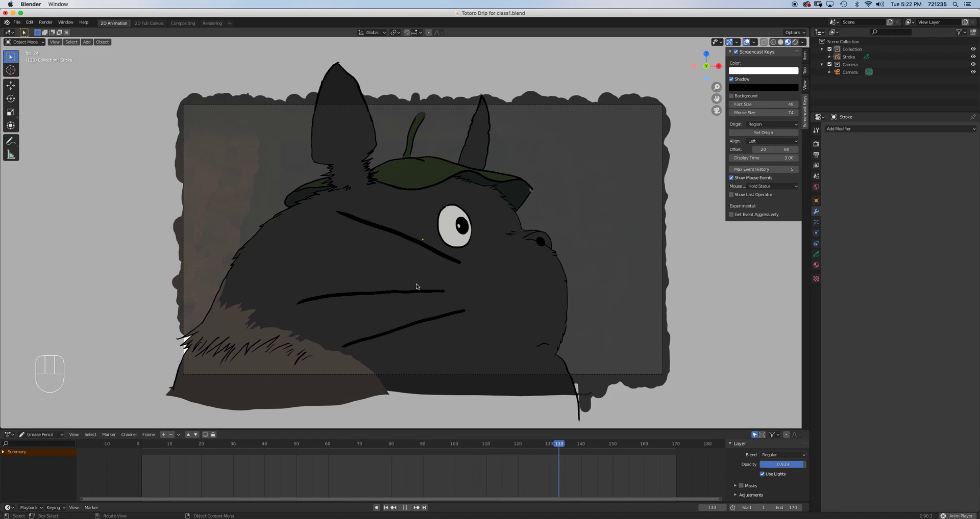
pyautogui.click(173, 444)
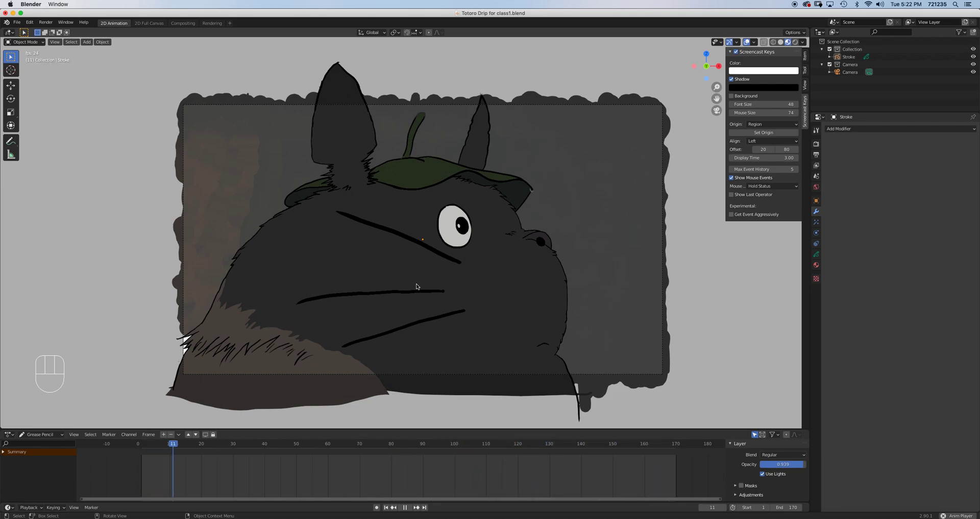
pyautogui.click(326, 444)
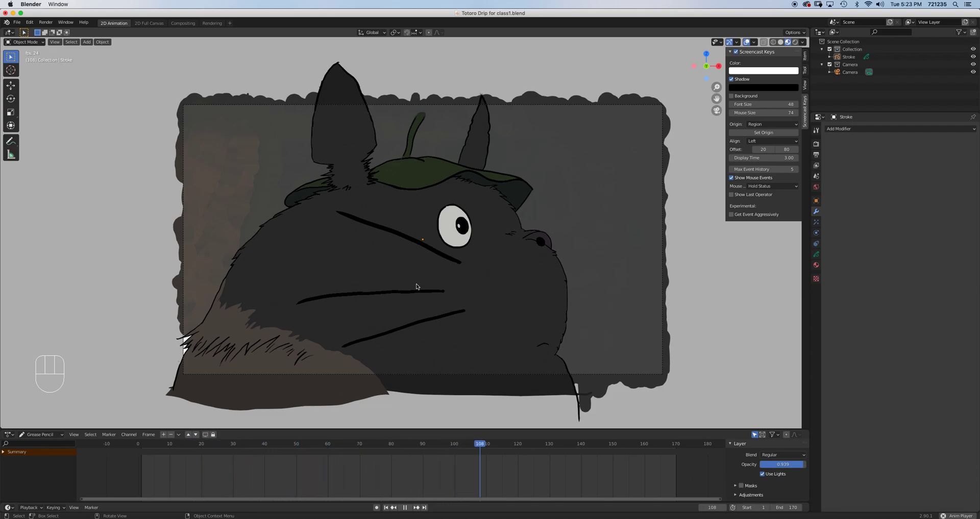
pyautogui.click(627, 444)
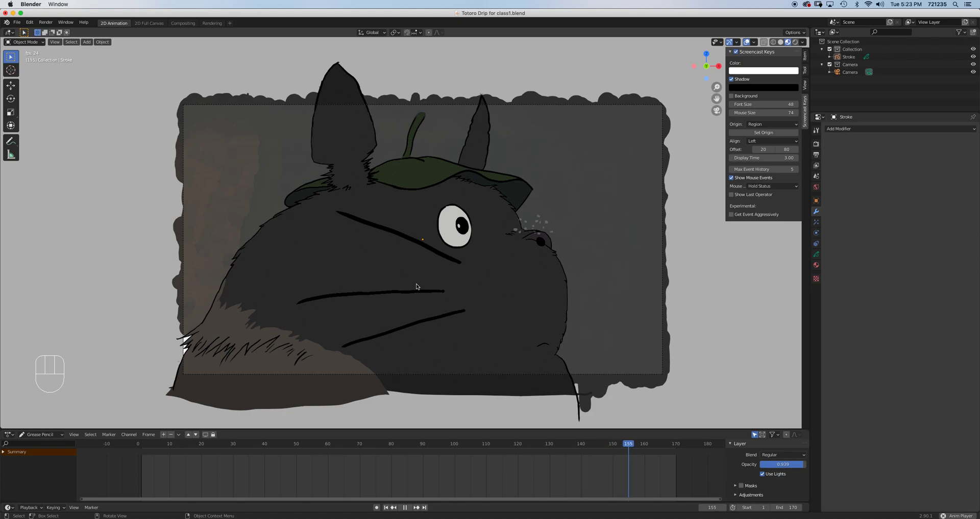
pyautogui.click(246, 444)
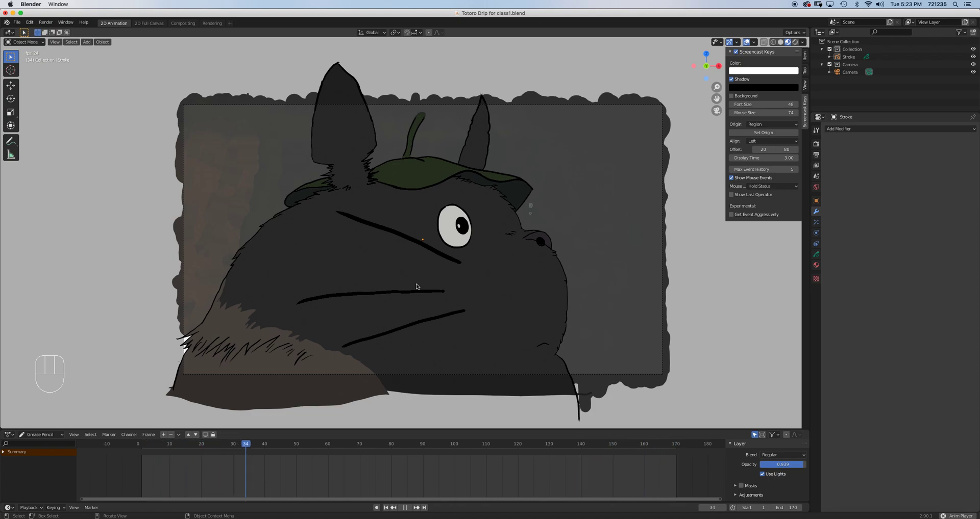
pyautogui.click(397, 444)
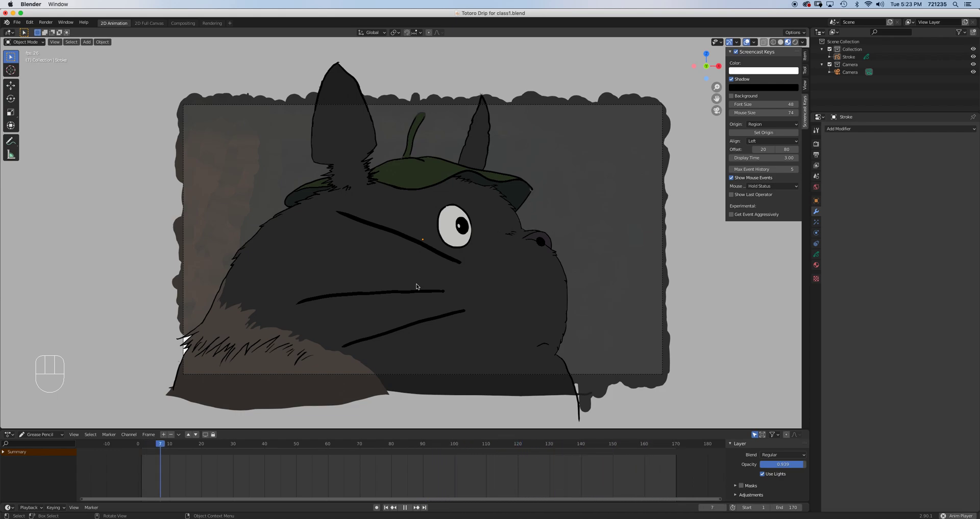
pyautogui.click(311, 444)
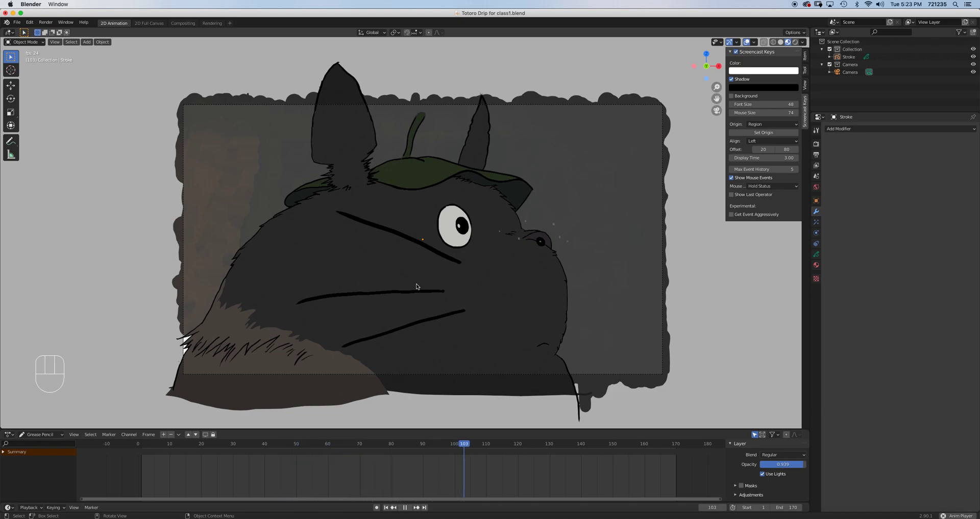
pyautogui.click(614, 444)
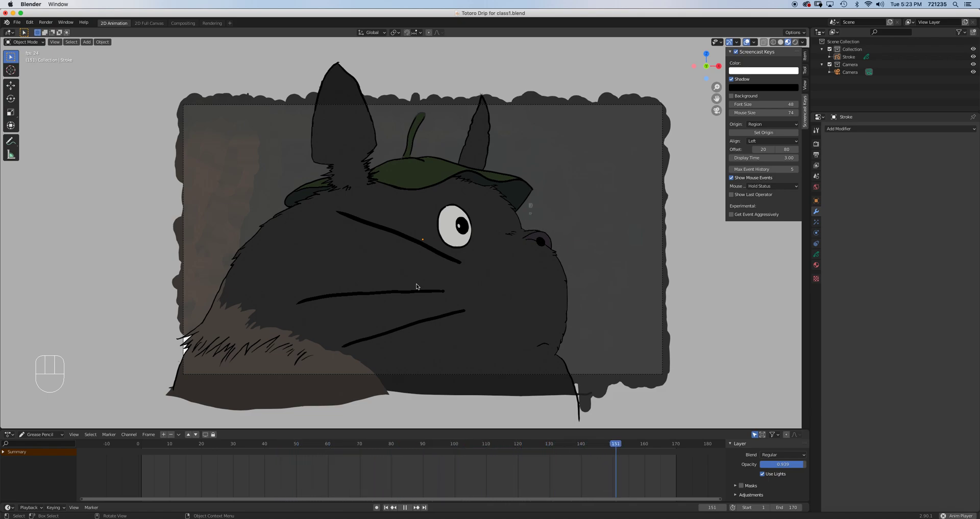
pyautogui.click(233, 444)
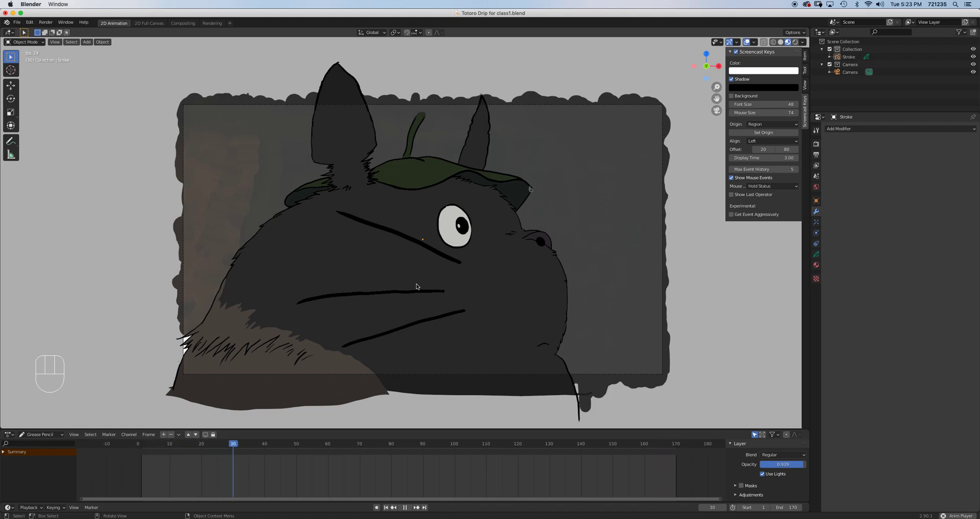
pyautogui.click(381, 444)
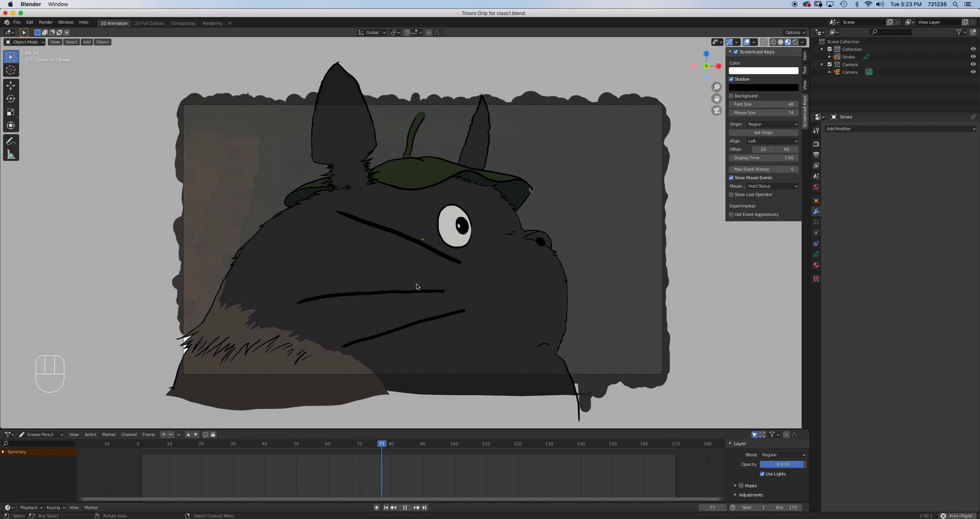
pyautogui.click(533, 444)
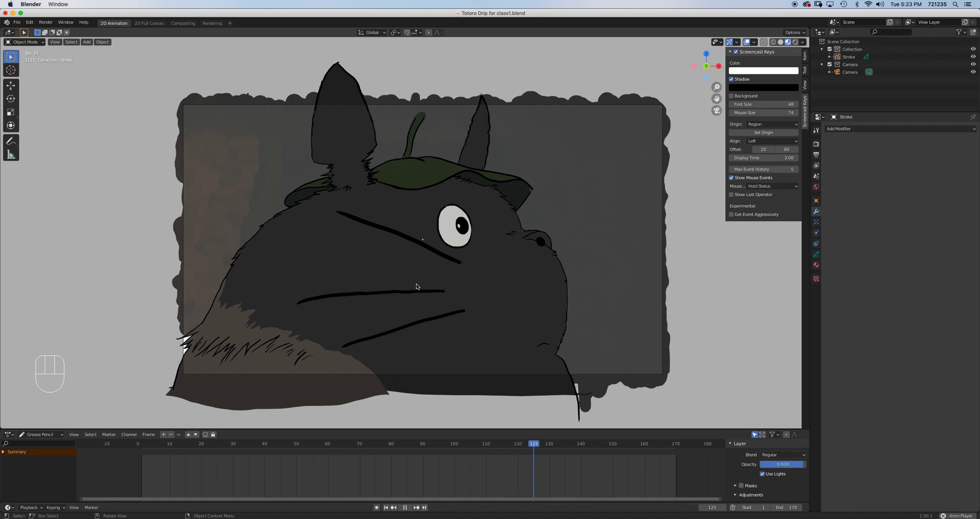
pyautogui.click(151, 444)
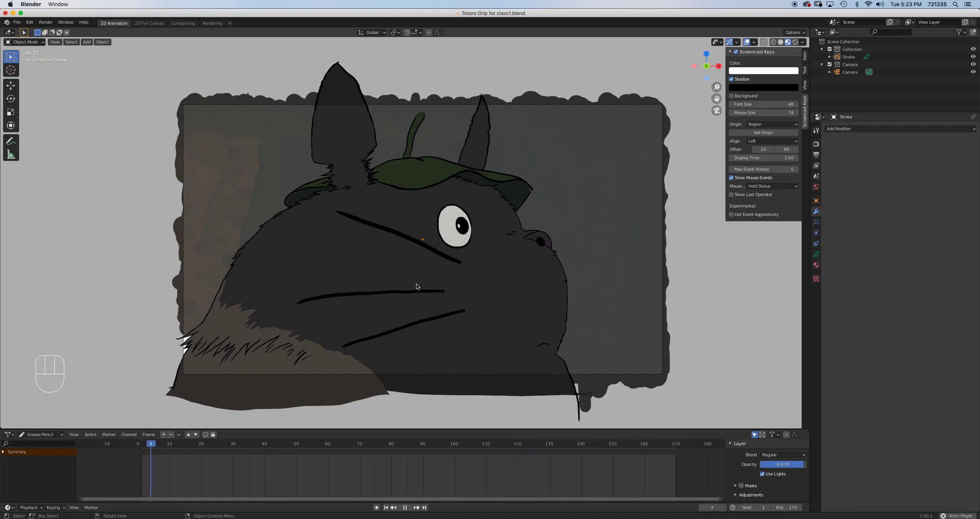
pyautogui.click(302, 444)
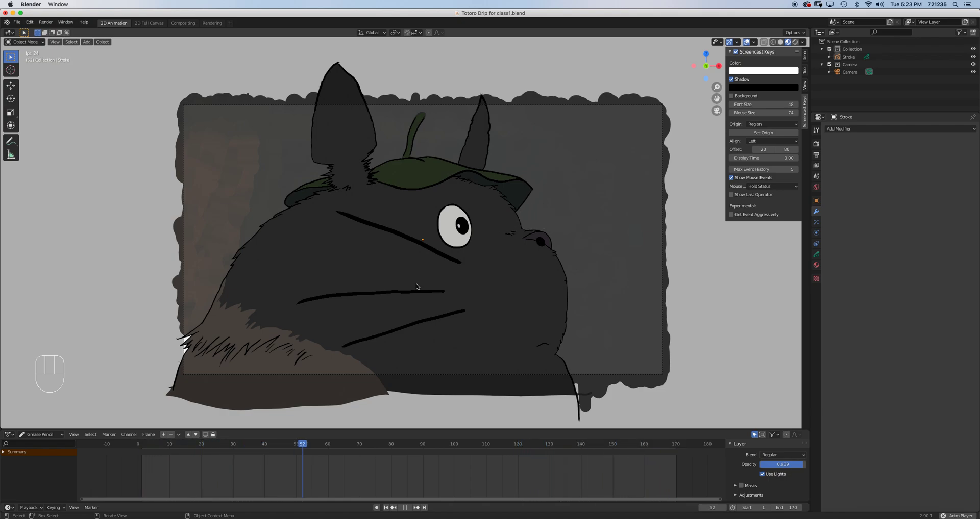
pyautogui.click(450, 444)
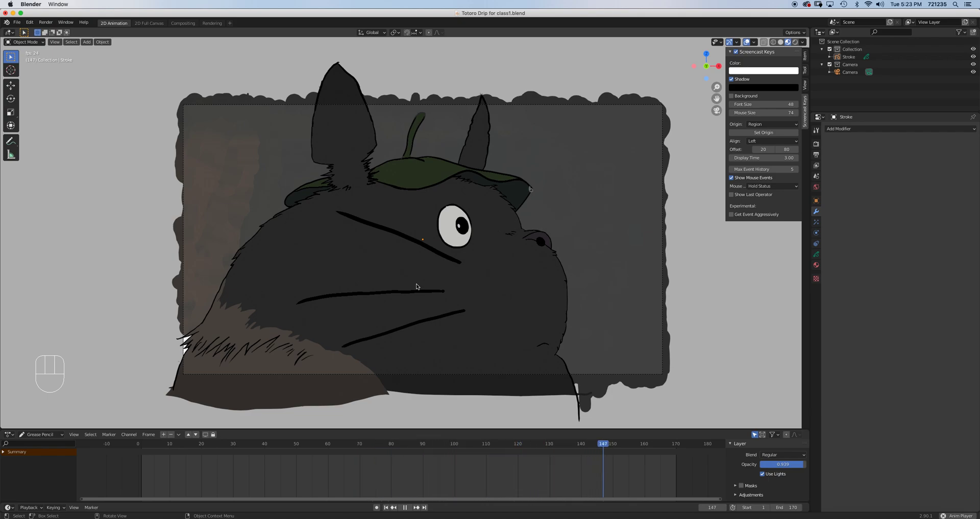
pyautogui.click(216, 444)
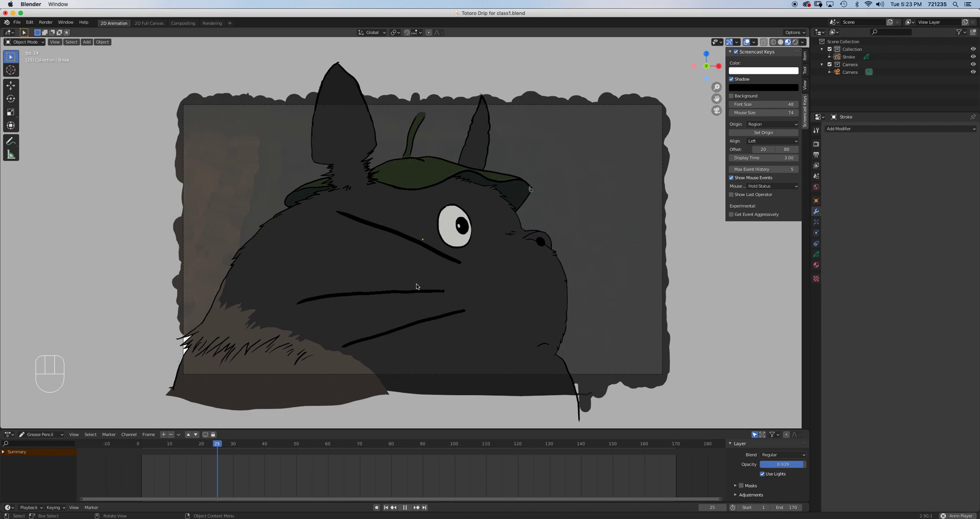
pyautogui.click(368, 444)
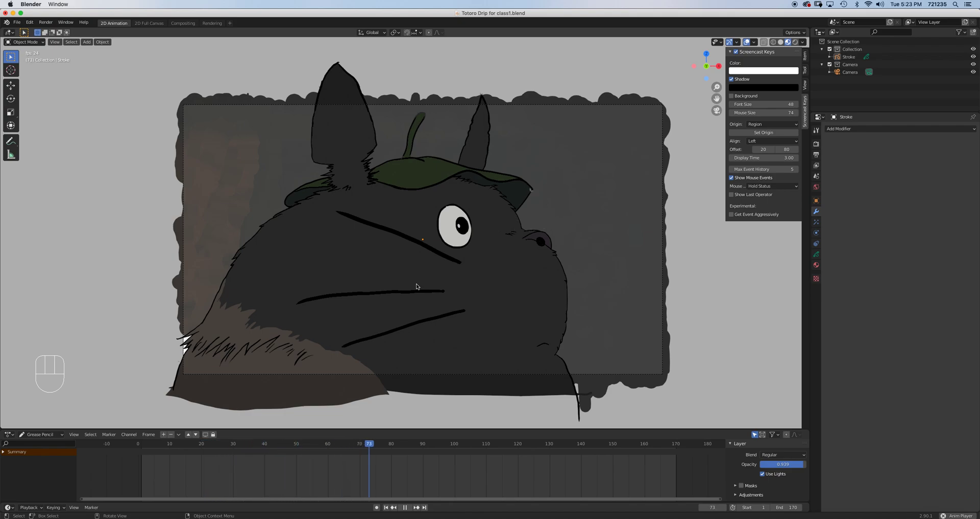
pyautogui.click(519, 444)
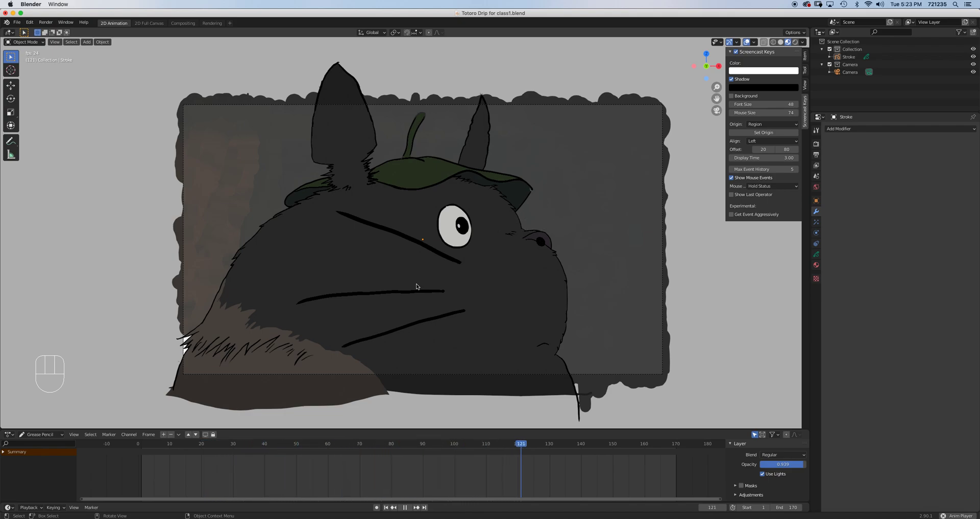
pyautogui.click(673, 444)
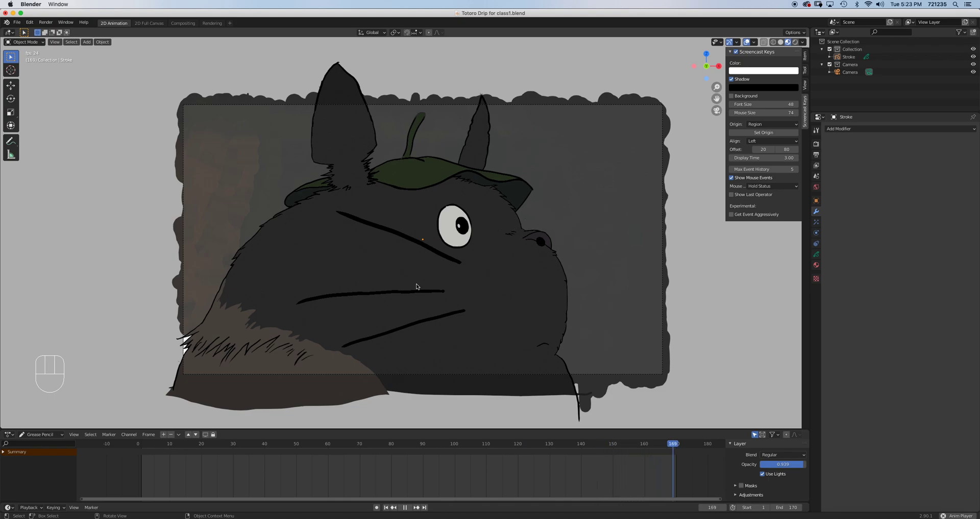
pyautogui.click(286, 444)
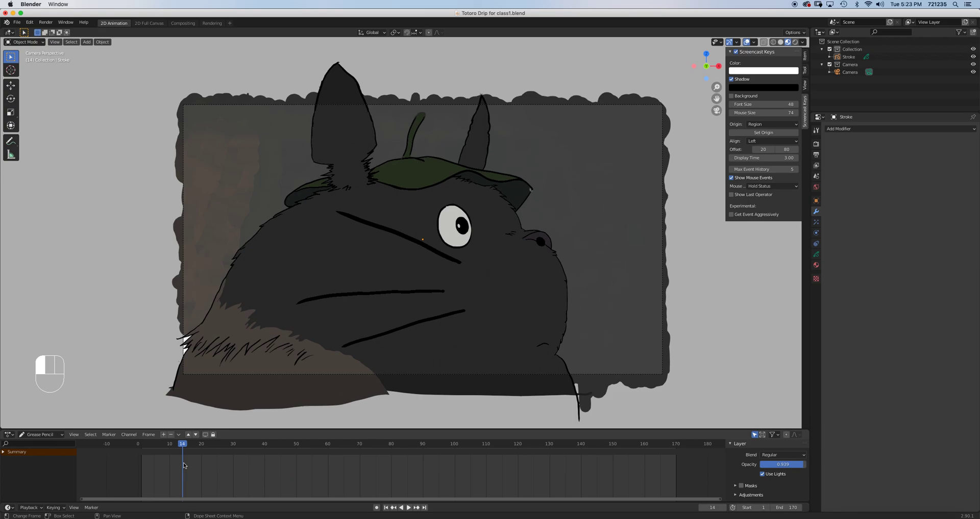
pyautogui.click(408, 507)
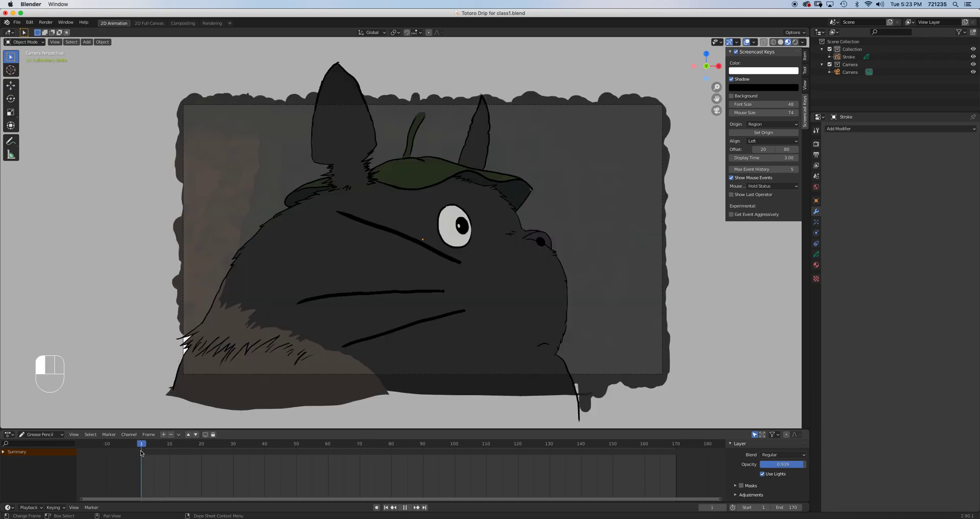
pyautogui.click(173, 444)
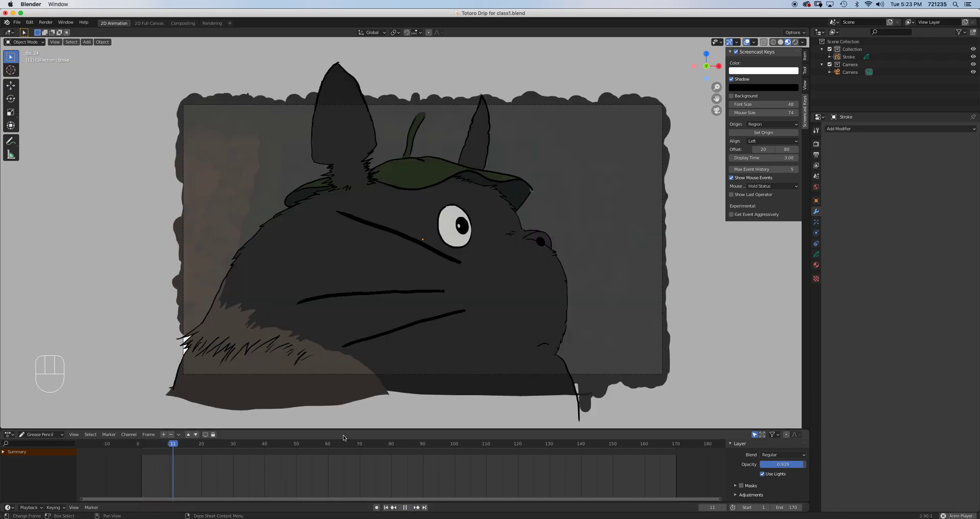
# Add a Noise modifier to the Totoro strokes and preview the jitter in playback.
pyautogui.click(324, 444)
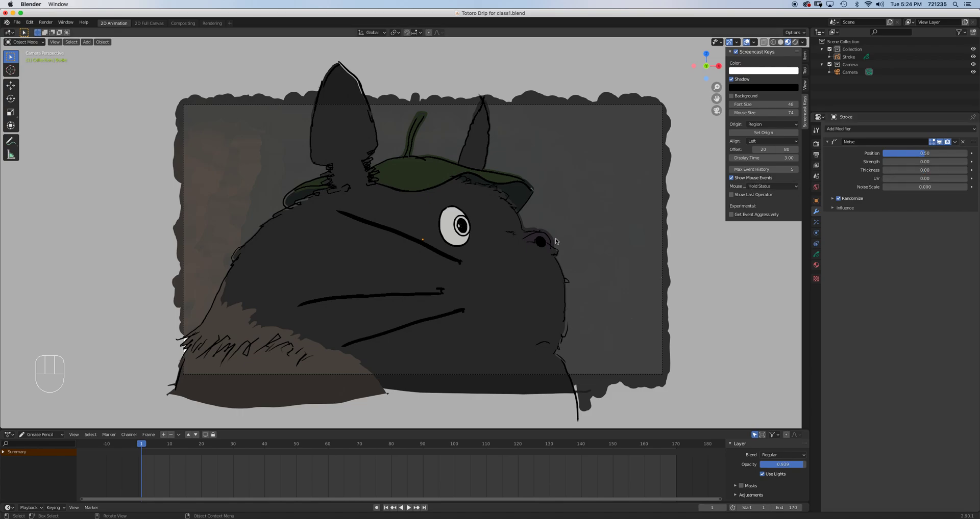
pyautogui.moveTo(508, 246)
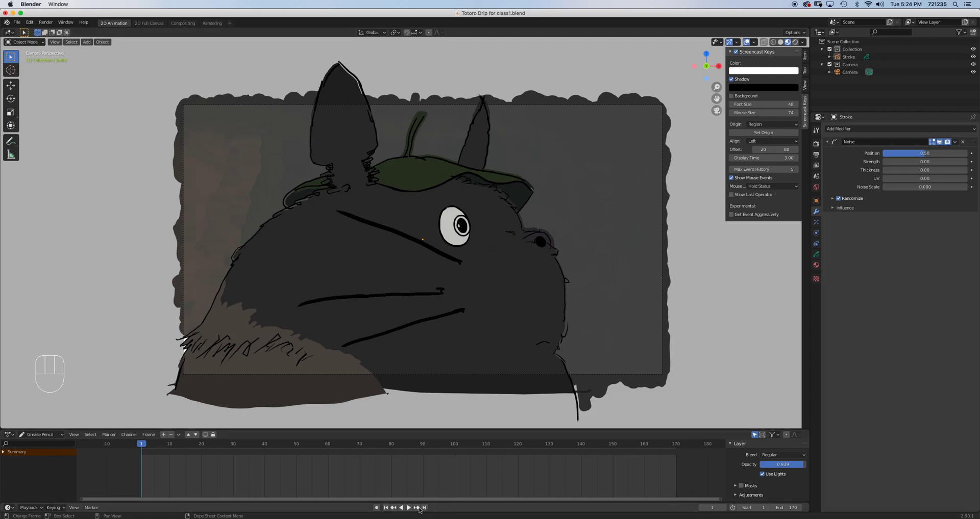
pyautogui.click(404, 508)
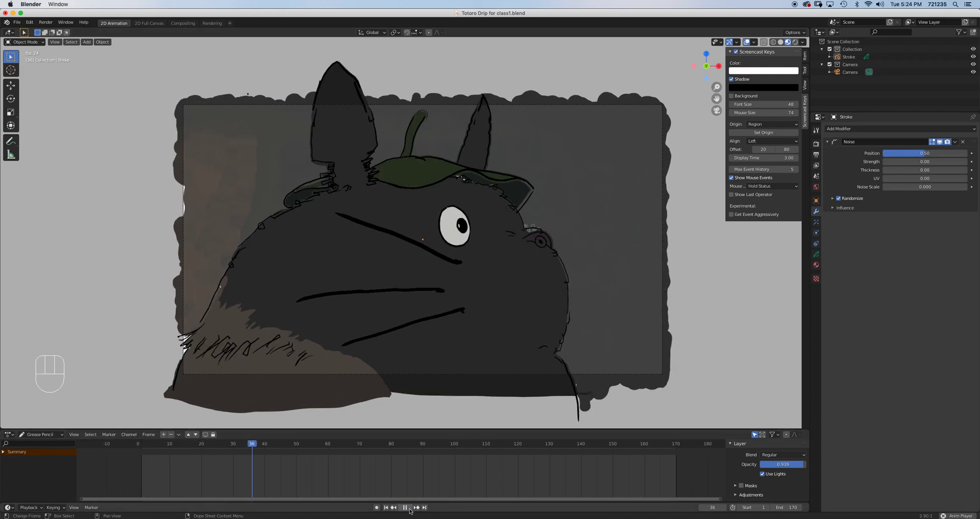
pyautogui.click(404, 507)
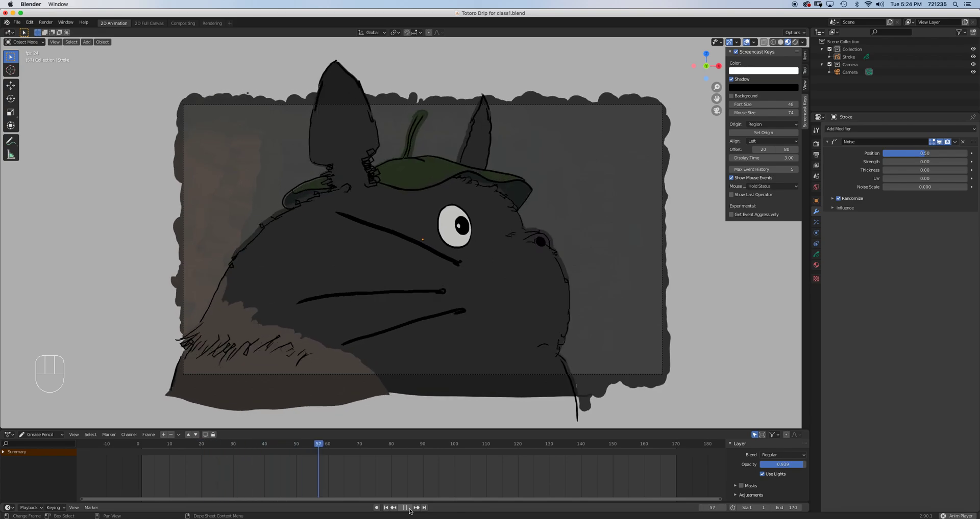
pyautogui.click(404, 507)
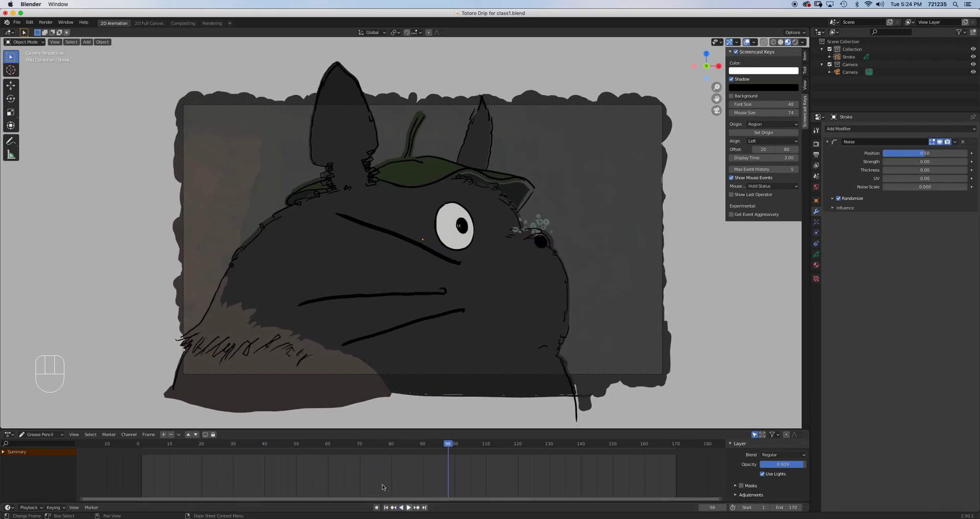
pyautogui.moveTo(610, 358)
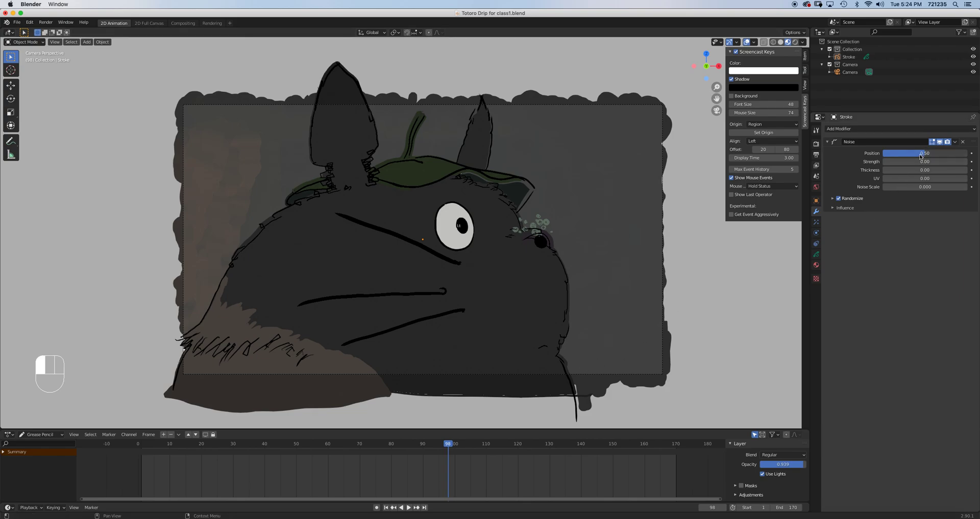
# Lower the Noise Position amount below 0.10 and replay to check the subtler jitter.
pyautogui.moveTo(918, 153); pyautogui.dragTo(894, 153)
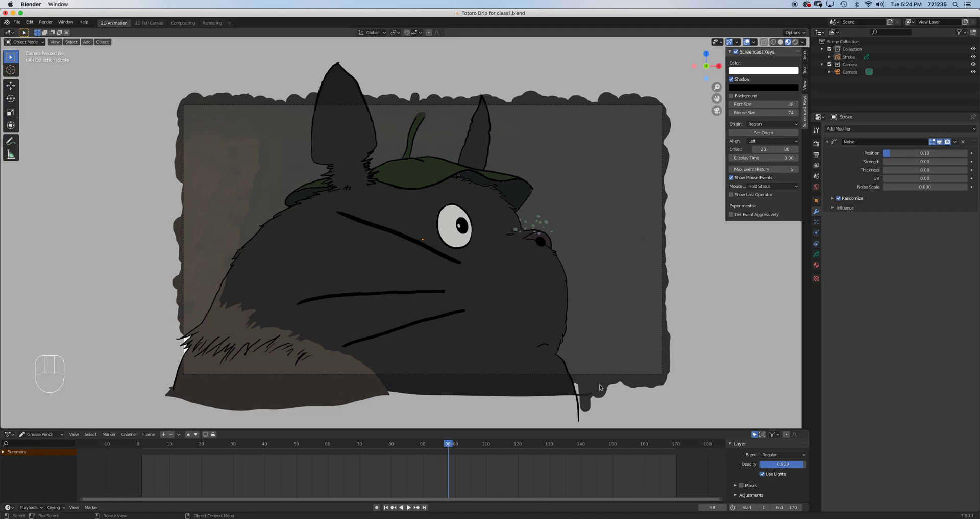
pyautogui.click(404, 507)
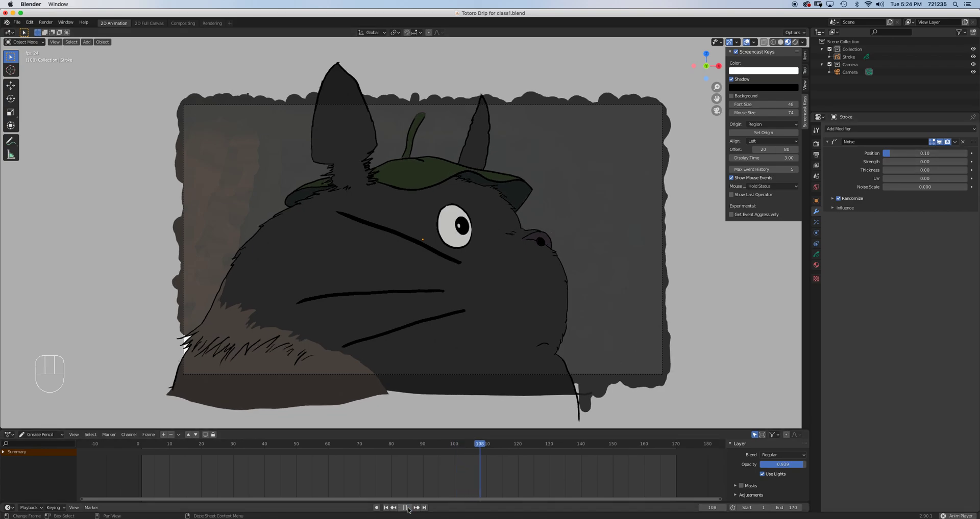
pyautogui.click(404, 507)
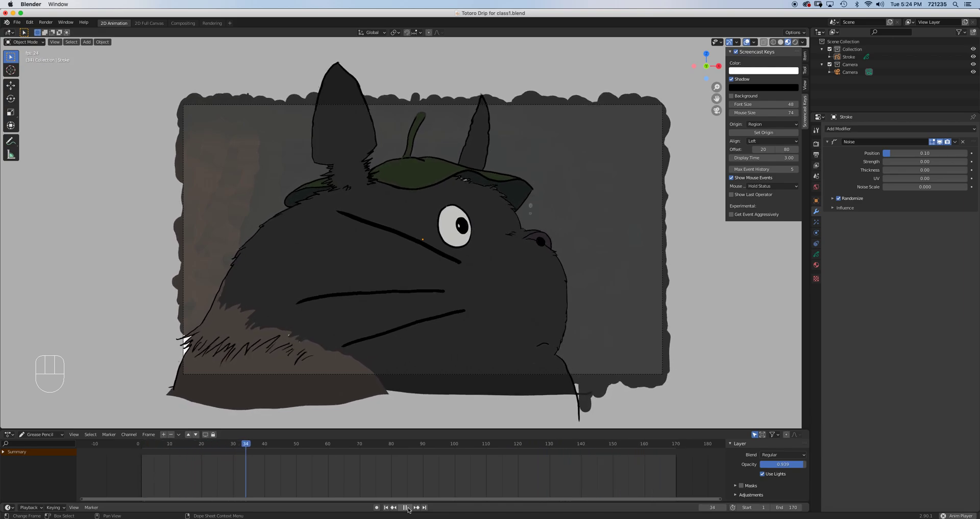
pyautogui.click(404, 507)
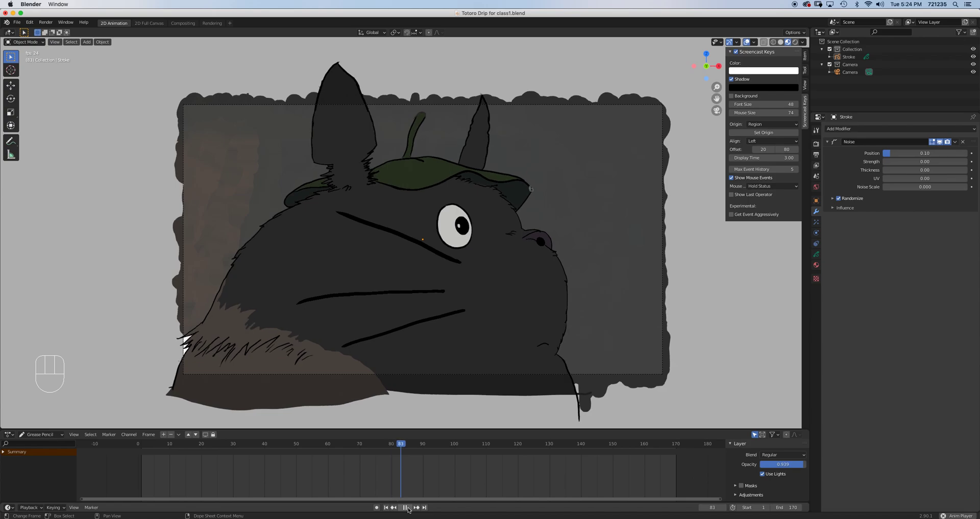
pyautogui.click(405, 507)
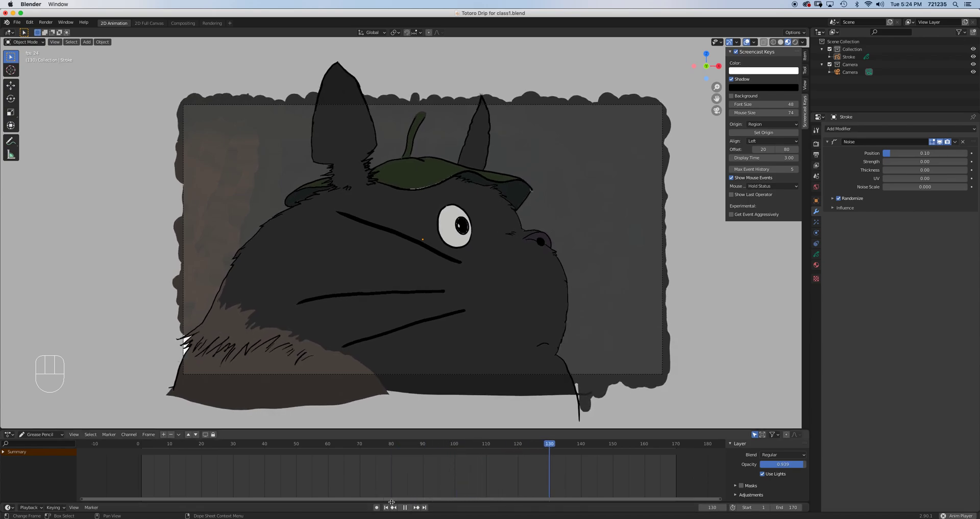
pyautogui.click(405, 507)
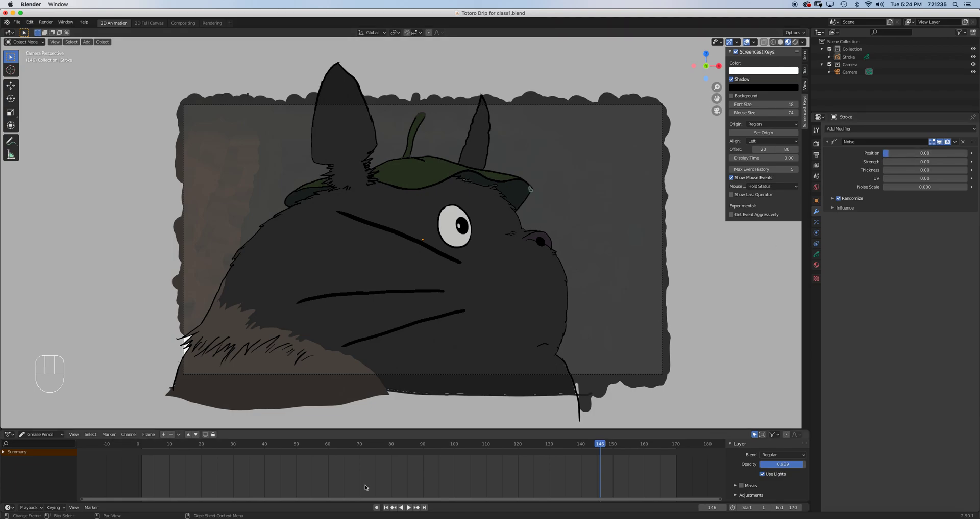
pyautogui.click(400, 507)
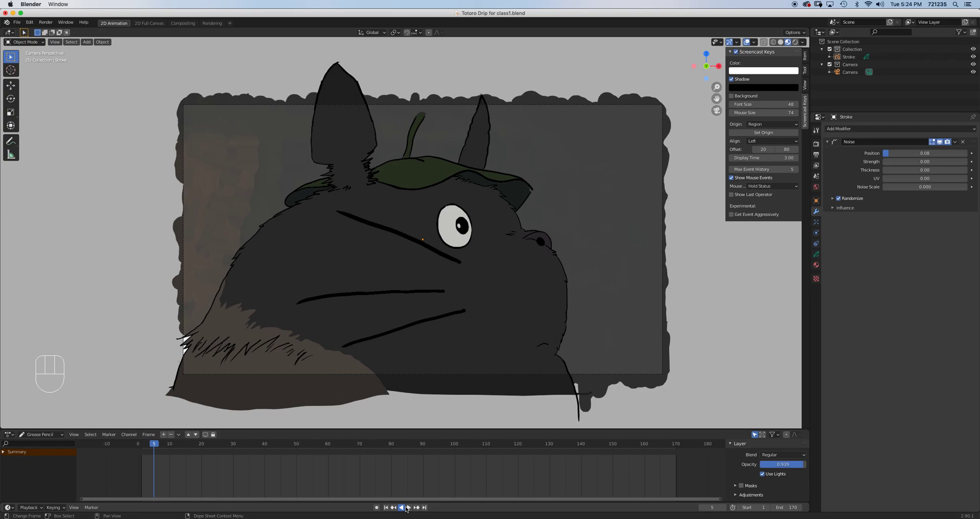
pyautogui.click(406, 507)
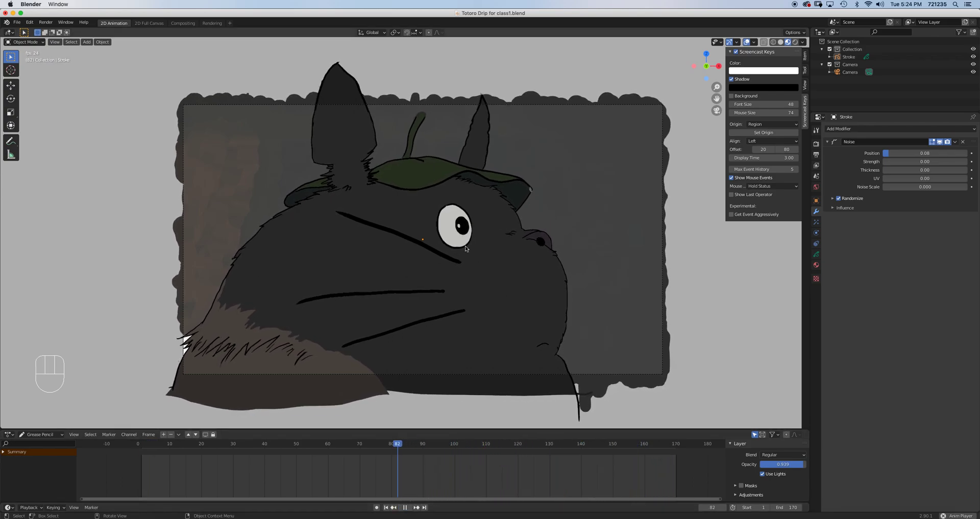
pyautogui.click(405, 508)
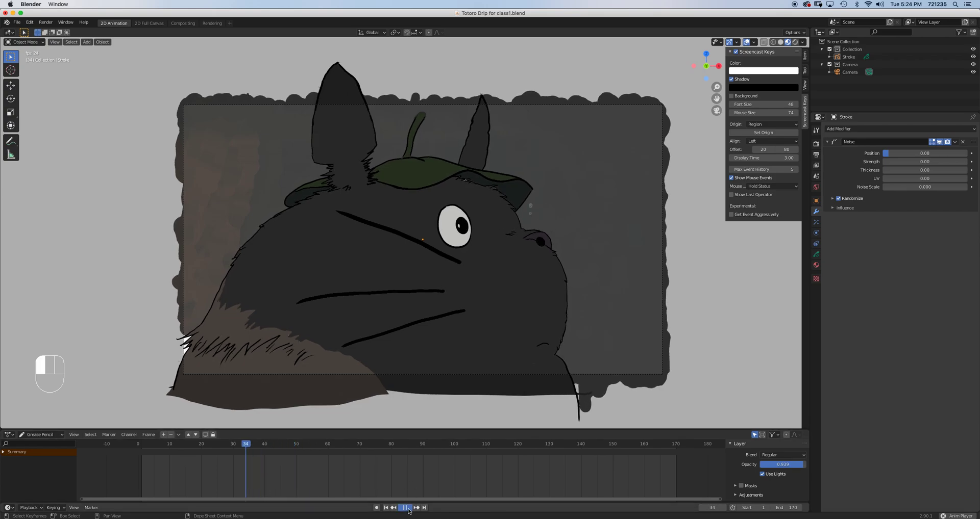
pyautogui.click(404, 507)
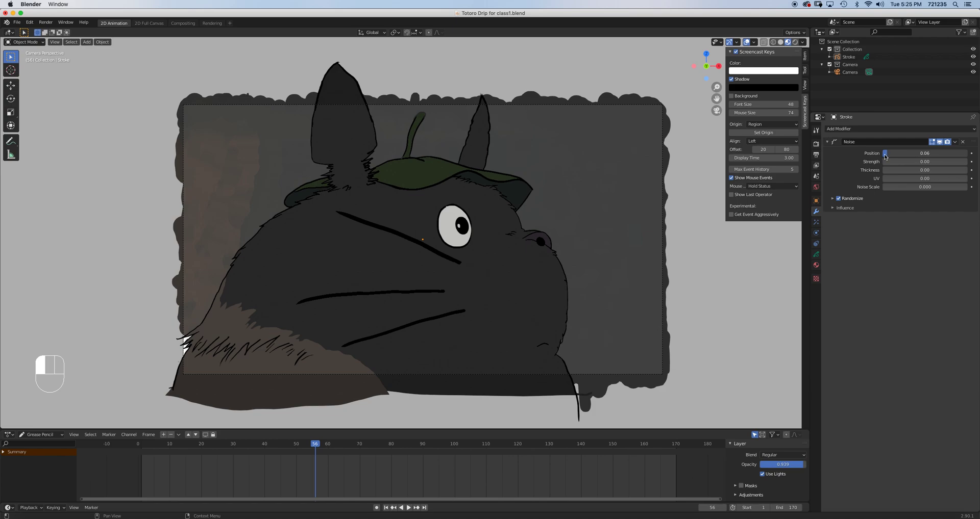
# Set the Noise Position amount to 0.05 and replay the animation from frame 1.
pyautogui.moveTo(906, 153); pyautogui.dragTo(901, 153)
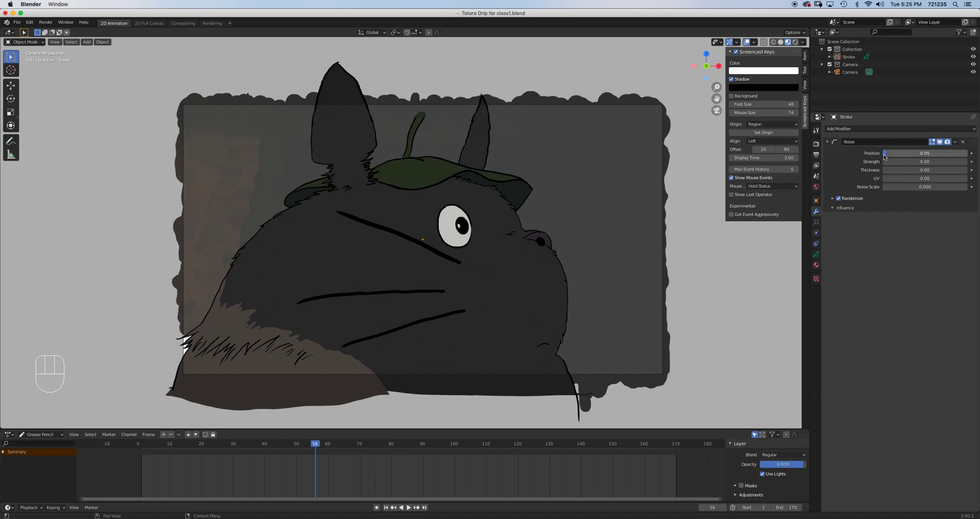
pyautogui.click(386, 507)
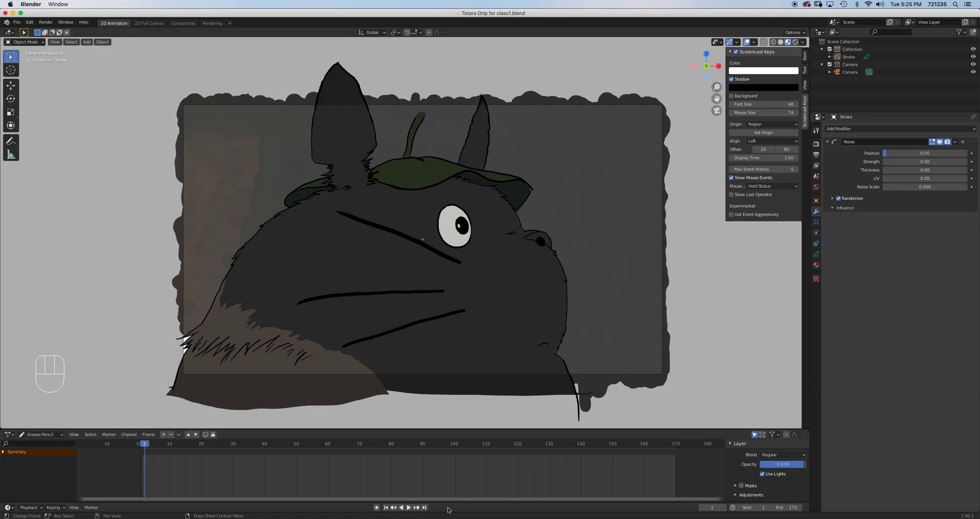
pyautogui.click(408, 507)
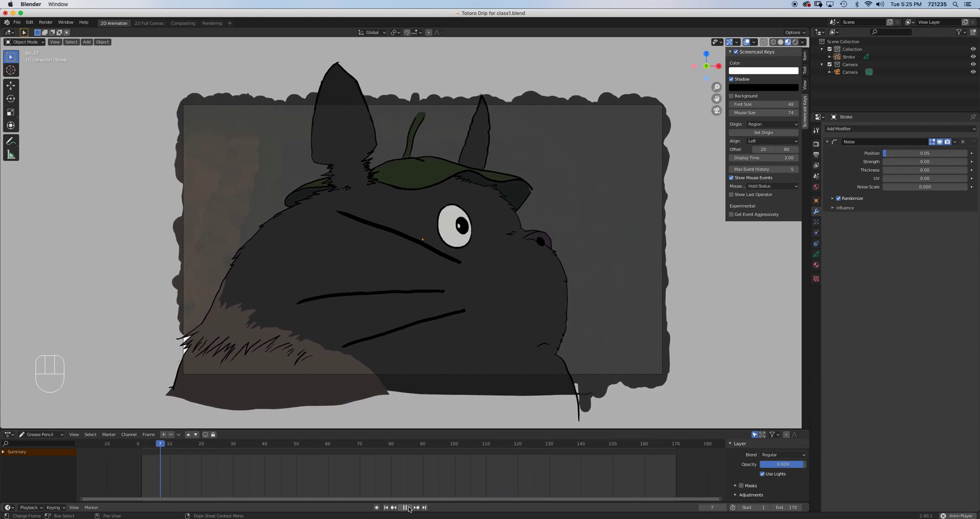
pyautogui.click(313, 444)
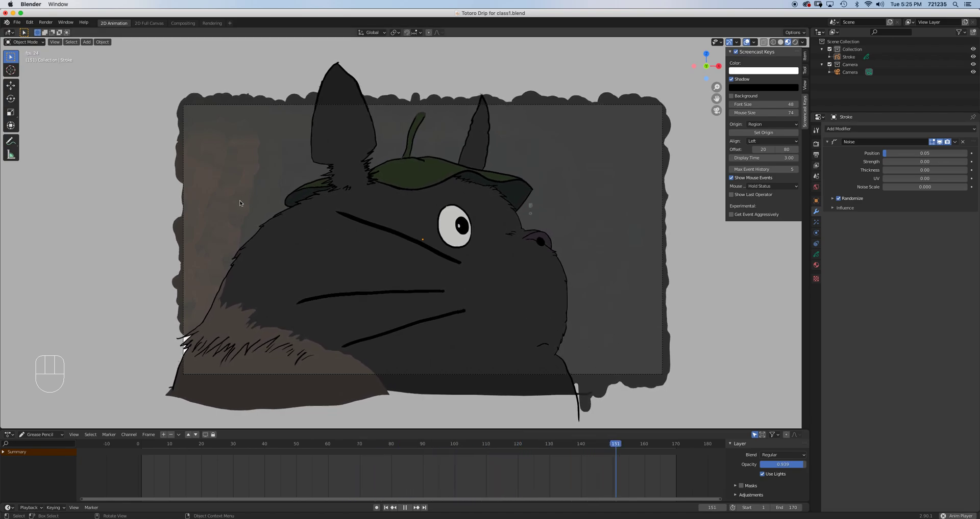
pyautogui.click(230, 444)
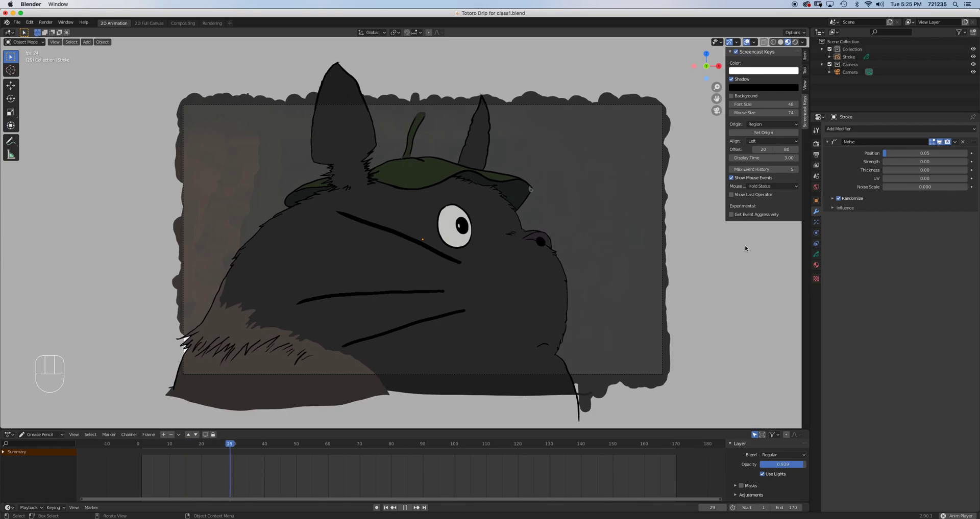
pyautogui.click(385, 444)
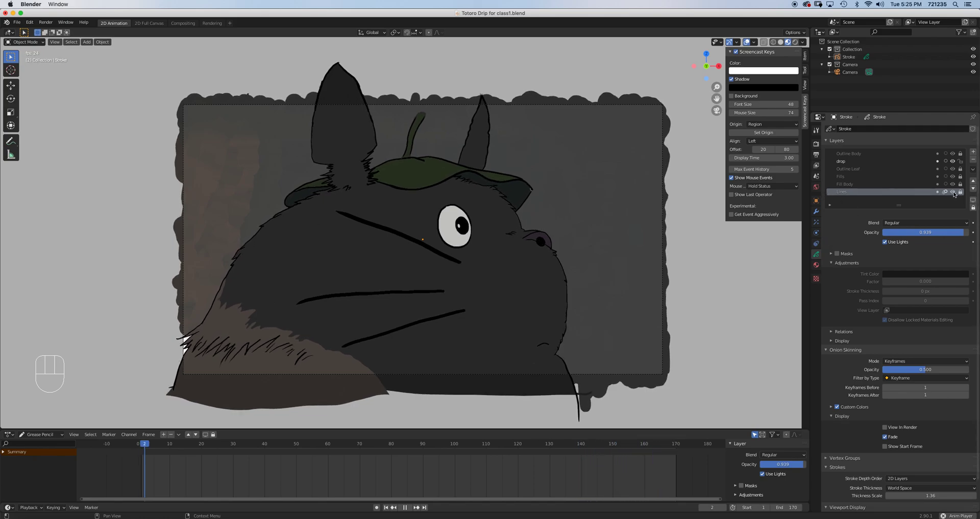
# Review the drawing's layers during playback and lower Noise Position to about 0.03.
pyautogui.click(296, 444)
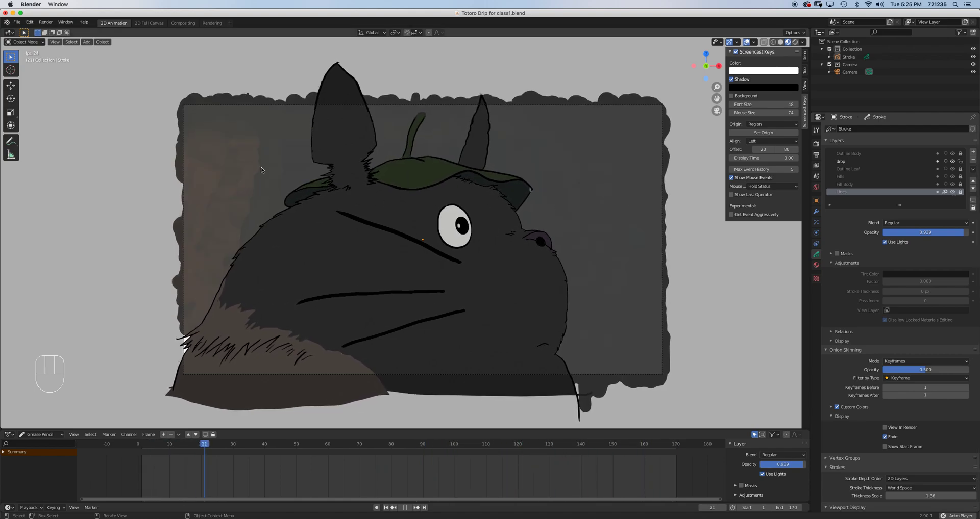
pyautogui.click(359, 444)
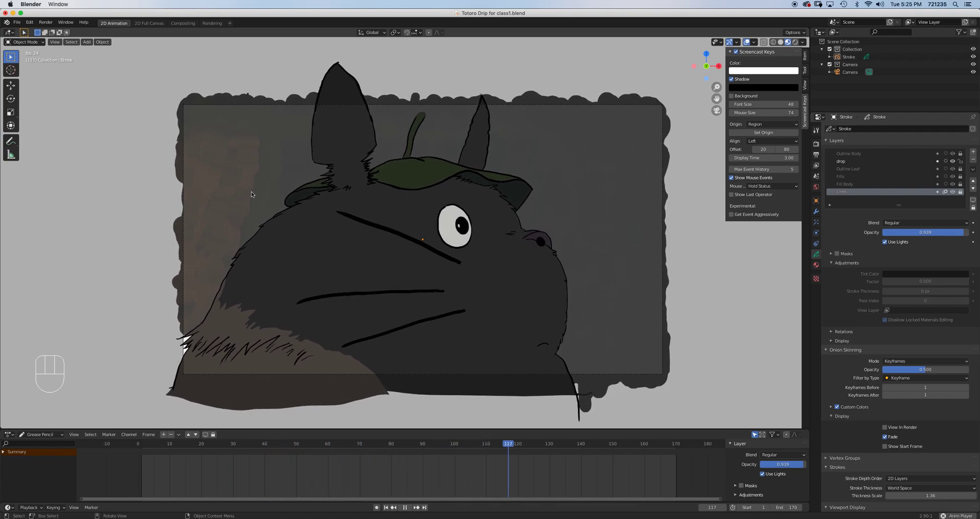
pyautogui.click(661, 444)
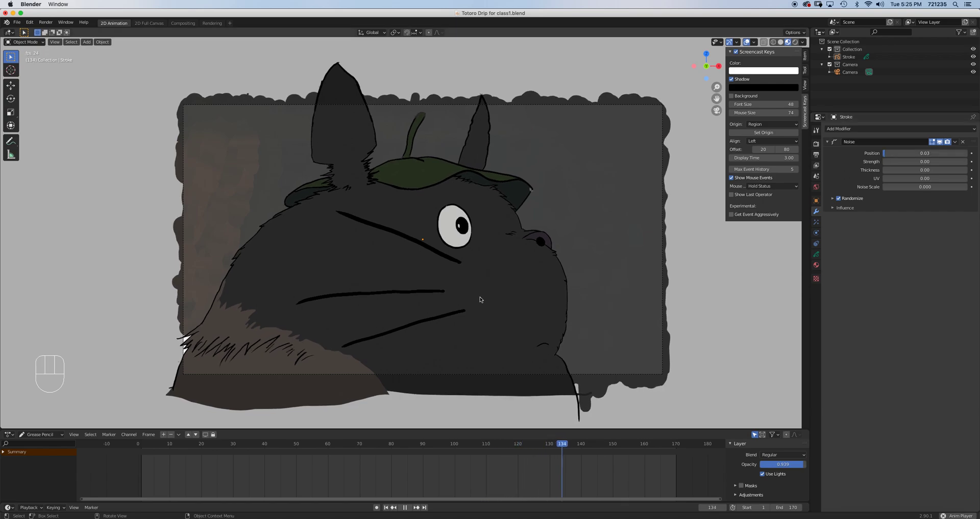
# Replay the animation and lower the Noise Position amount to 0.03, checking the jitter.
pyautogui.click(179, 444)
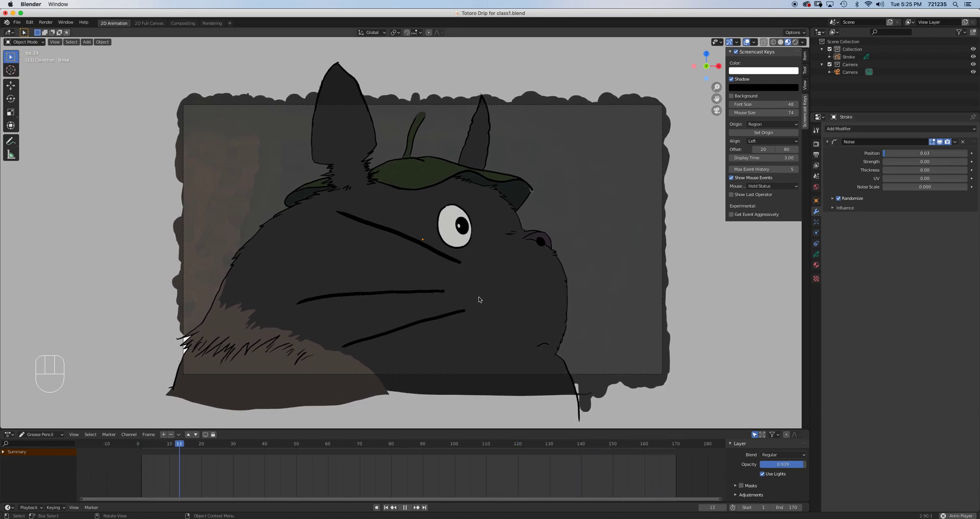
pyautogui.click(404, 507)
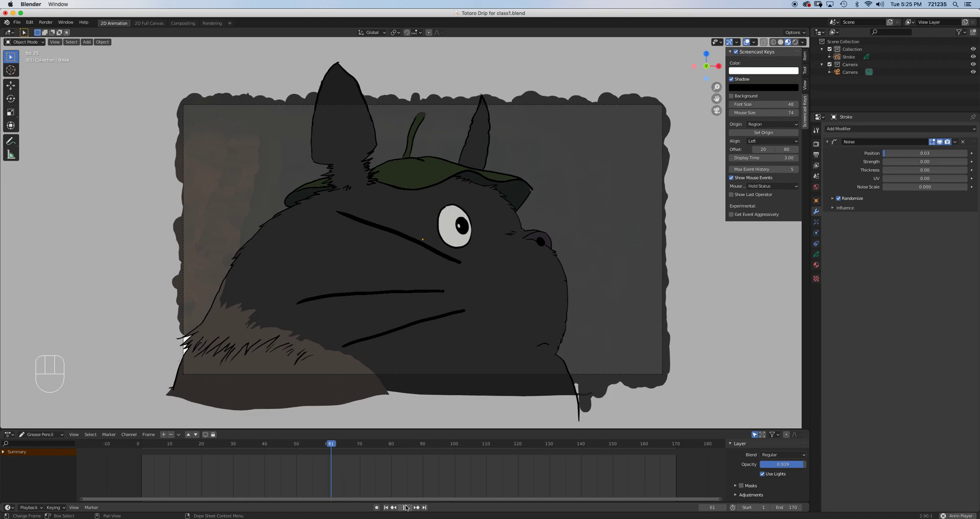
pyautogui.click(405, 508)
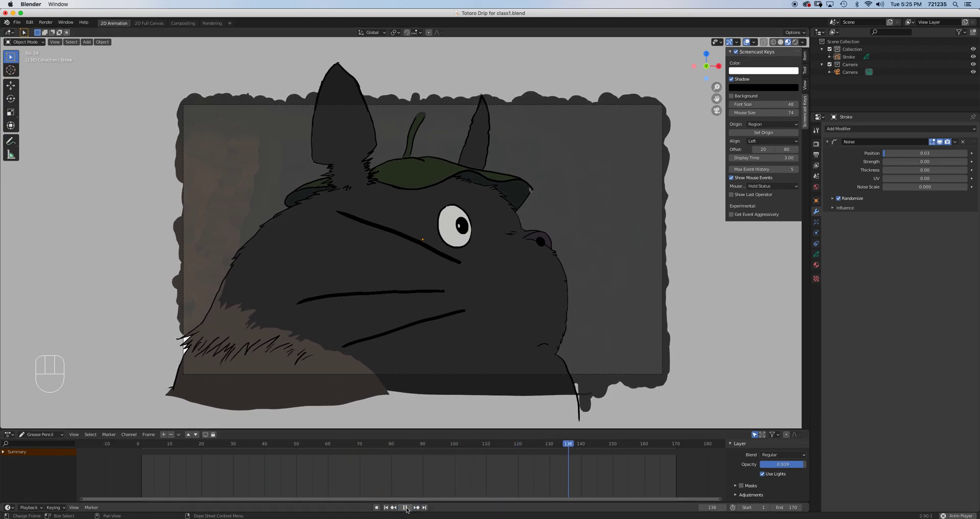
pyautogui.click(404, 507)
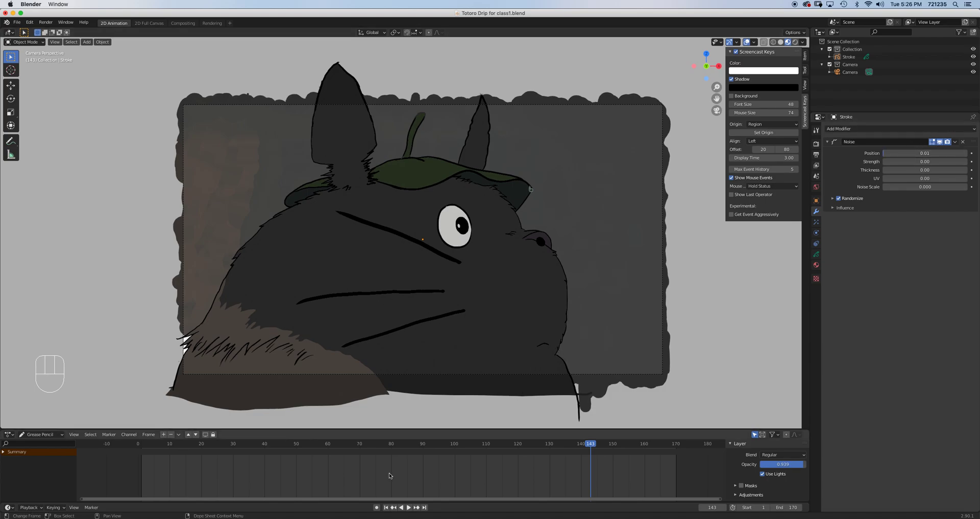
pyautogui.click(408, 508)
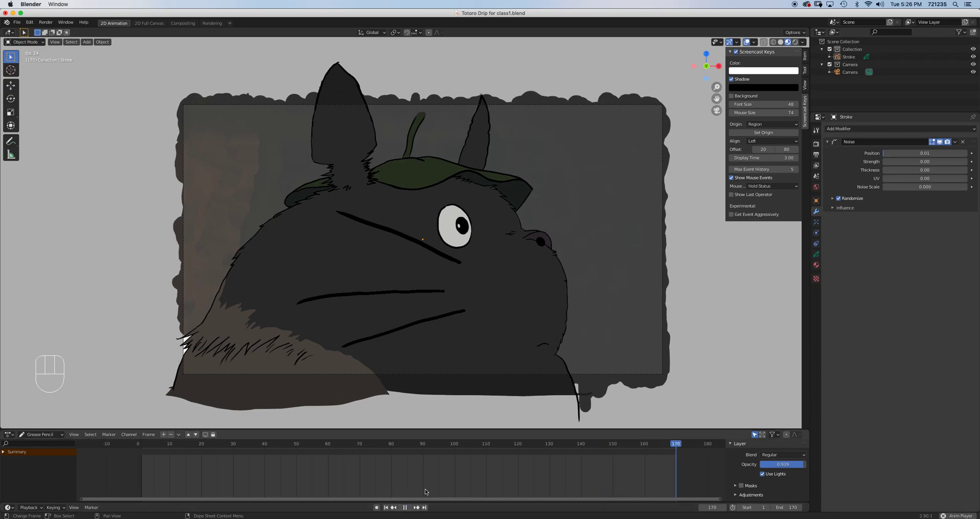
pyautogui.click(293, 444)
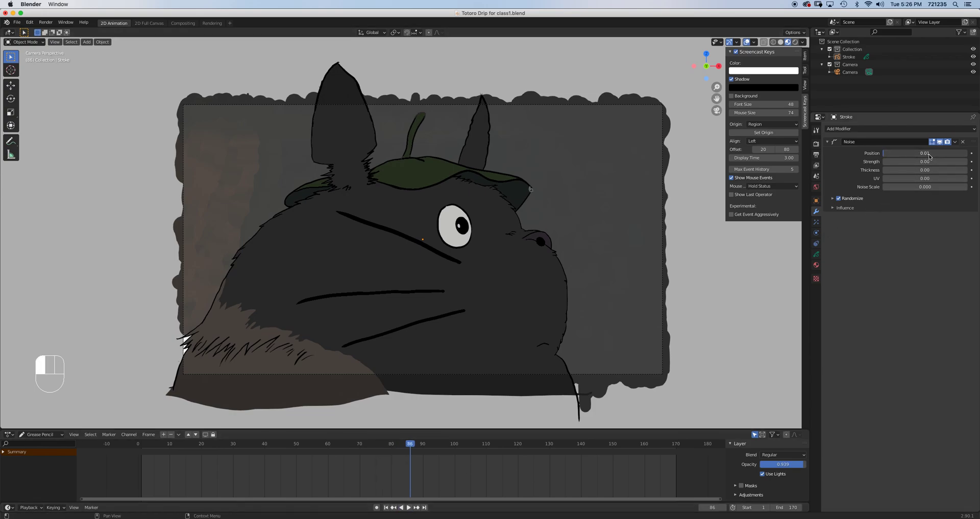
pyautogui.click(925, 153)
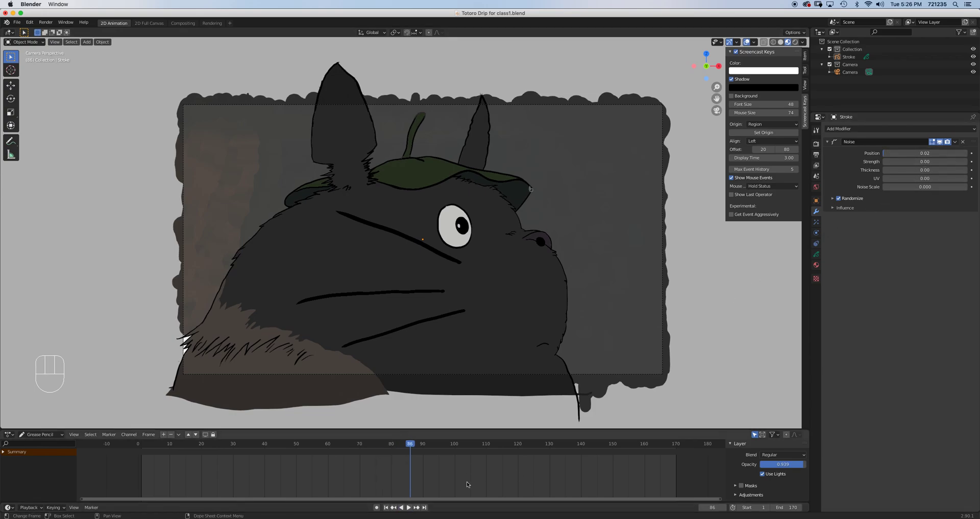
pyautogui.click(400, 508)
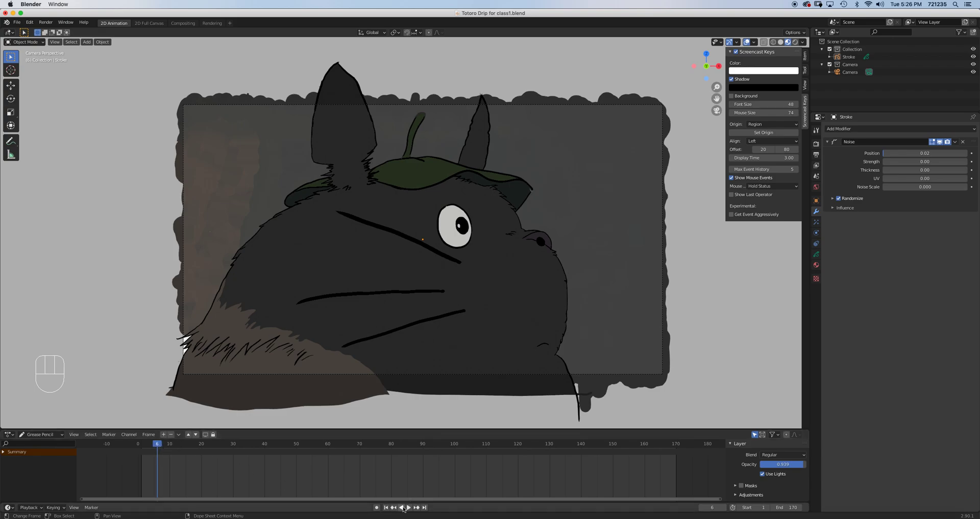
pyautogui.click(406, 508)
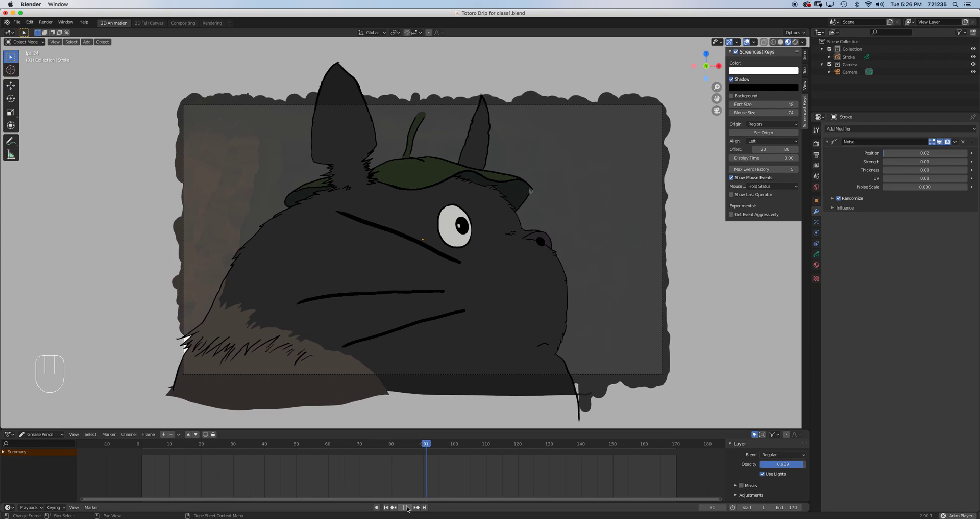
pyautogui.click(406, 507)
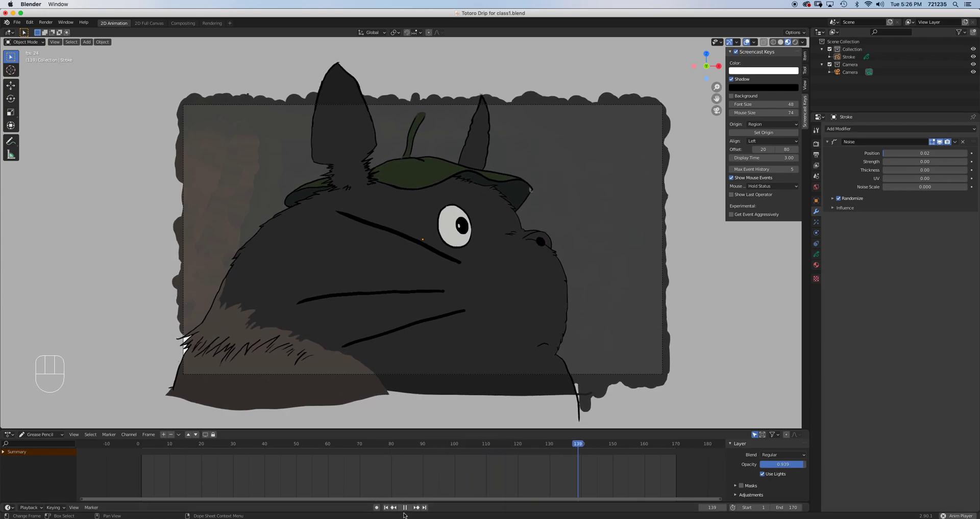
pyautogui.click(404, 507)
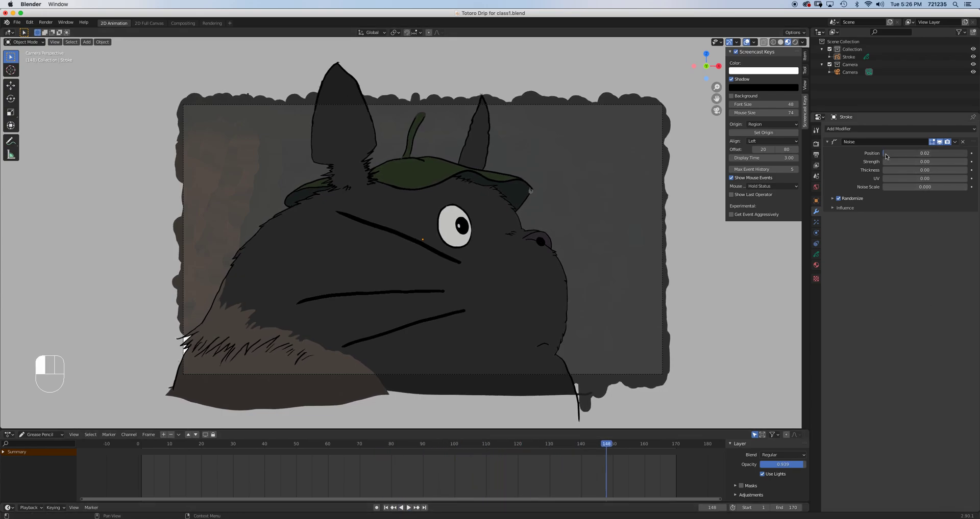
# Try Position 0.04, settle back on 0.03 and preview the jitter through the camera.
pyautogui.moveTo(912, 153); pyautogui.dragTo(925, 153)
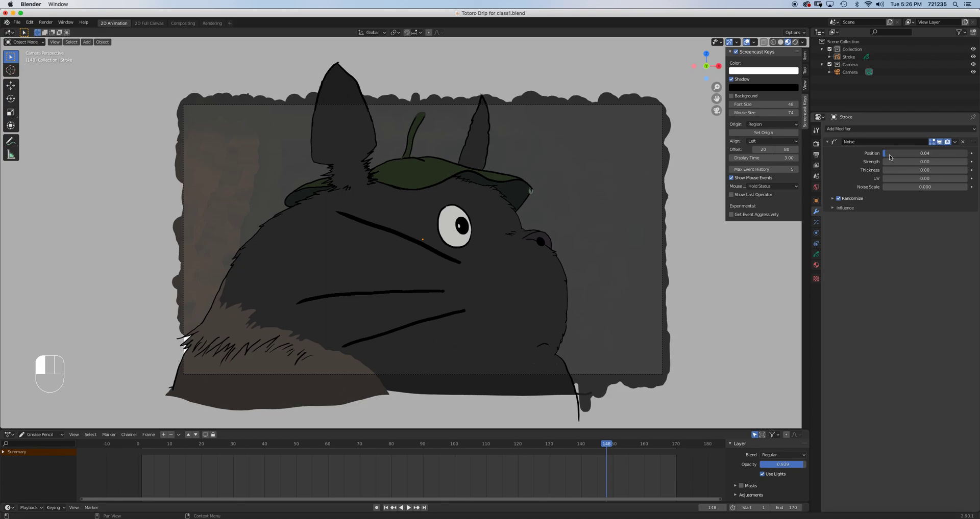
pyautogui.click(409, 507)
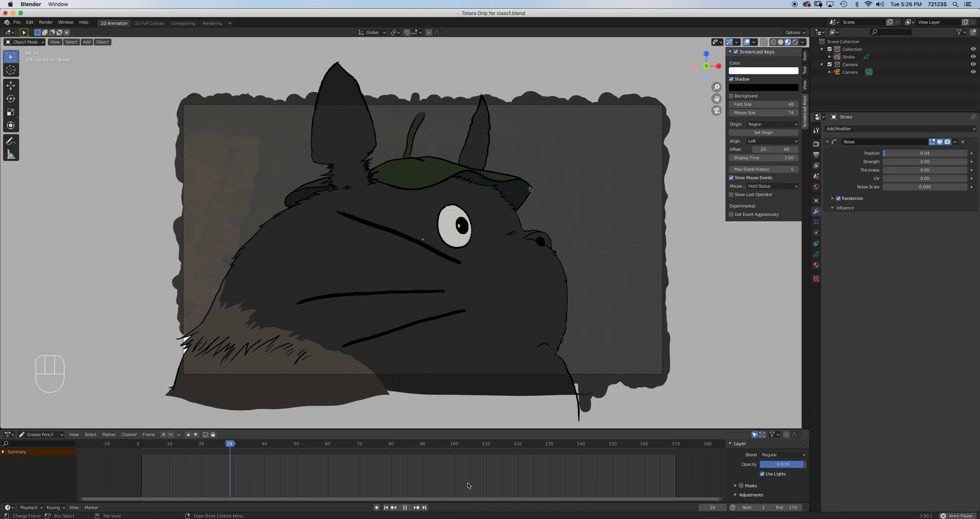
pyautogui.click(380, 444)
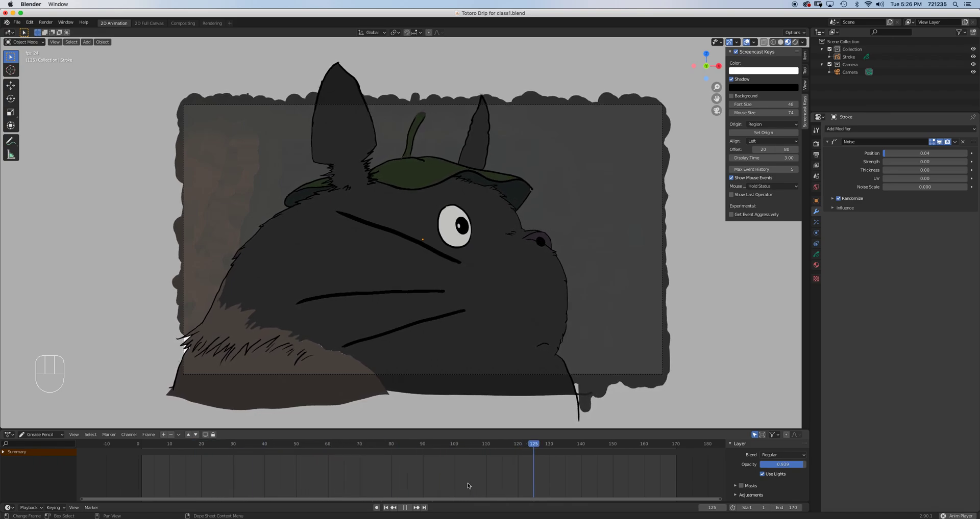
pyautogui.click(385, 507)
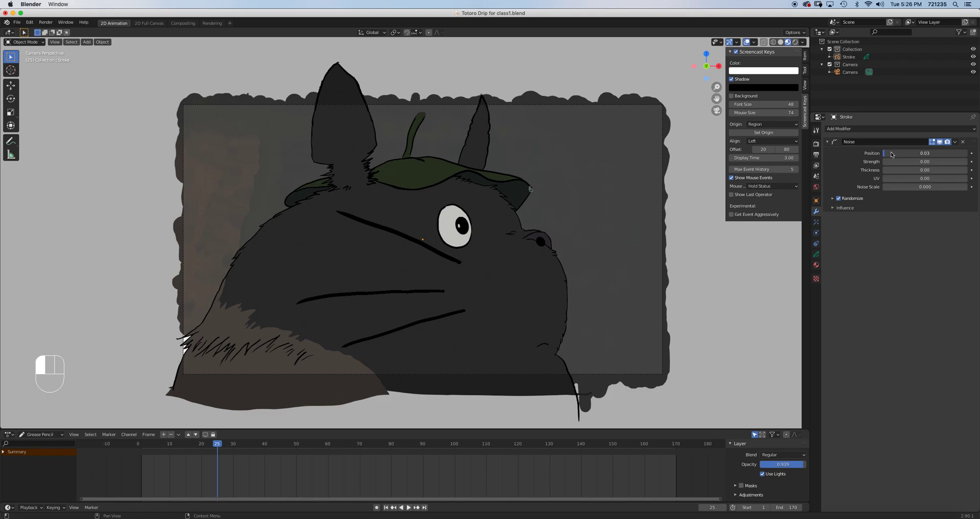
pyautogui.click(400, 507)
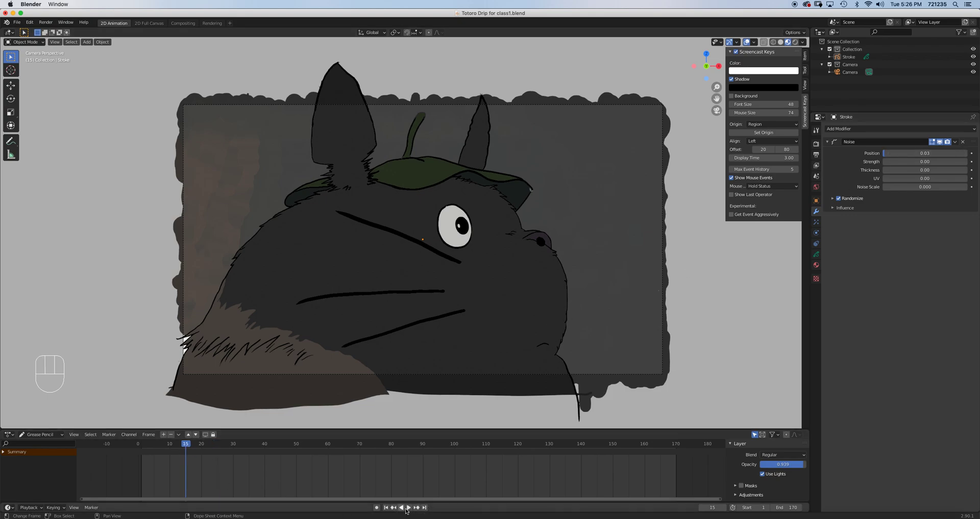
pyautogui.click(405, 508)
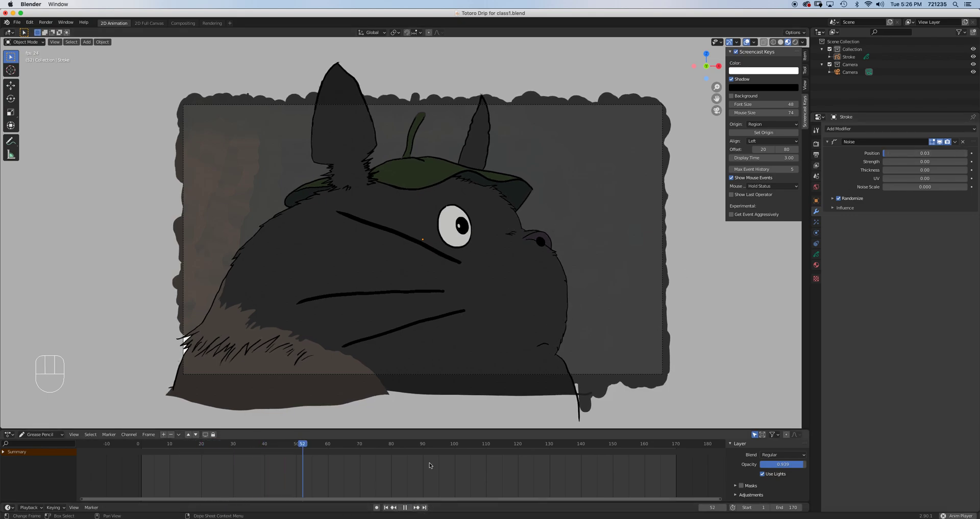
pyautogui.click(456, 444)
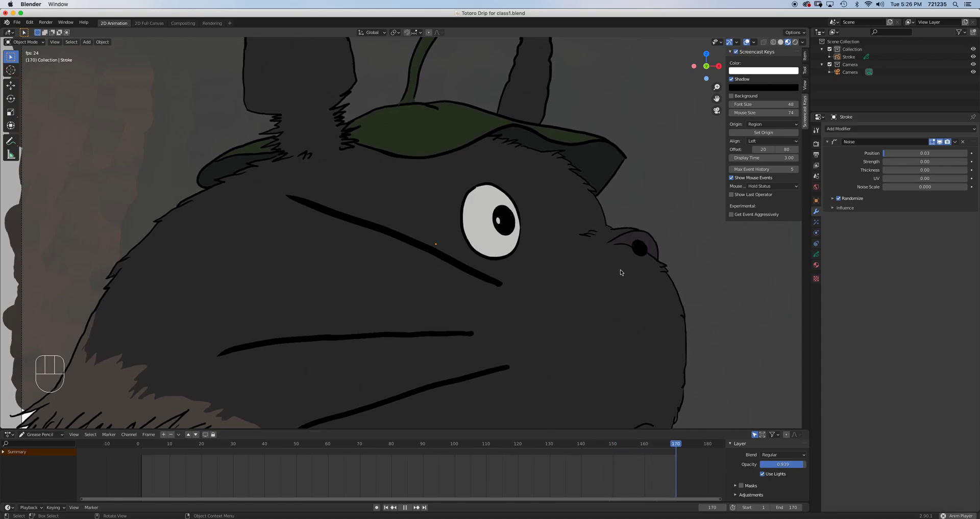
pyautogui.click(288, 444)
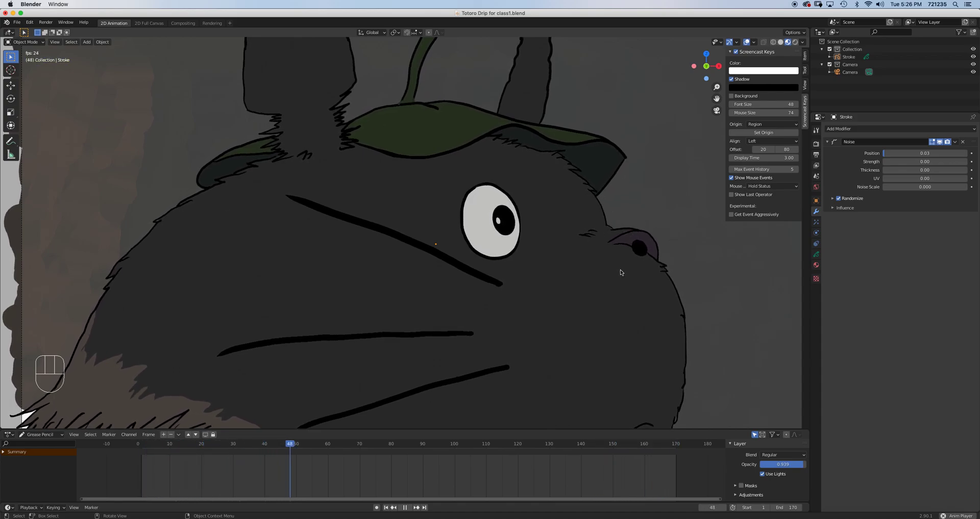
pyautogui.click(442, 444)
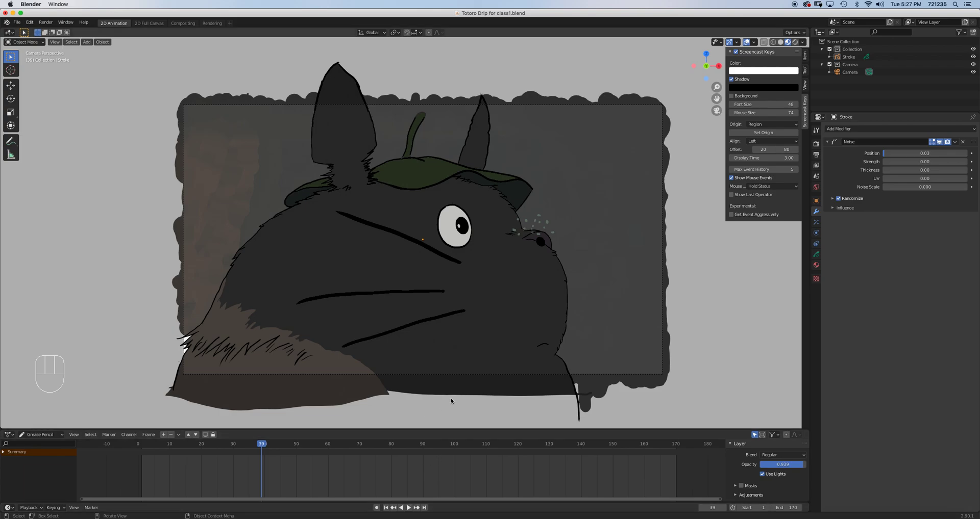
pyautogui.click(16, 23)
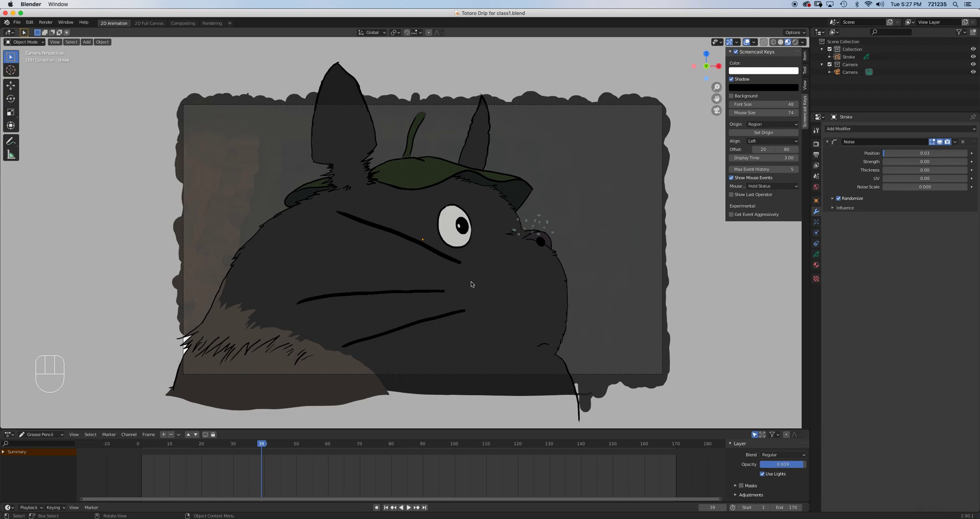
pyautogui.moveTo(469, 282)
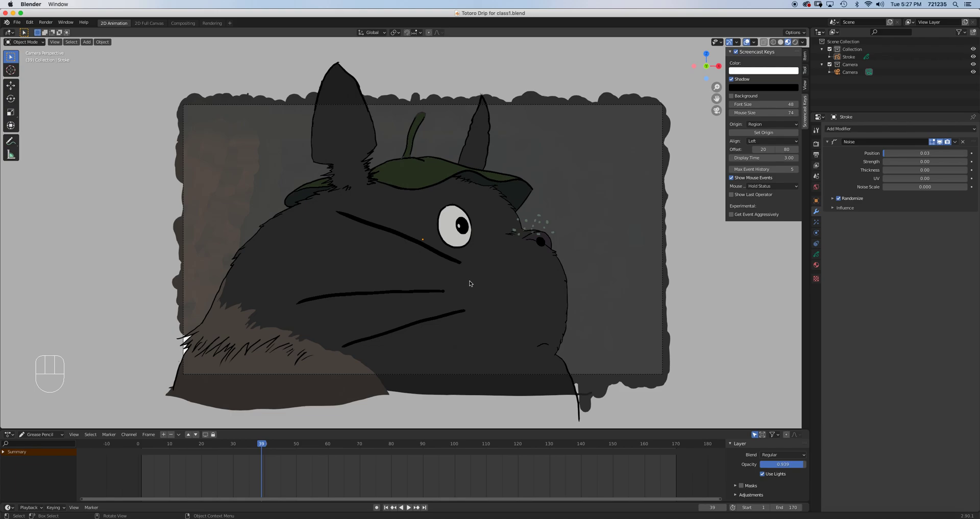
pyautogui.moveTo(482, 198)
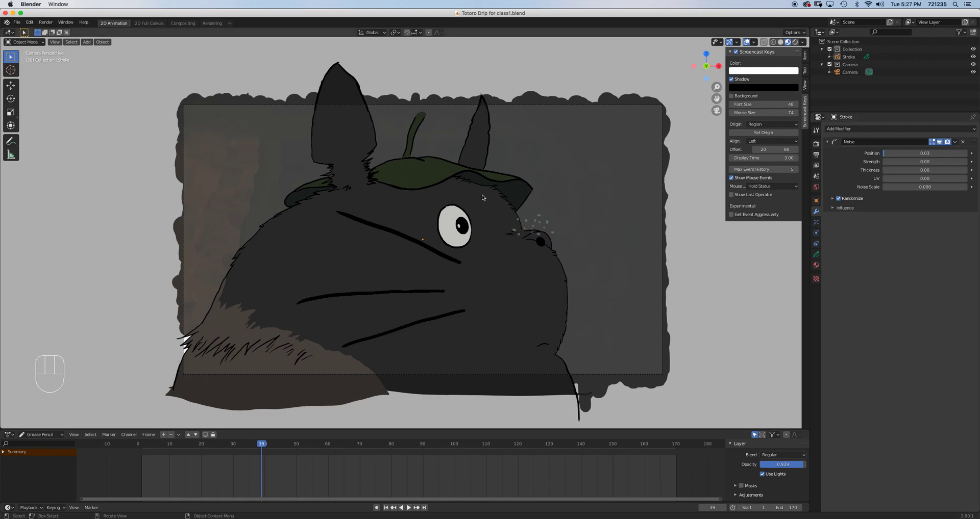
# Start a fresh 2D Animation file from File > New, giving a blank Grease Pencil canvas.
pyautogui.click(17, 23)
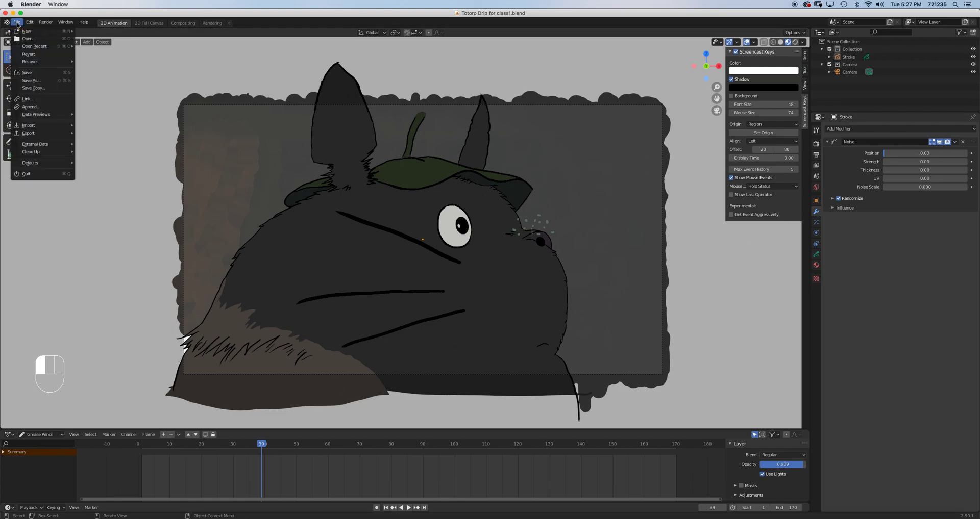
pyautogui.click(26, 31)
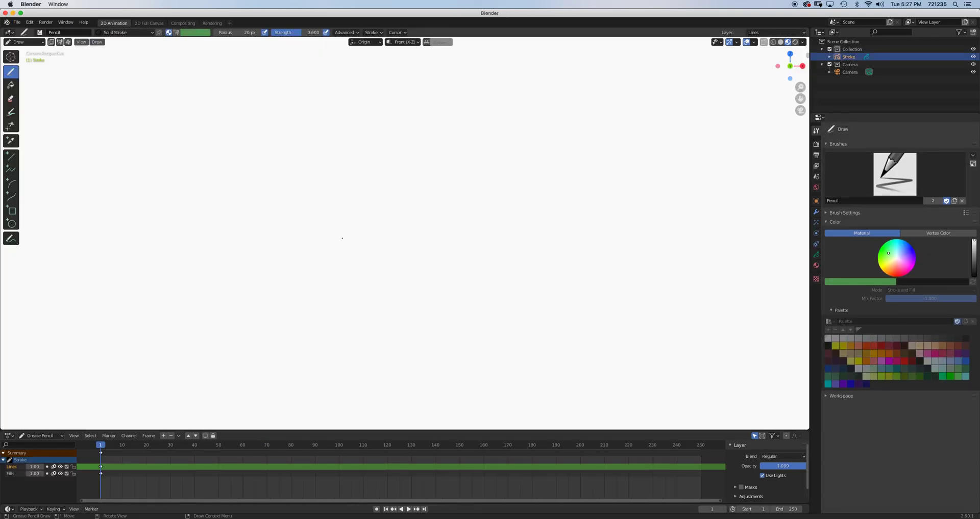
pyautogui.moveTo(405, 238)
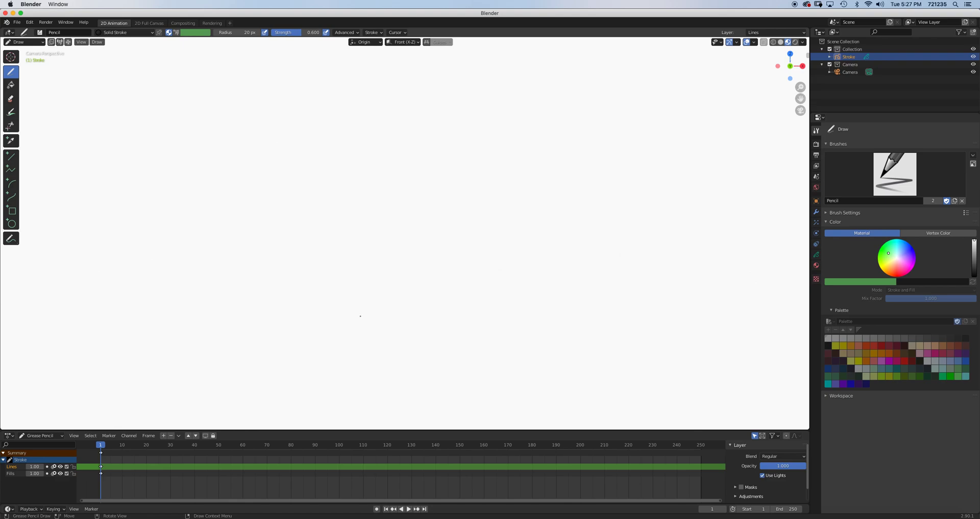
pyautogui.moveTo(252, 162)
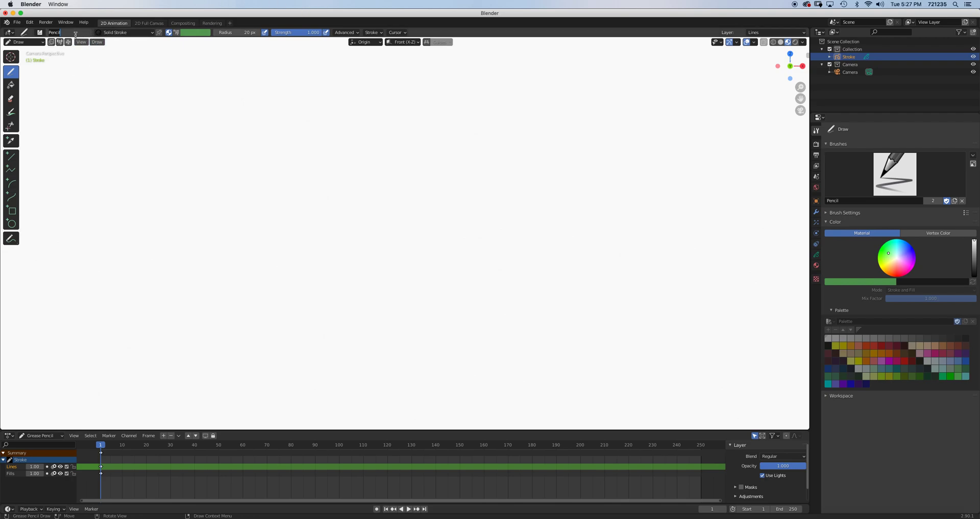
# Select the Ink Pen brush and draw a 'Walt Disney' signature across the canvas.
pyautogui.click(54, 33)
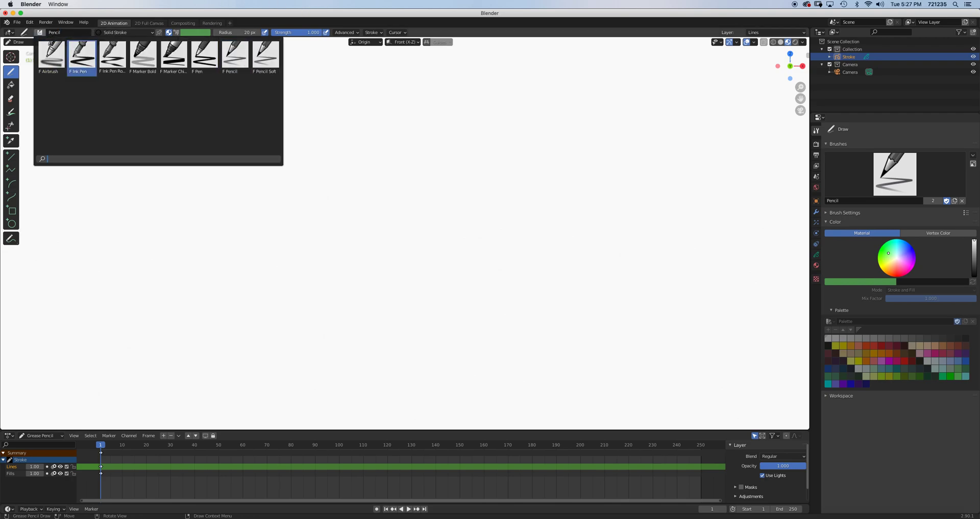
pyautogui.click(80, 54)
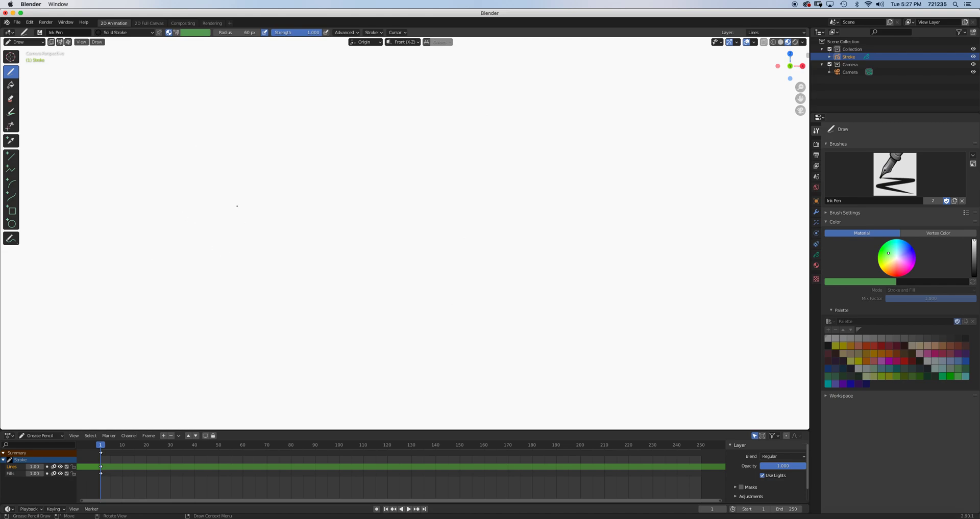
pyautogui.moveTo(222, 108)
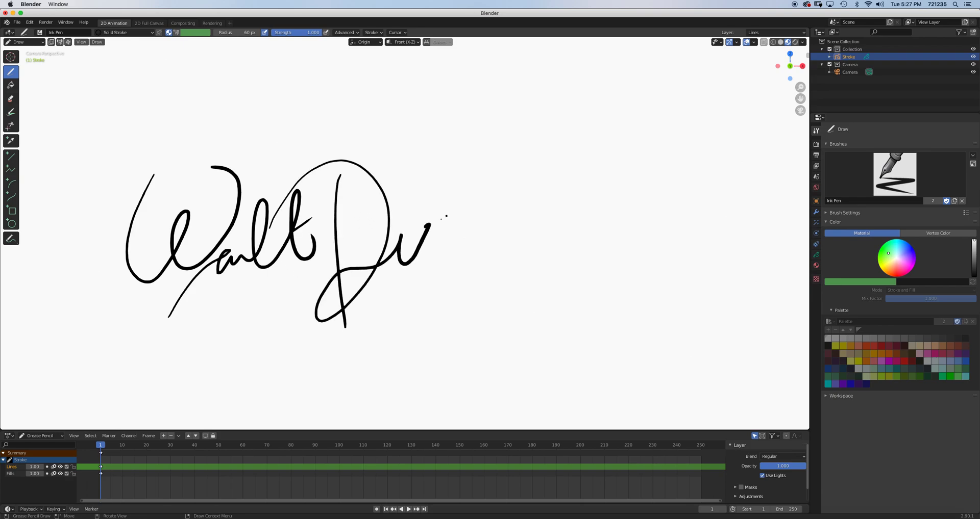
pyautogui.moveTo(444, 219); pyautogui.dragTo(562, 250)
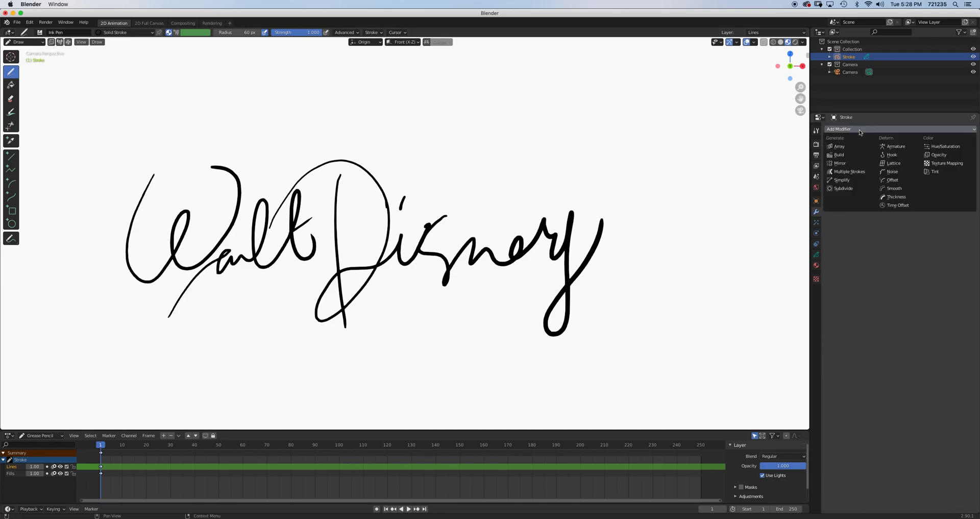
# Add a Build modifier to the signature with Sequential mode, Grow transition and 200 frames.
pyautogui.click(838, 154)
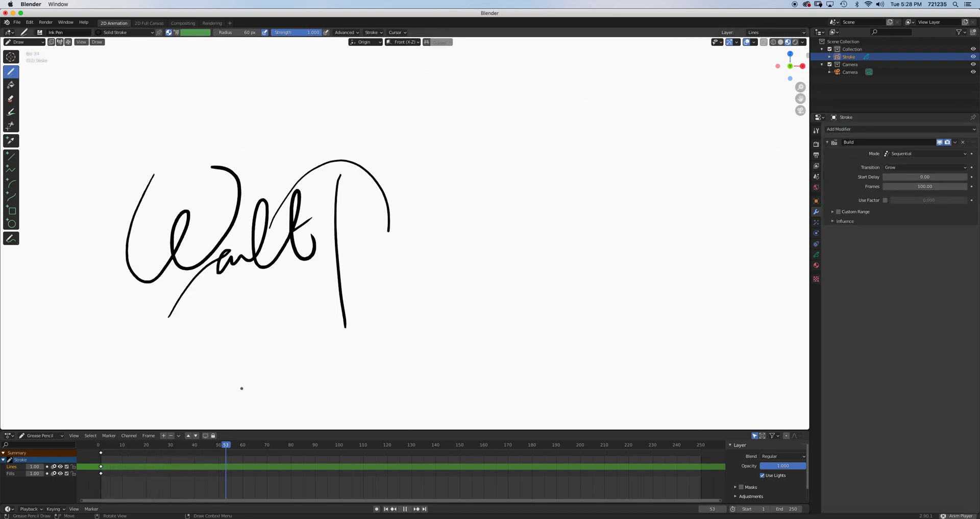
pyautogui.click(342, 445)
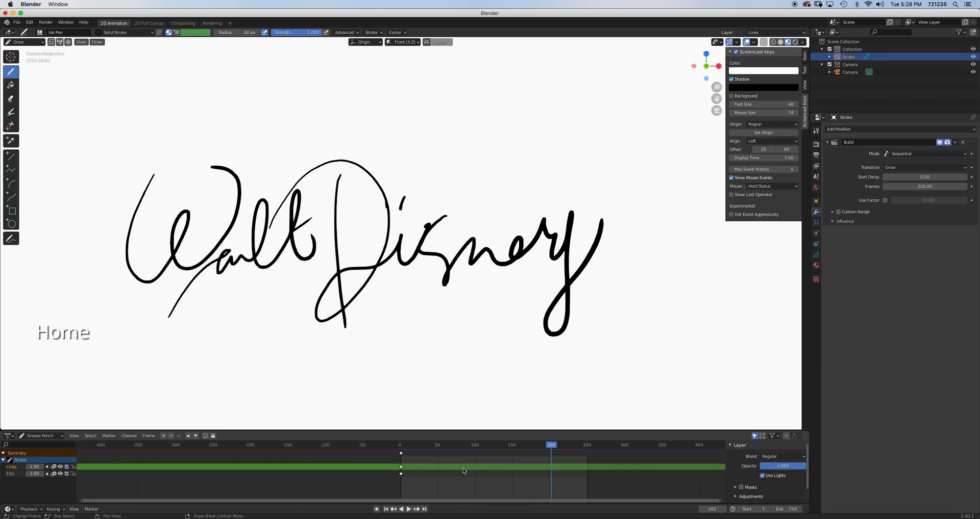
pyautogui.press('End')
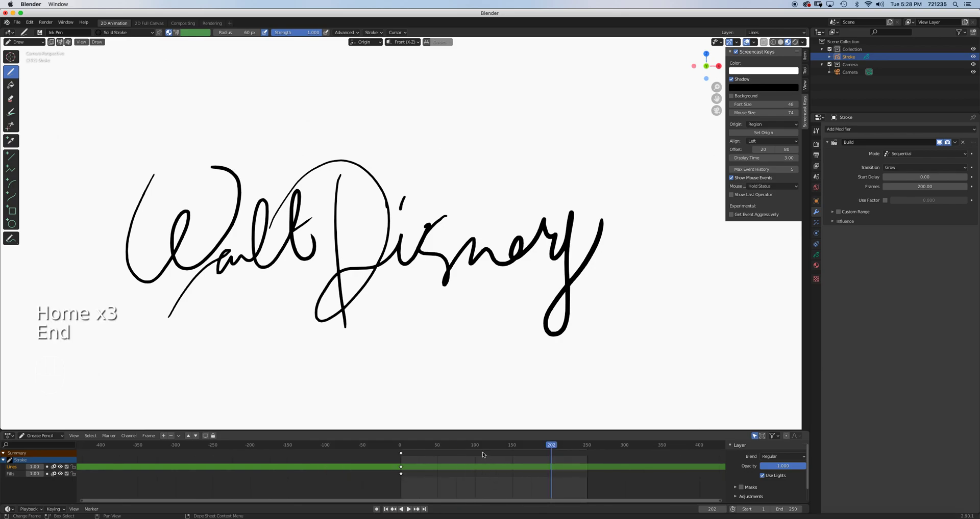
pyautogui.press('Home')
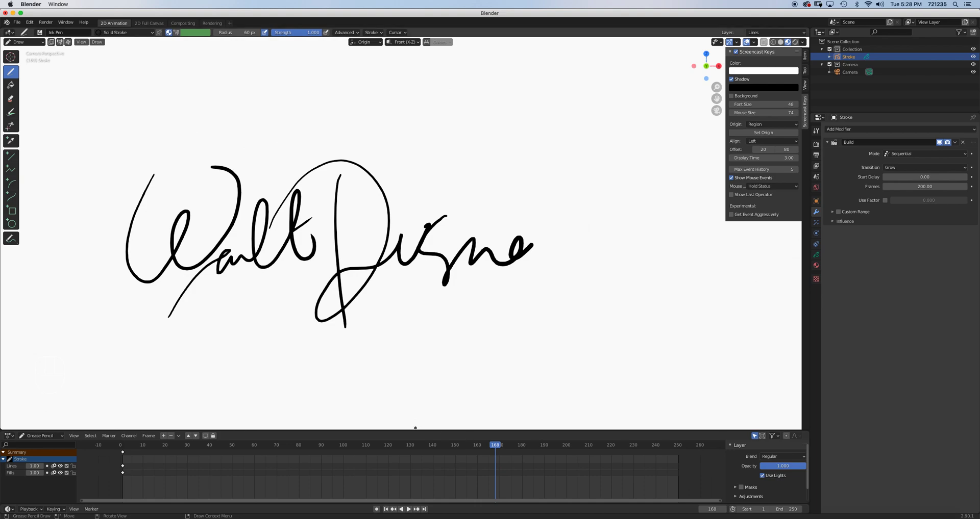
# Play the timeline from frame 1 so the signature draws itself stroke by stroke.
pyautogui.click(191, 445)
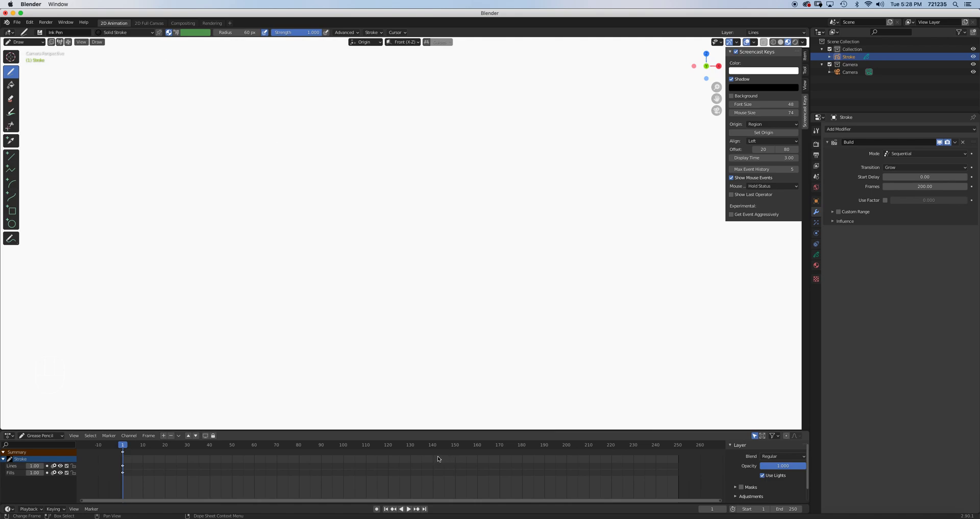
pyautogui.press('space')
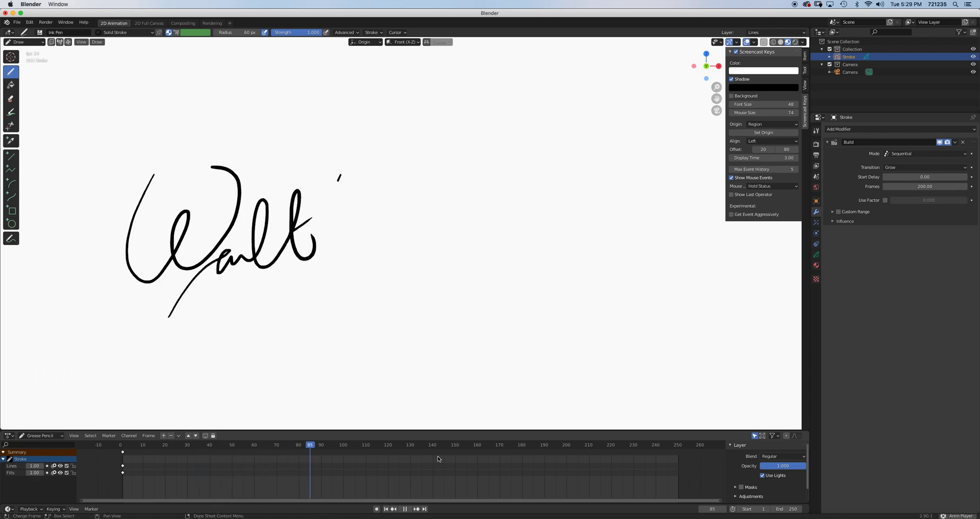
pyautogui.click(416, 445)
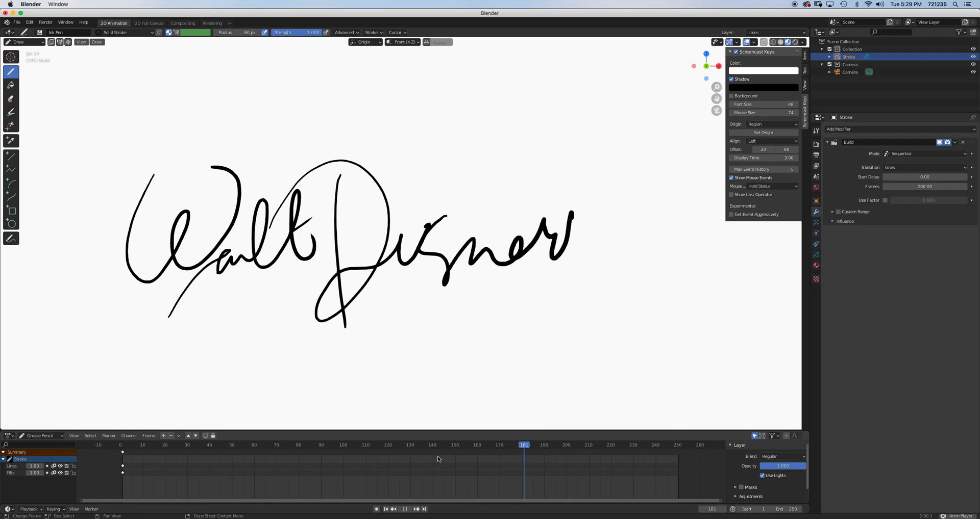
pyautogui.click(630, 445)
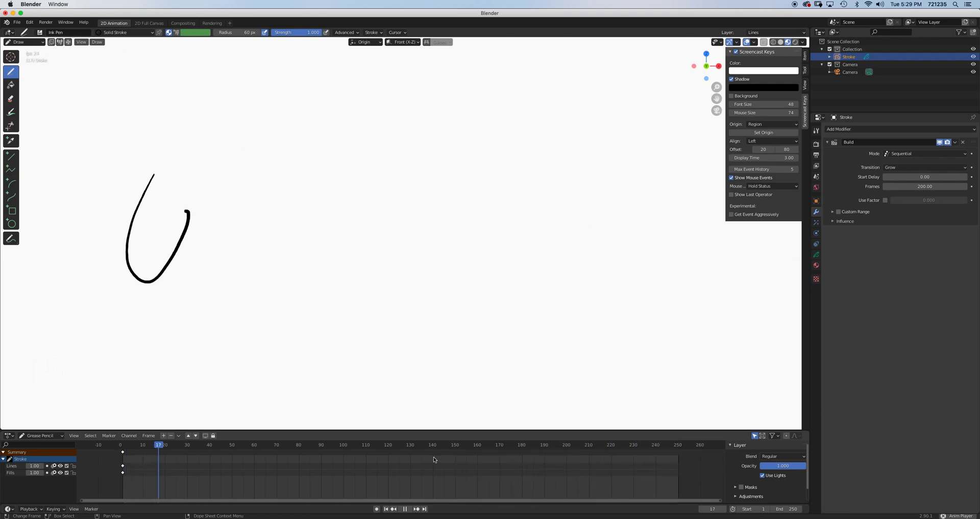
# Set the Build modifier Mode to Concurrent and preview the result.
pyautogui.click(265, 445)
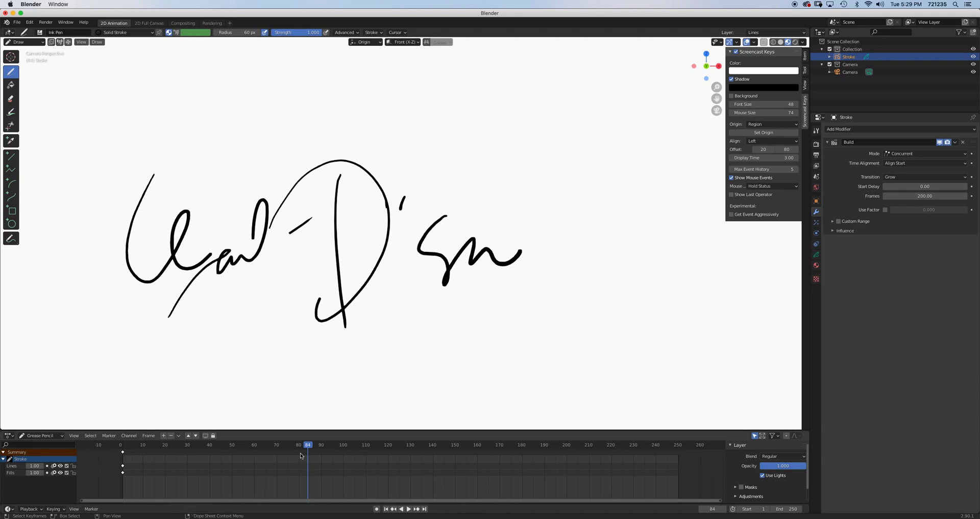
pyautogui.press('space')
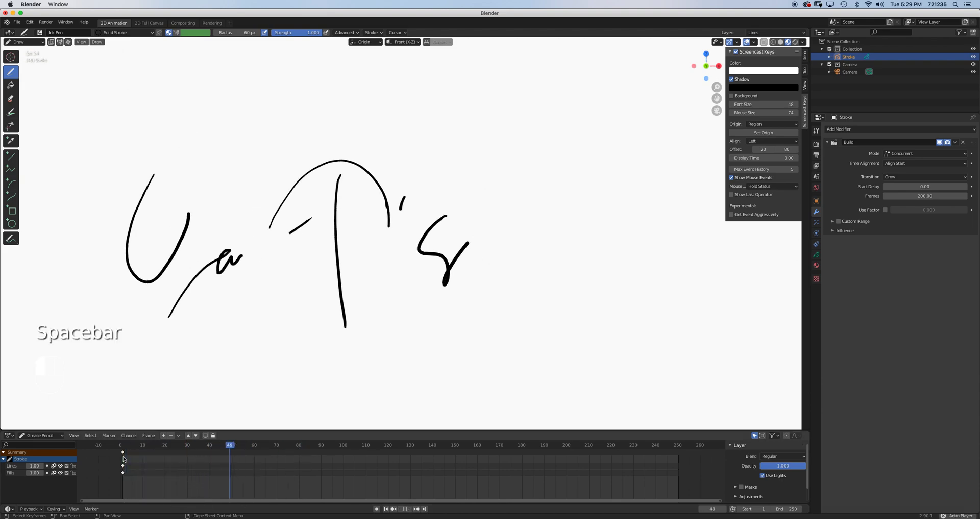
pyautogui.press('space')
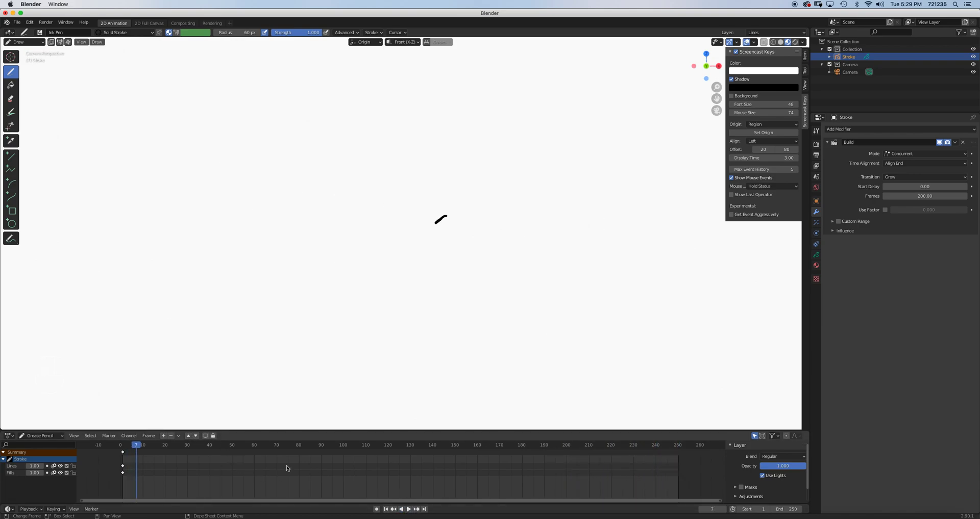
# Set Time Alignment to Align End and replay so all strokes finish together.
pyautogui.click(401, 509)
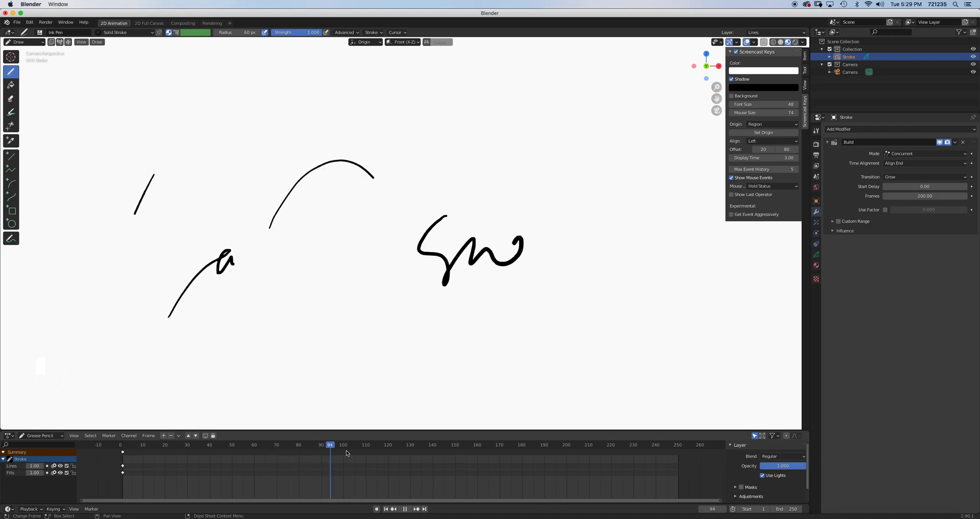
pyautogui.click(365, 445)
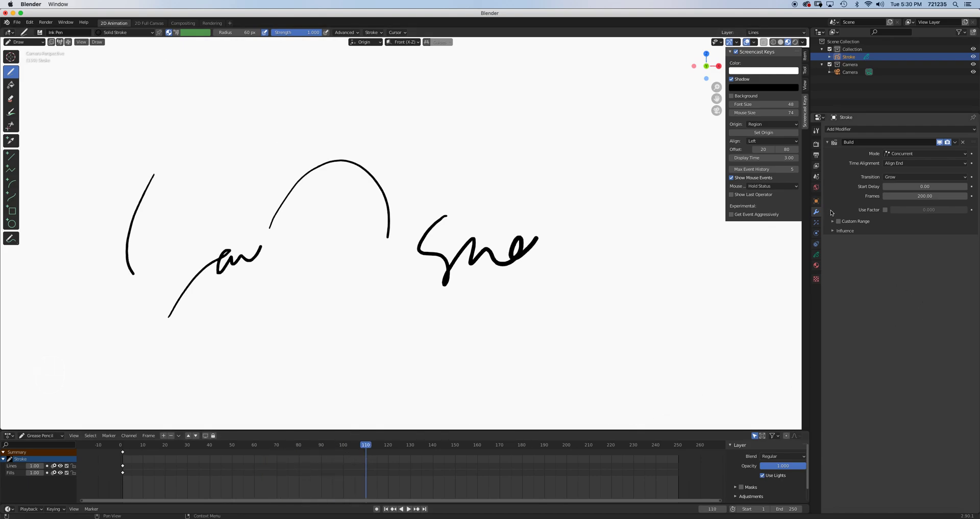
pyautogui.click(837, 129)
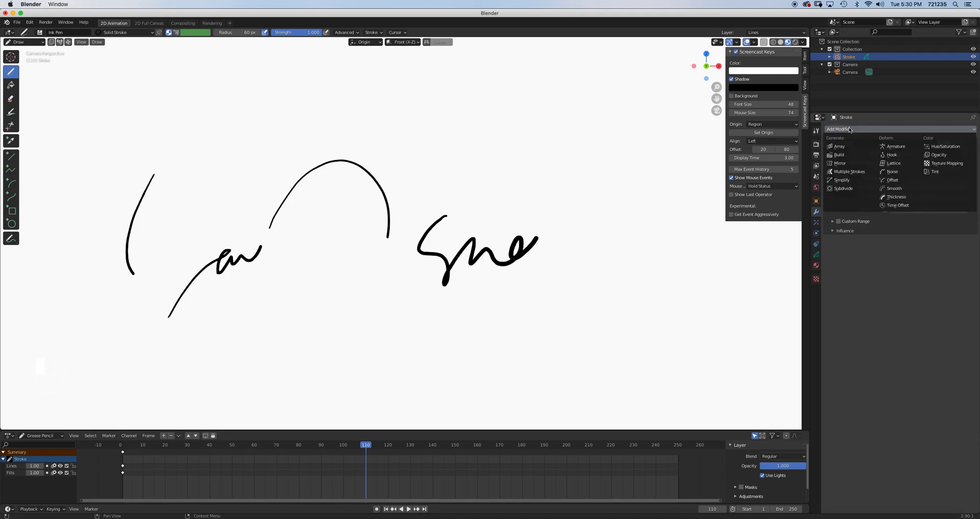
pyautogui.moveTo(840, 154)
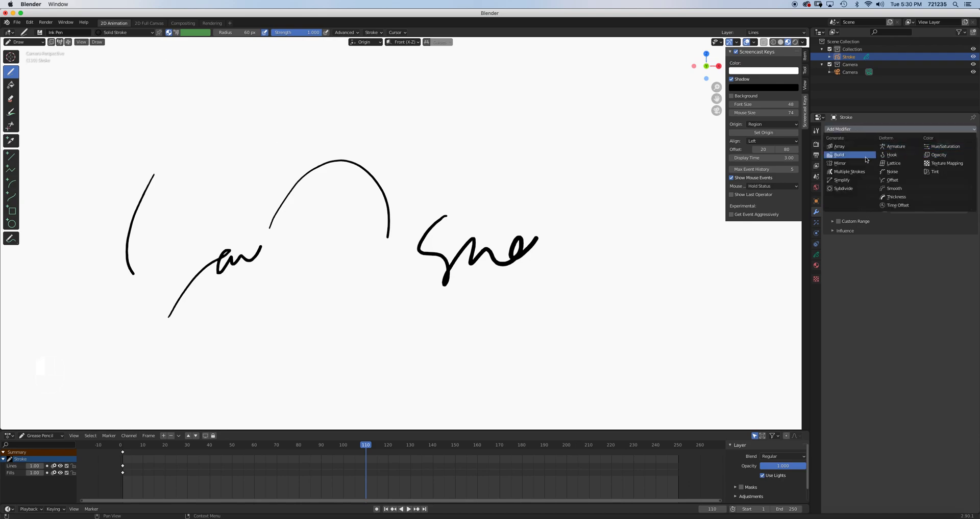
pyautogui.click(839, 155)
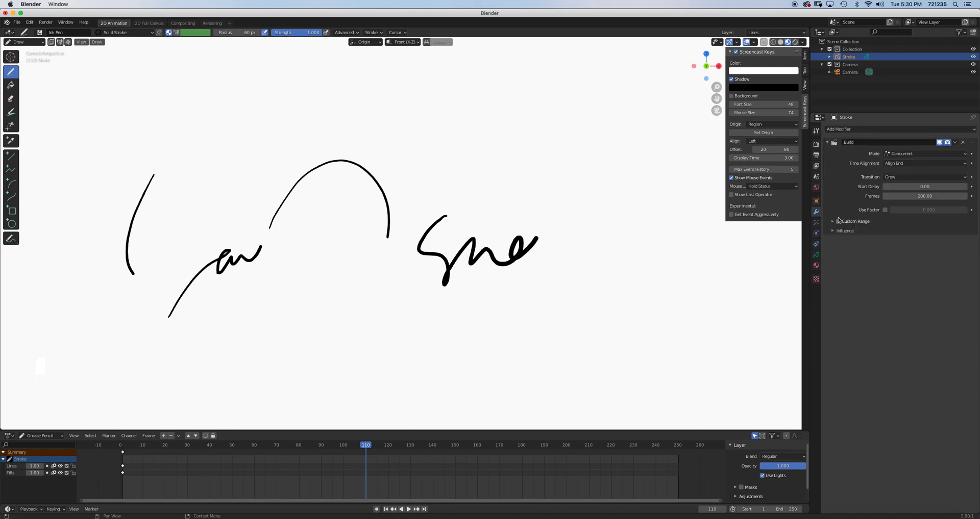